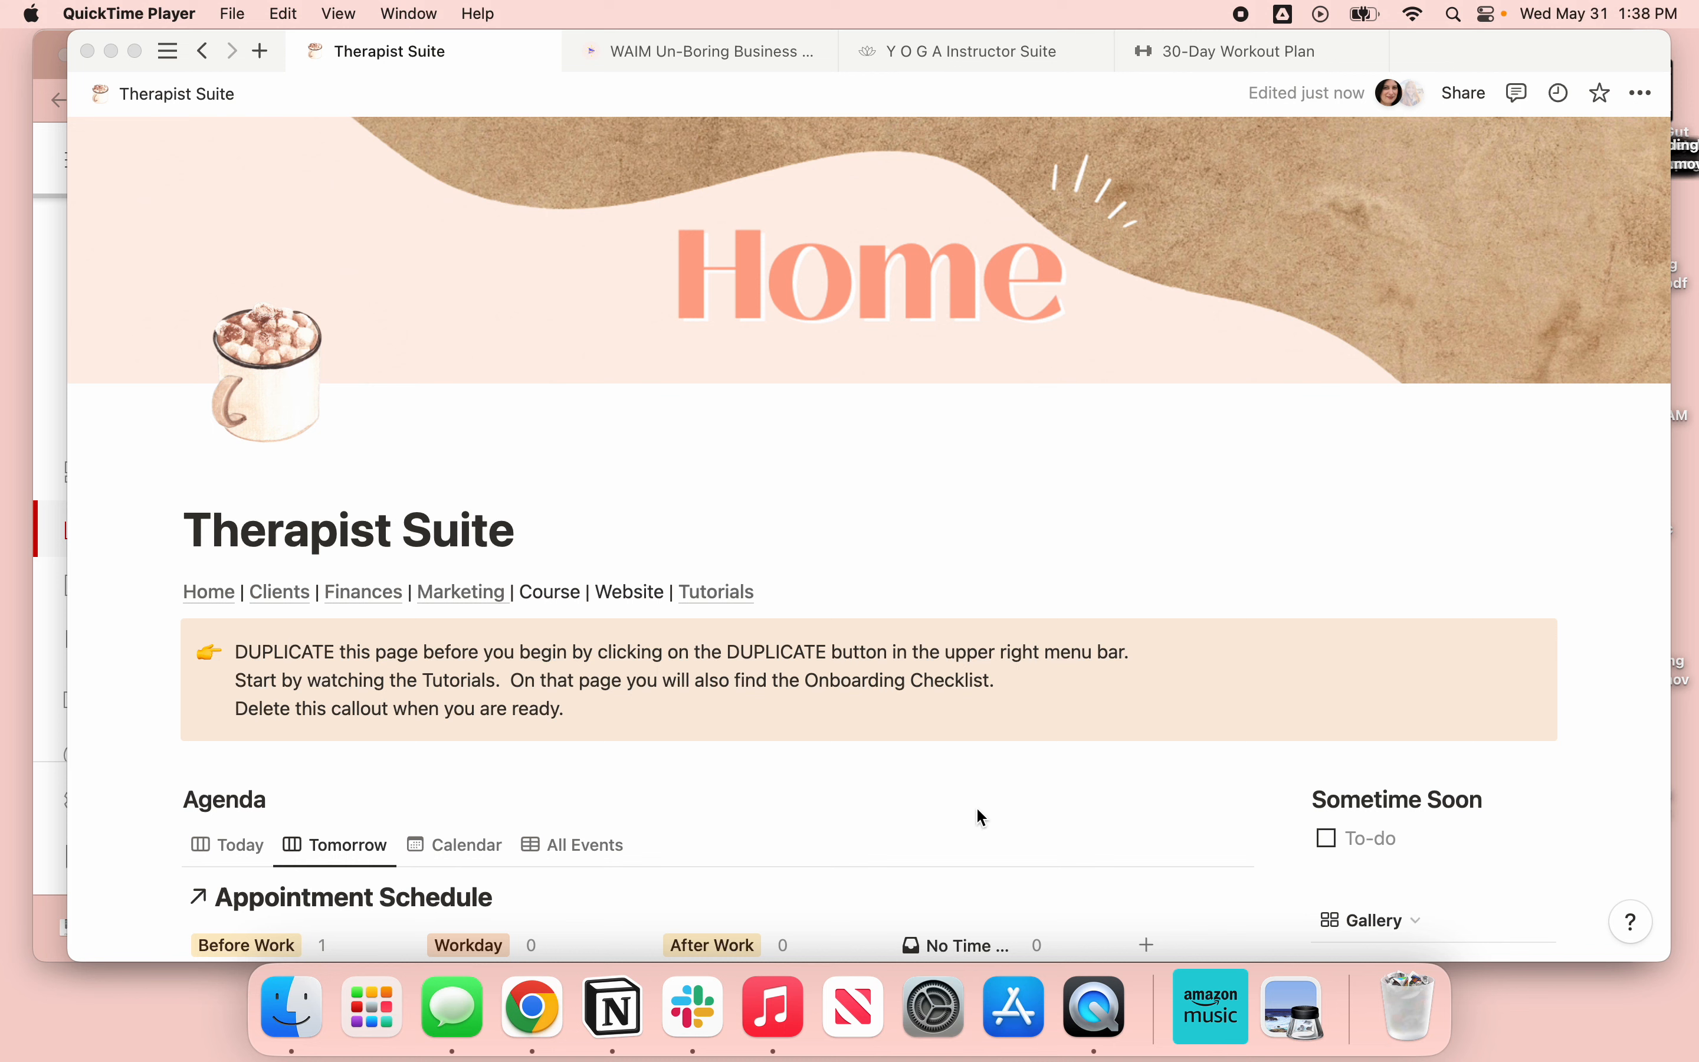
# - Scroll to the Agenda database and switch it to the Today board view
pyautogui.scroll(-3)
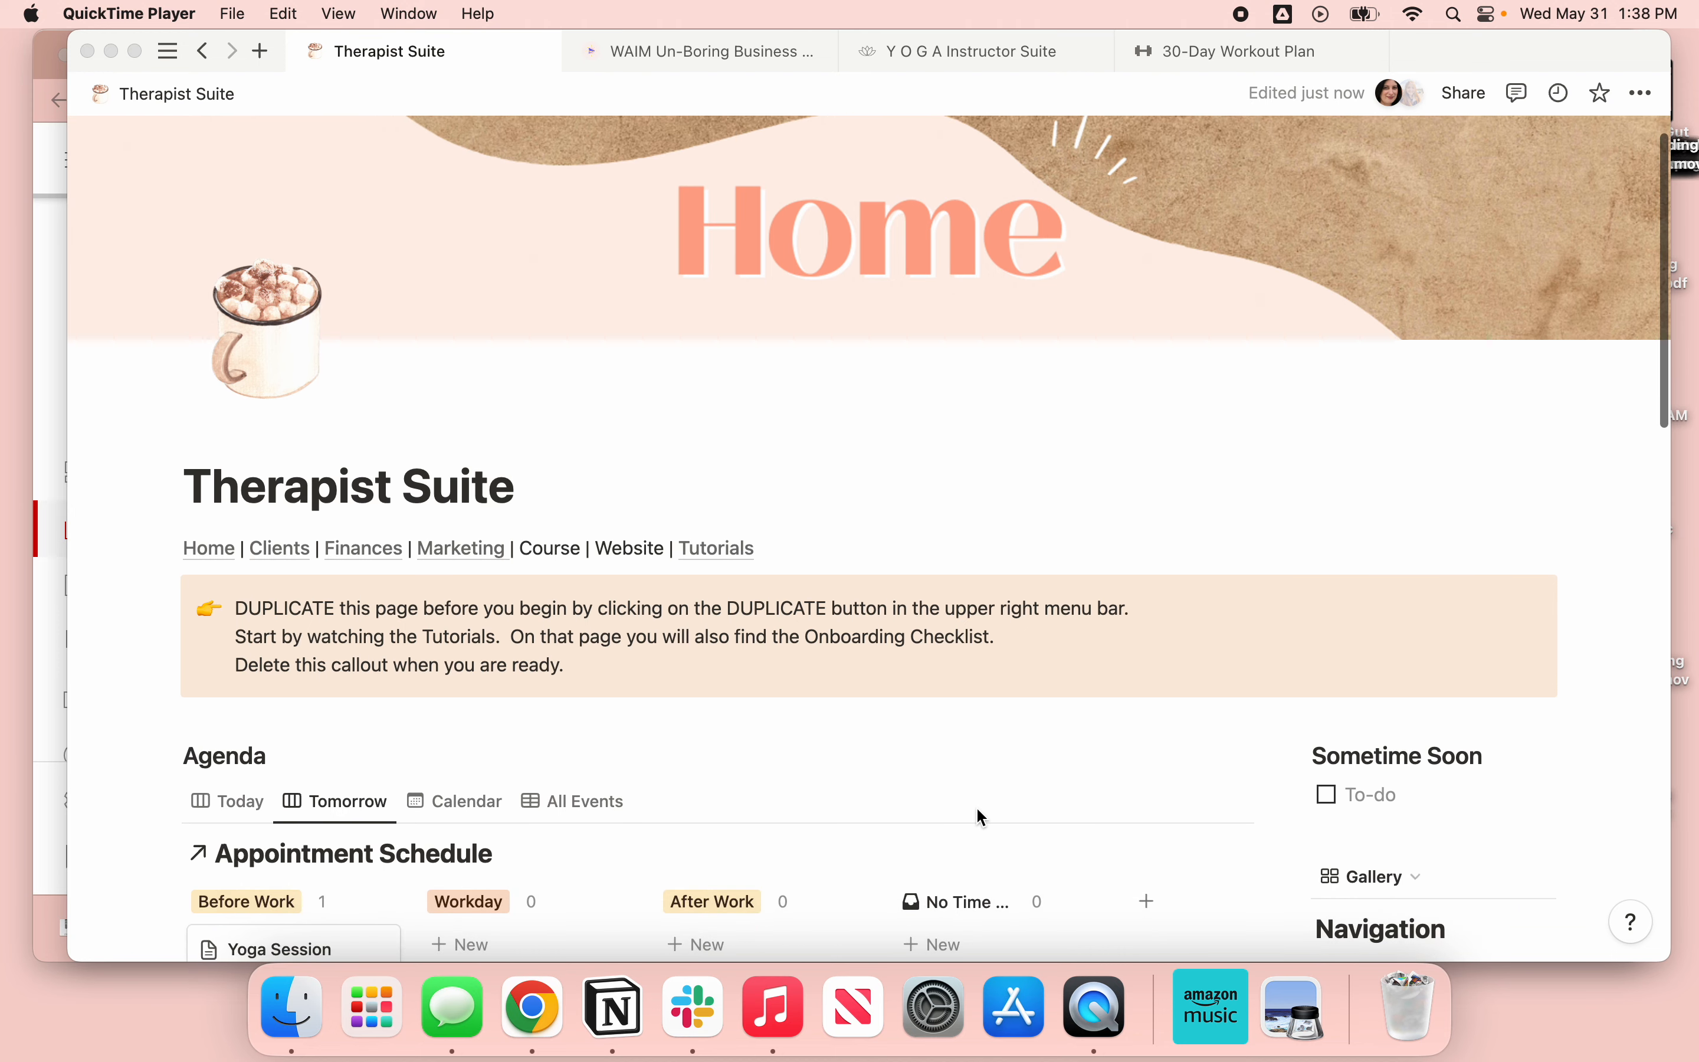
pyautogui.scroll(-3)
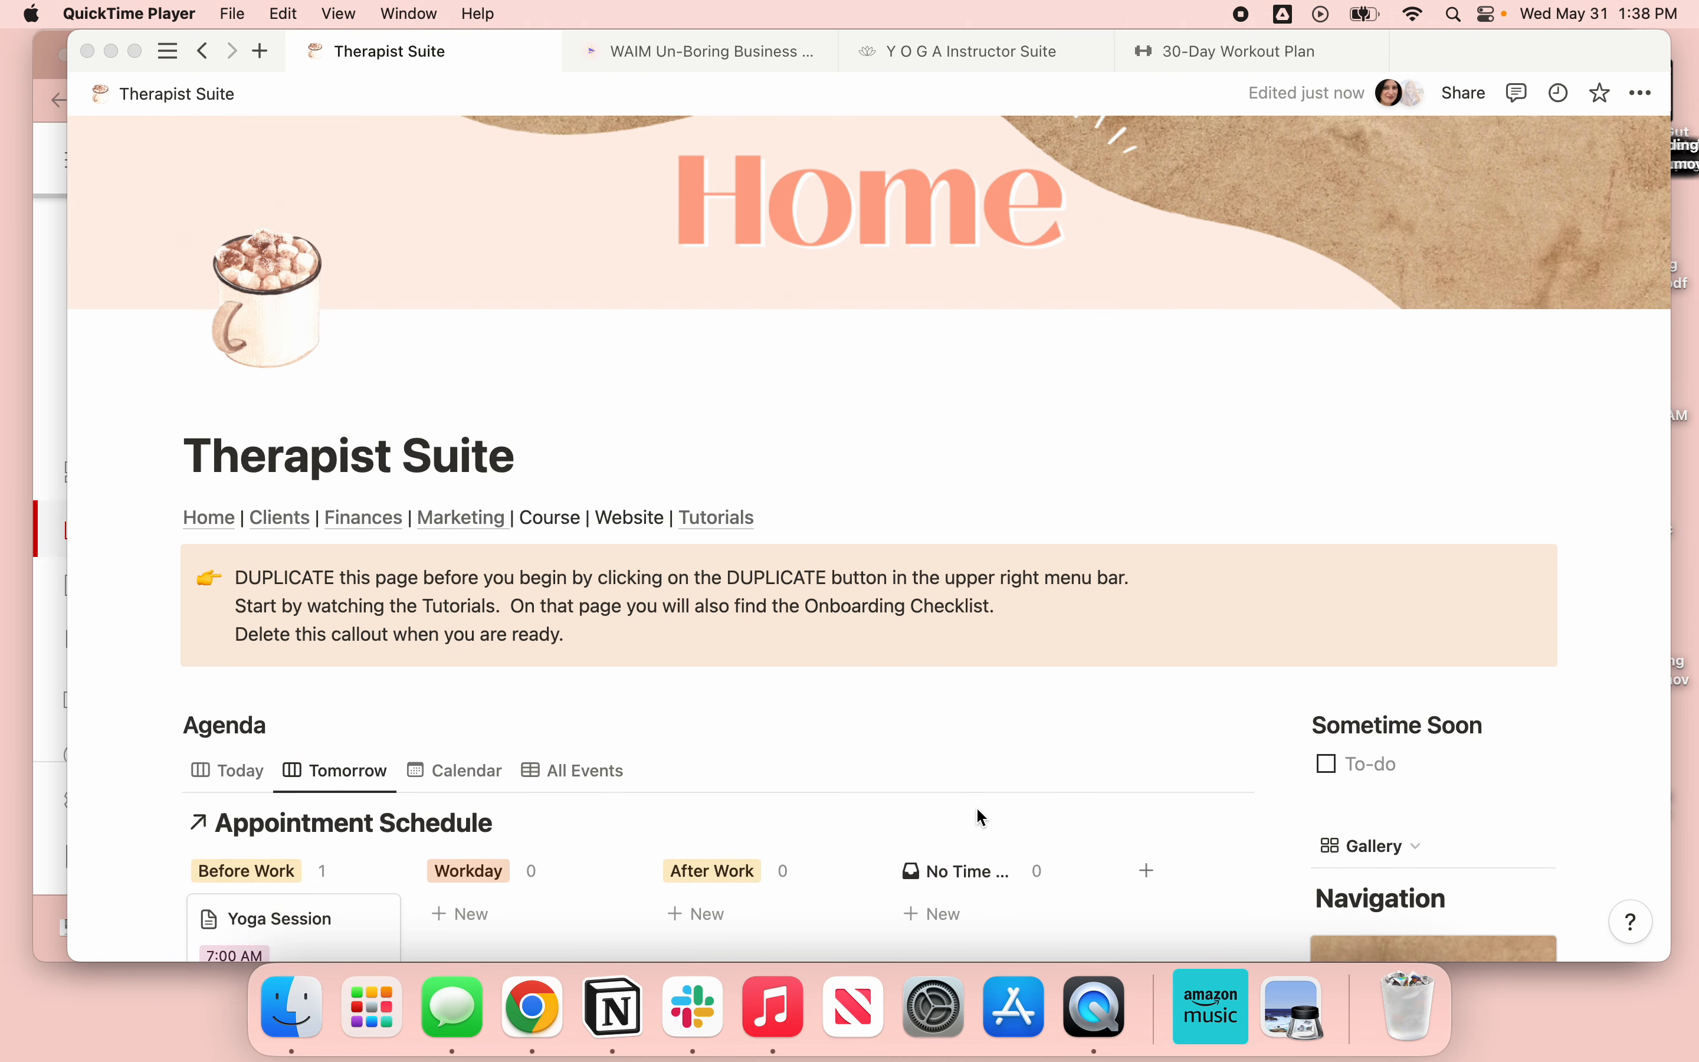
pyautogui.scroll(-3)
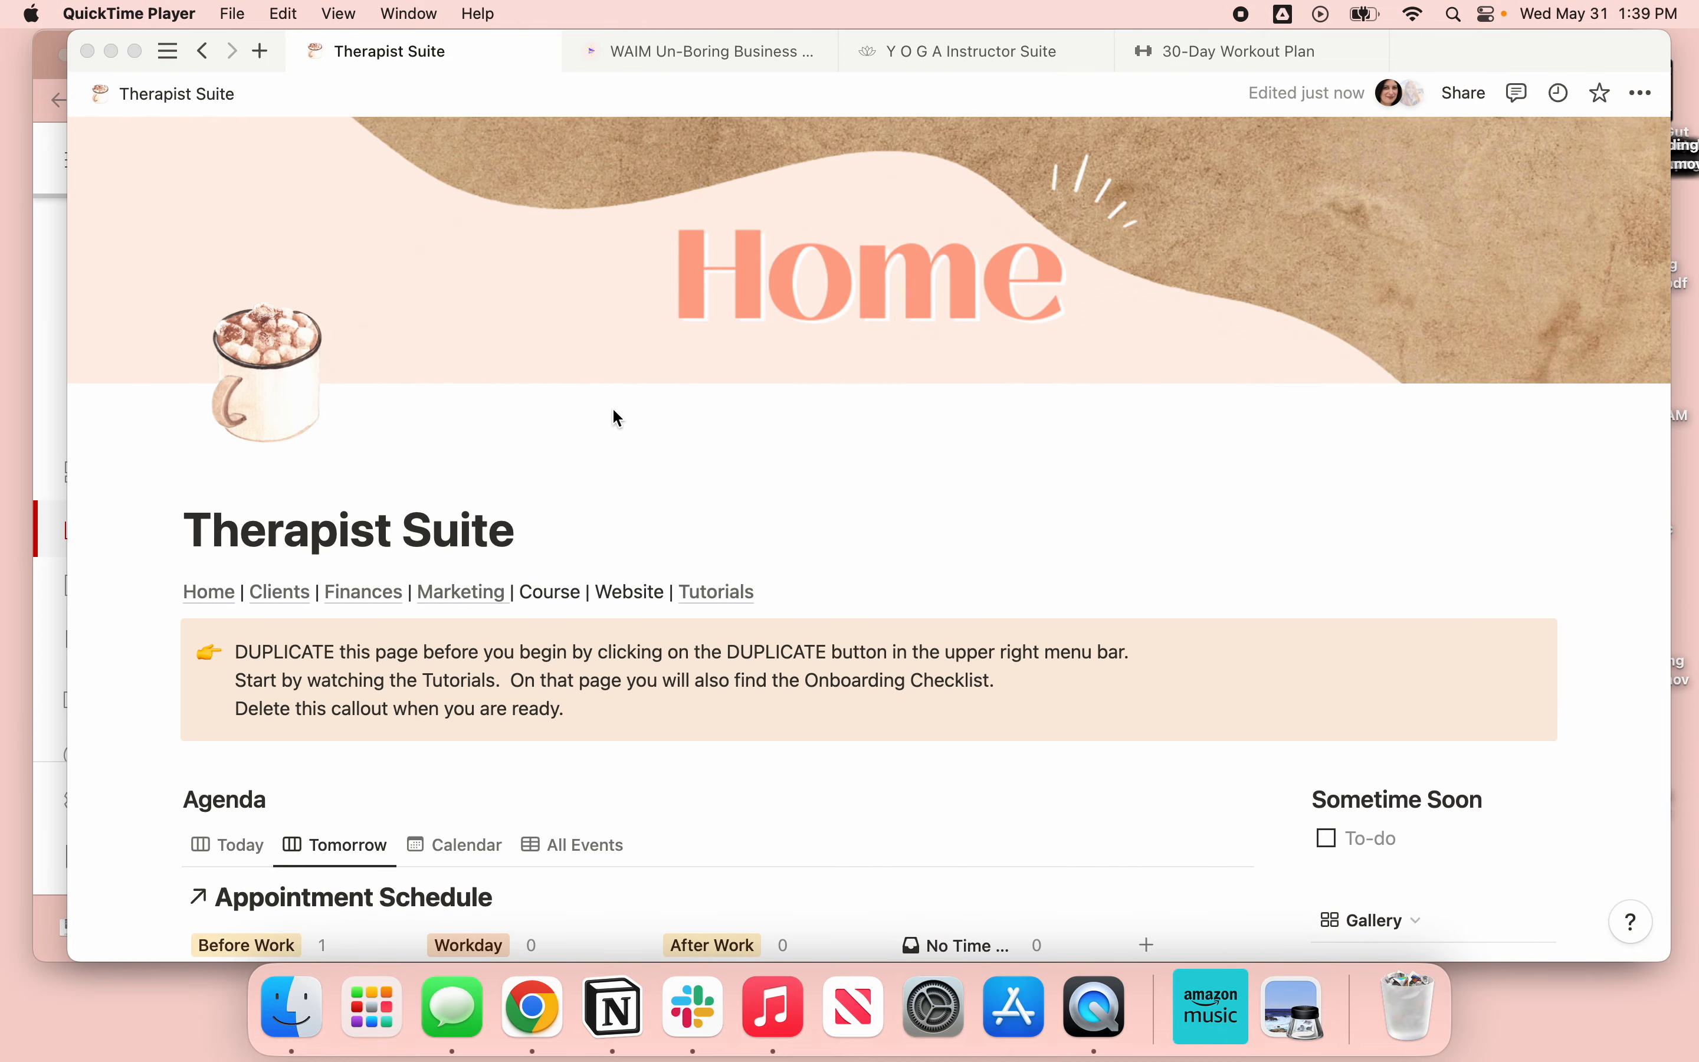
pyautogui.scroll(-3)
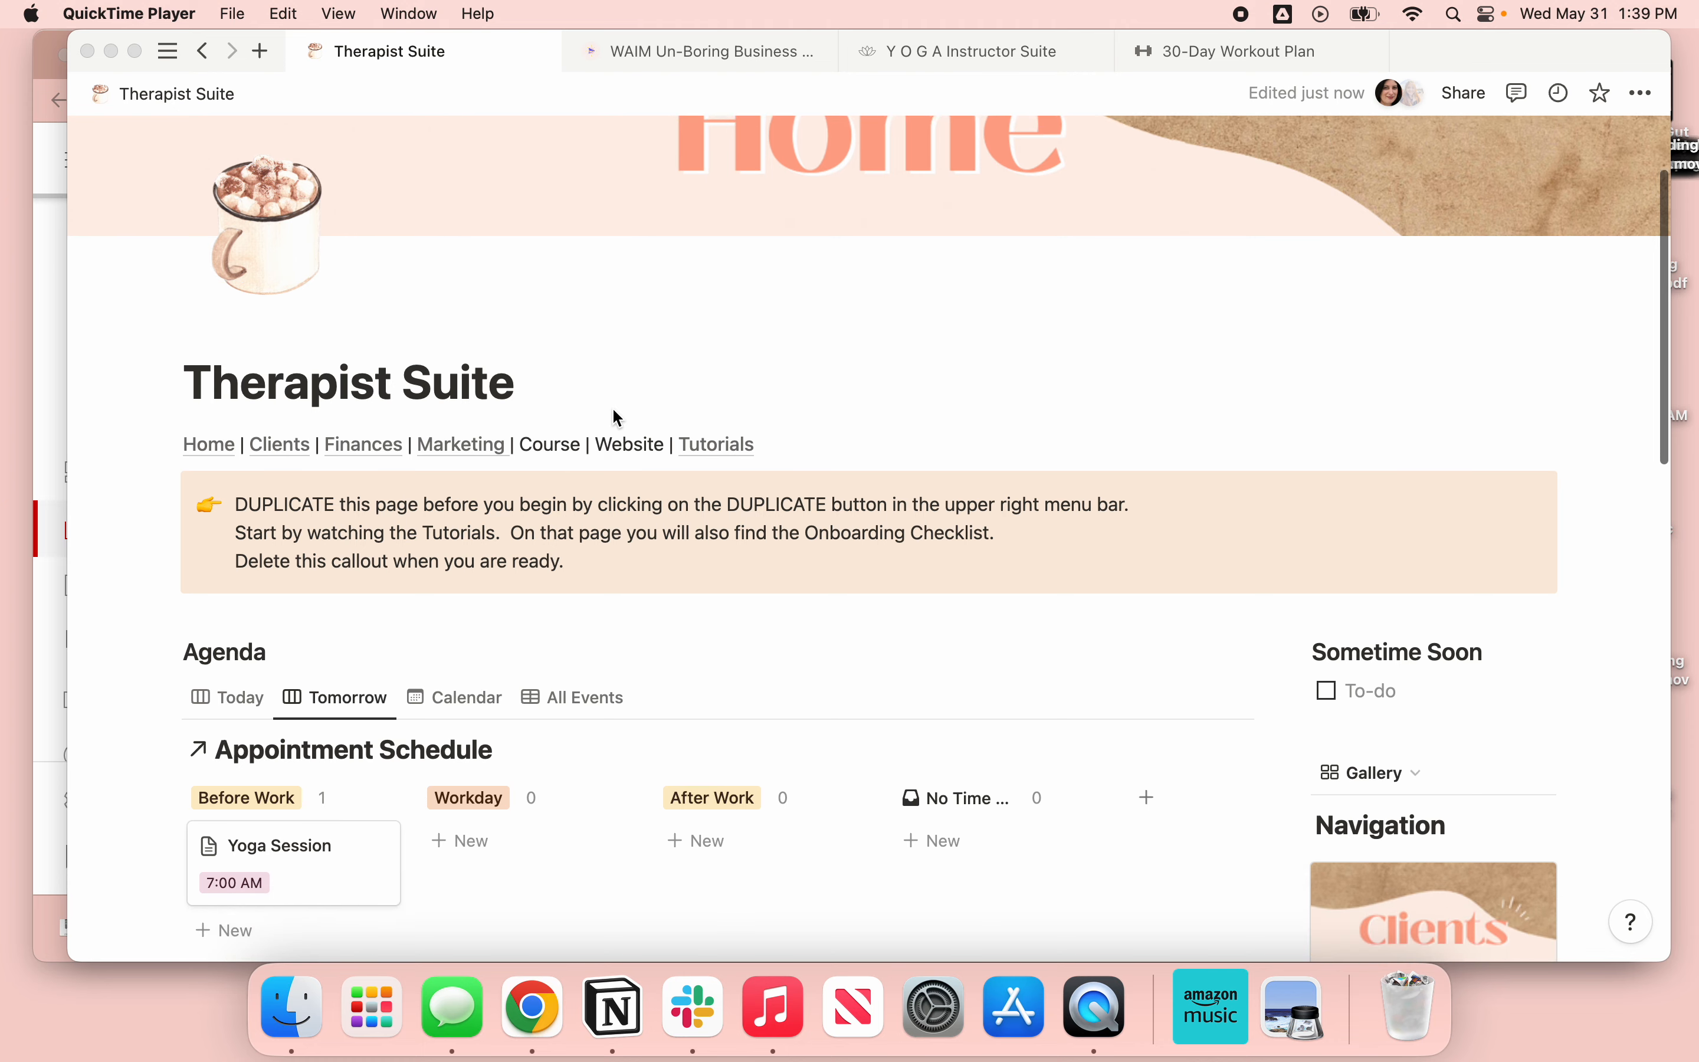
pyautogui.scroll(-3)
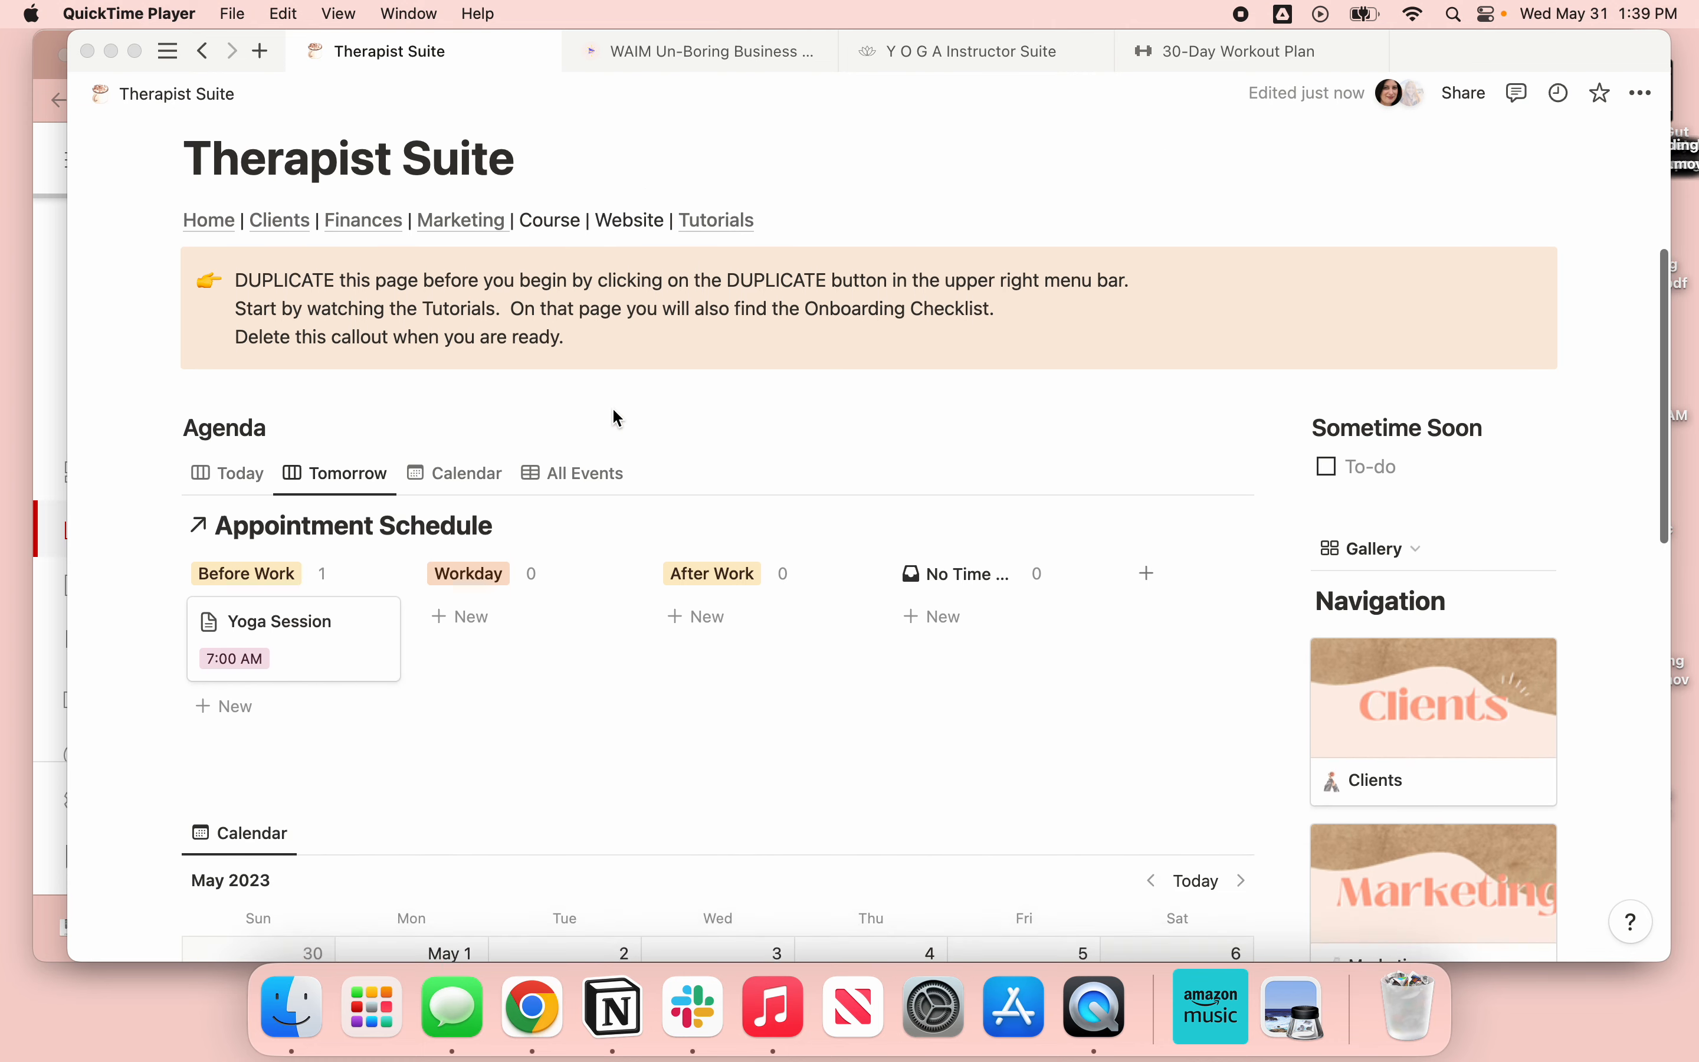
pyautogui.scroll(-3)
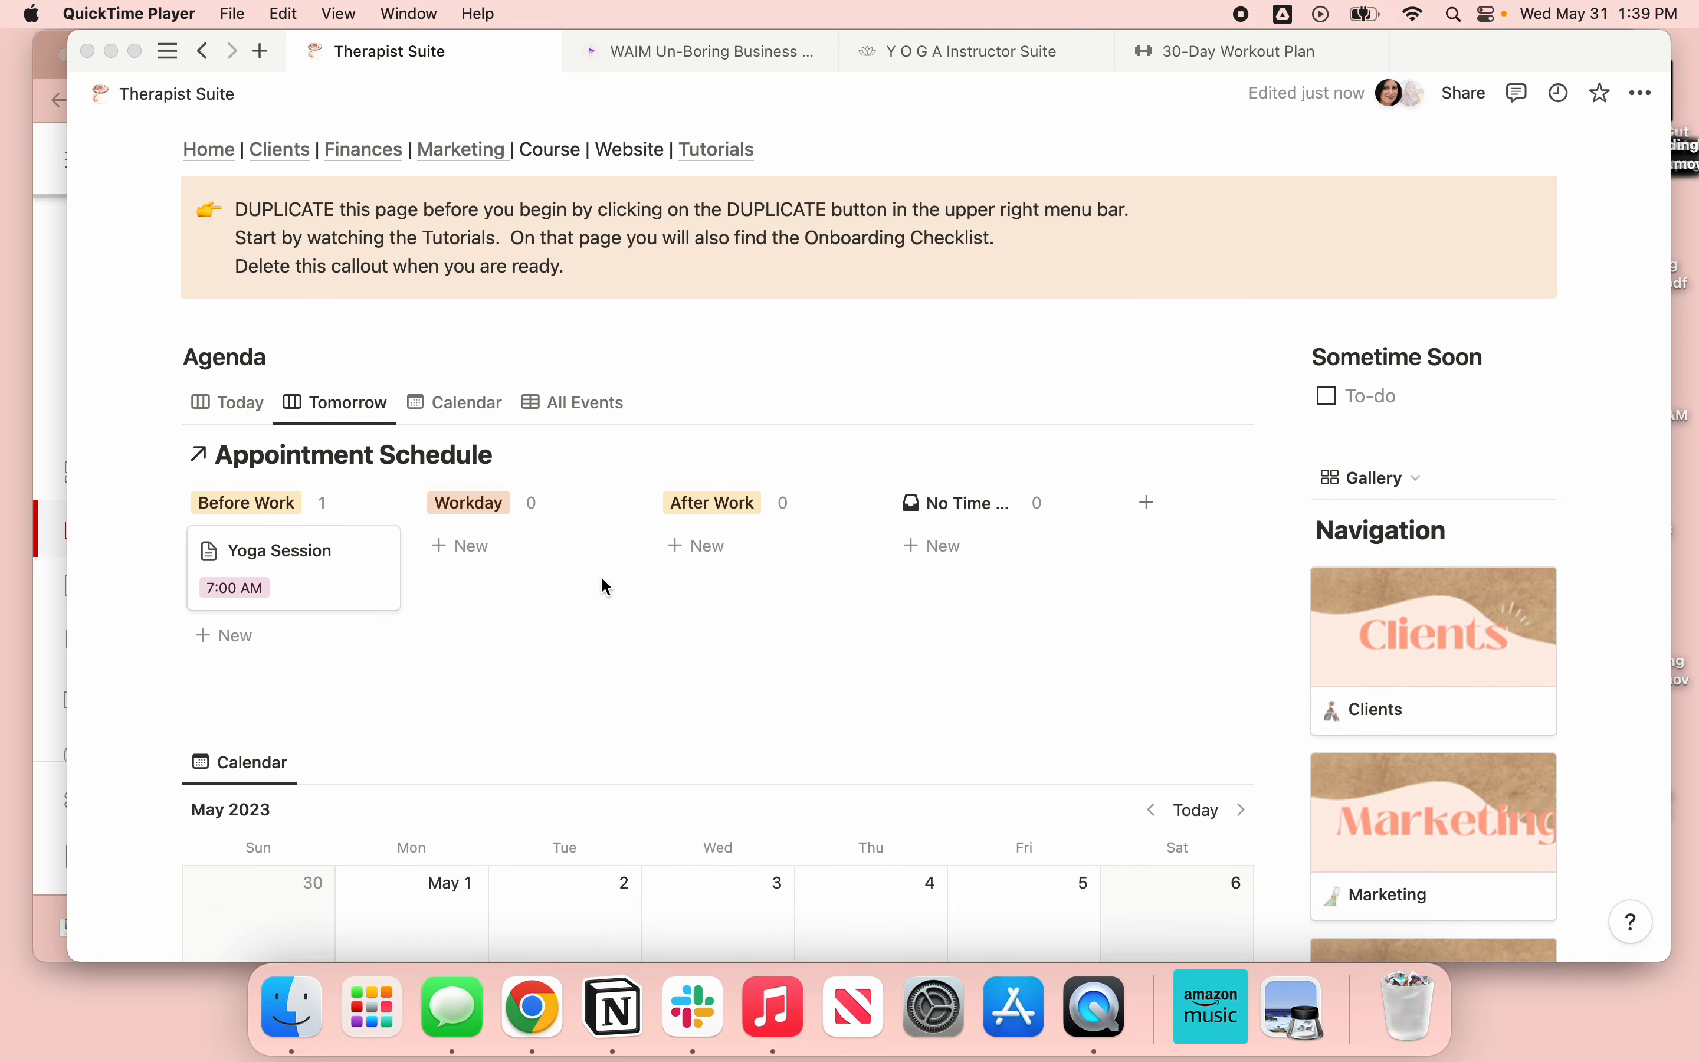
pyautogui.scroll(-3)
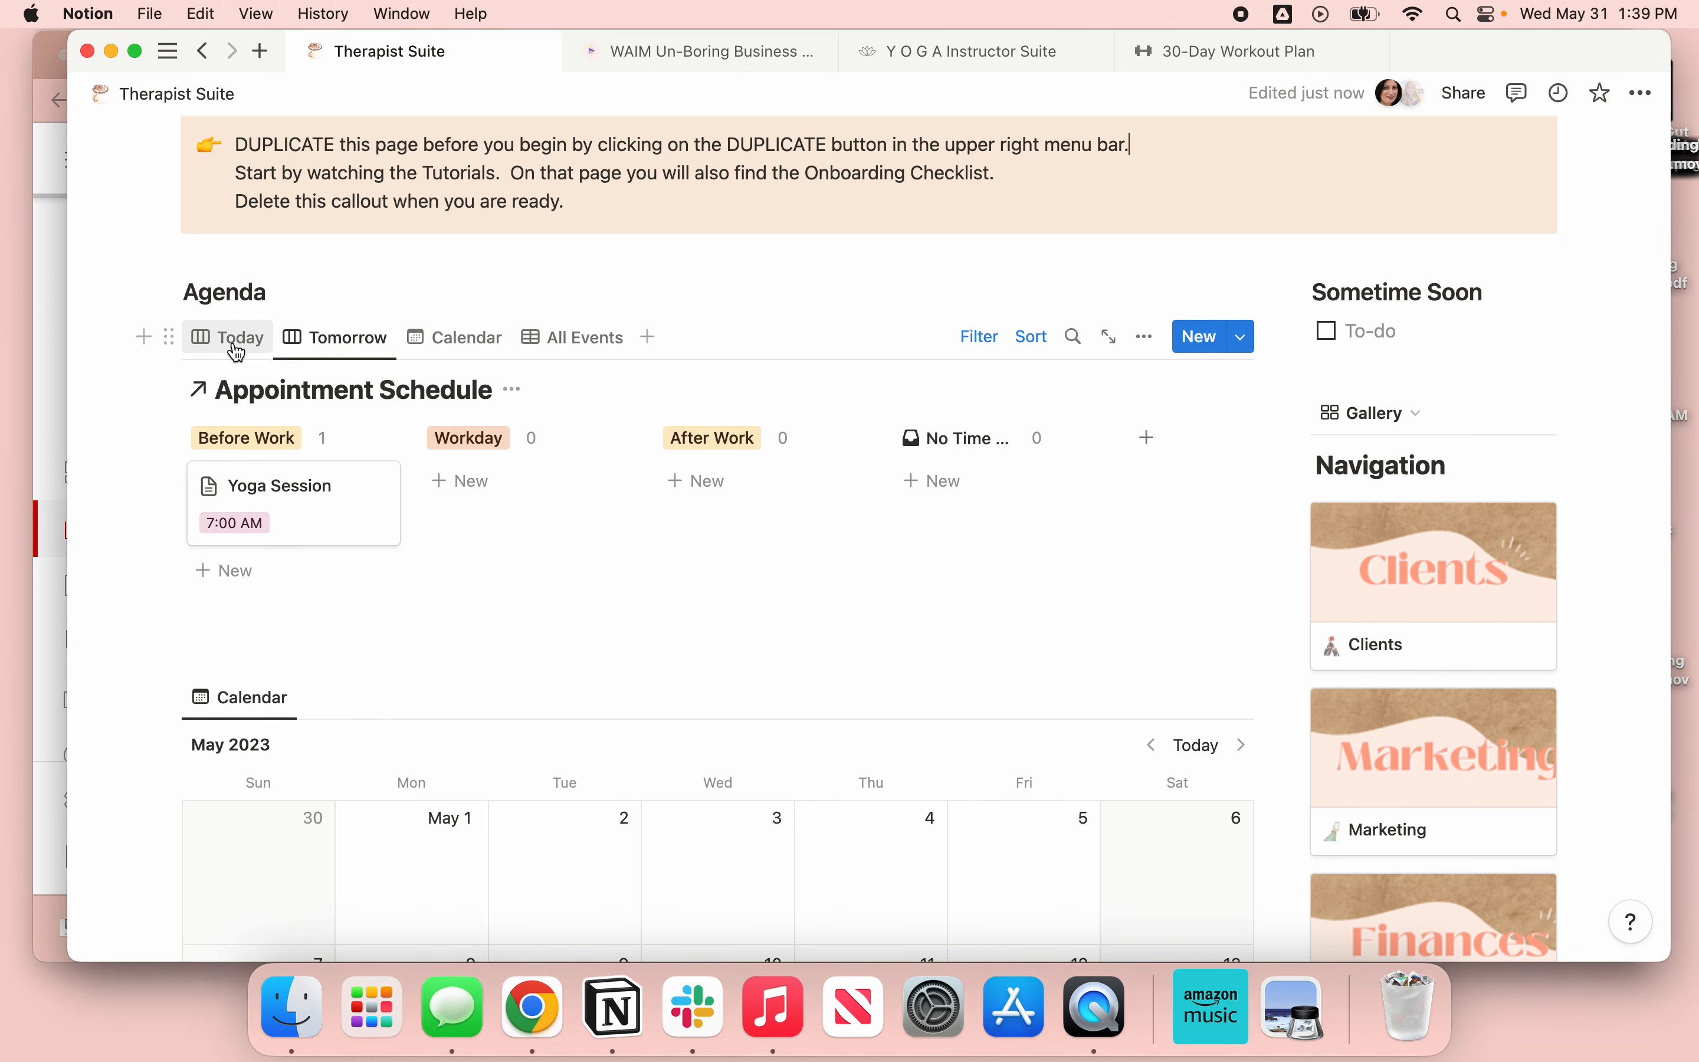
pyautogui.click(347, 338)
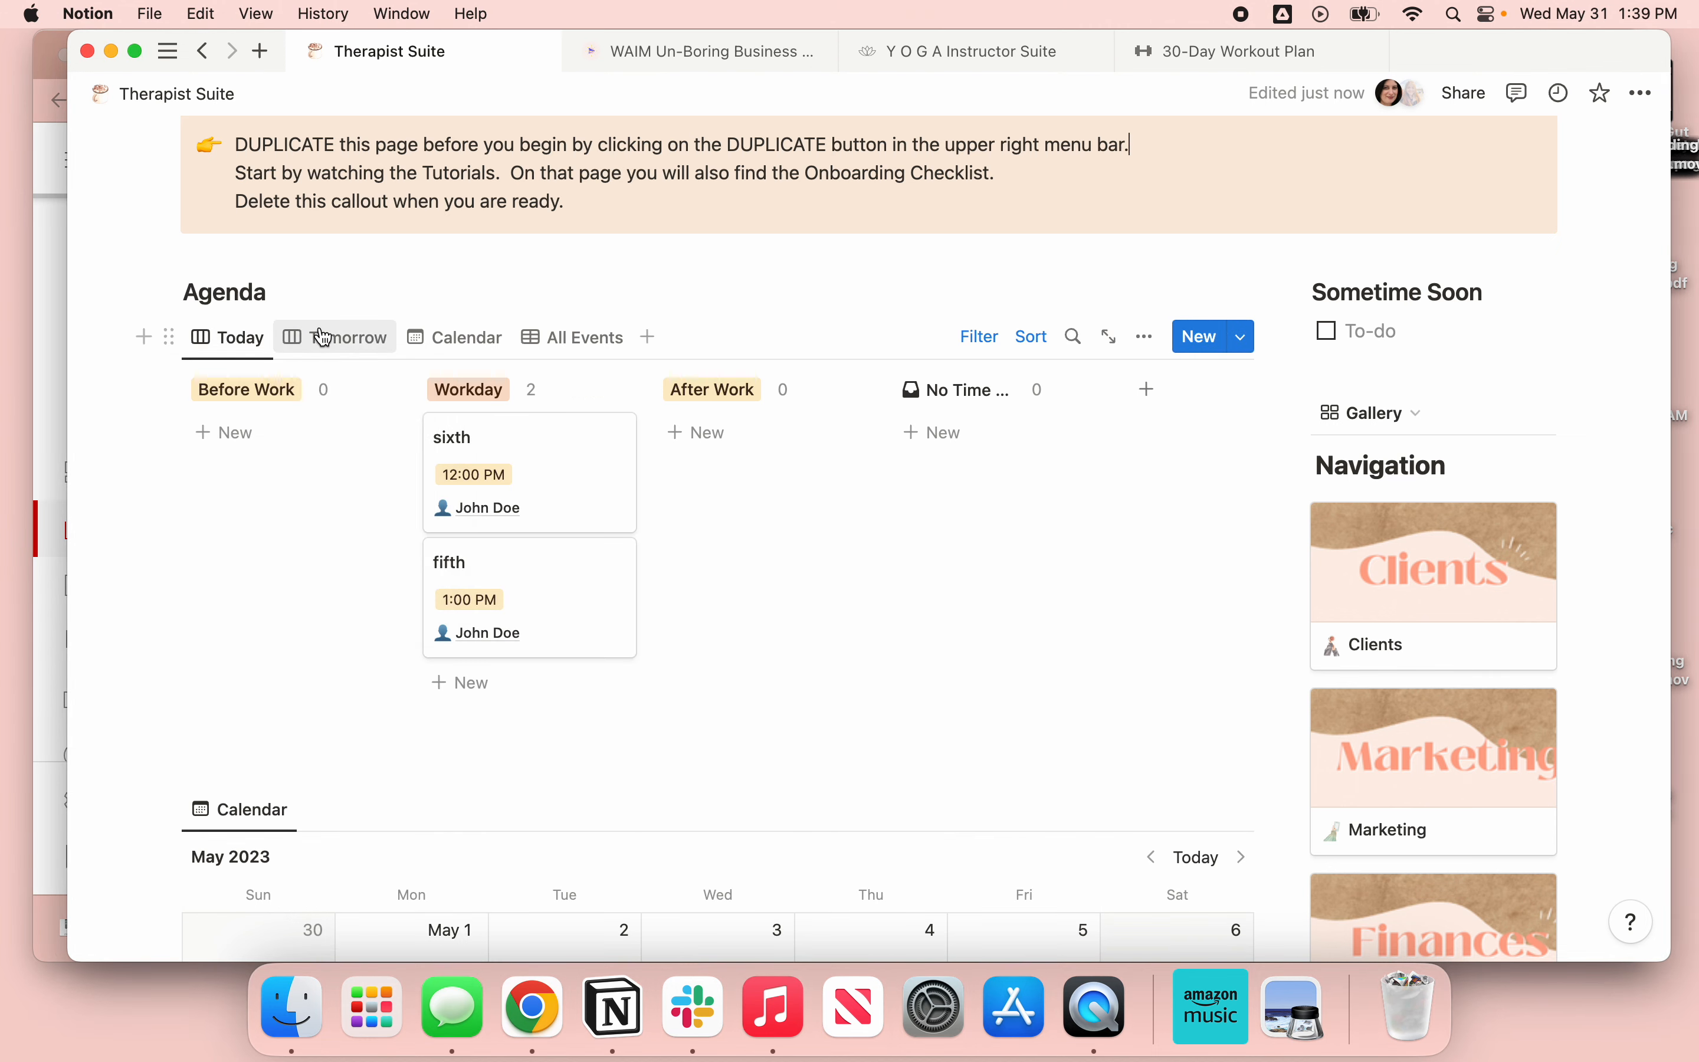
pyautogui.scroll(-3)
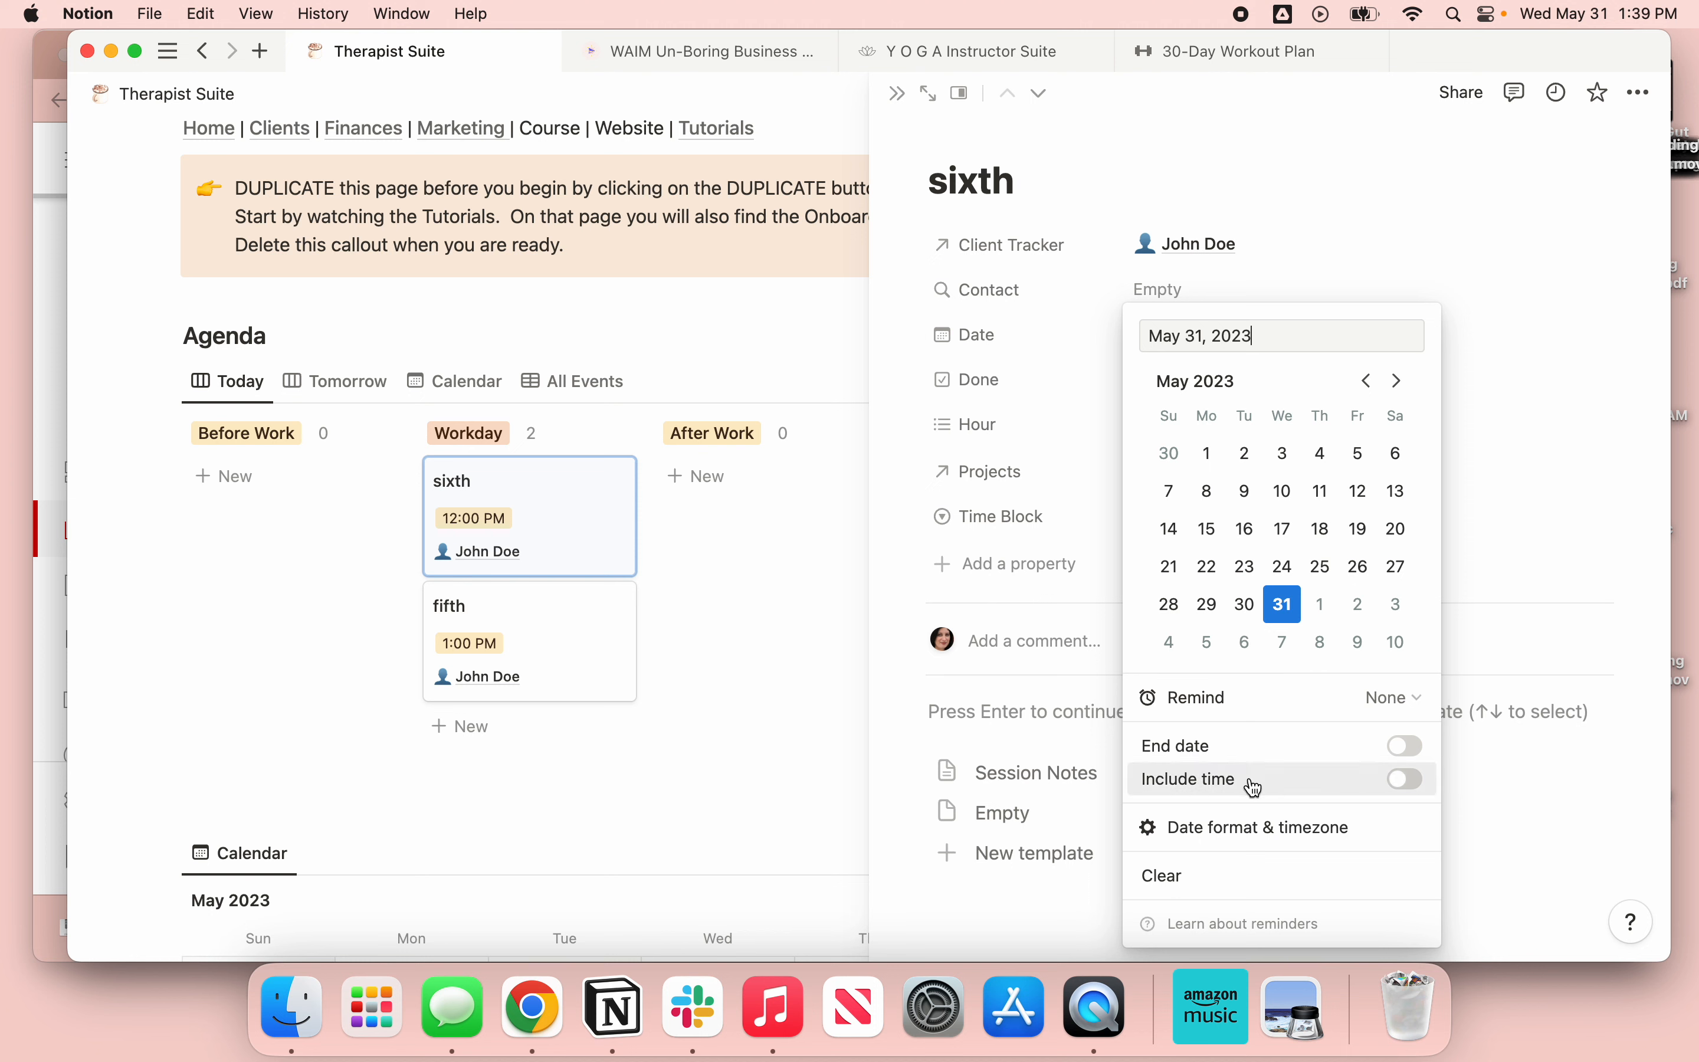
pyautogui.moveTo(1326, 333)
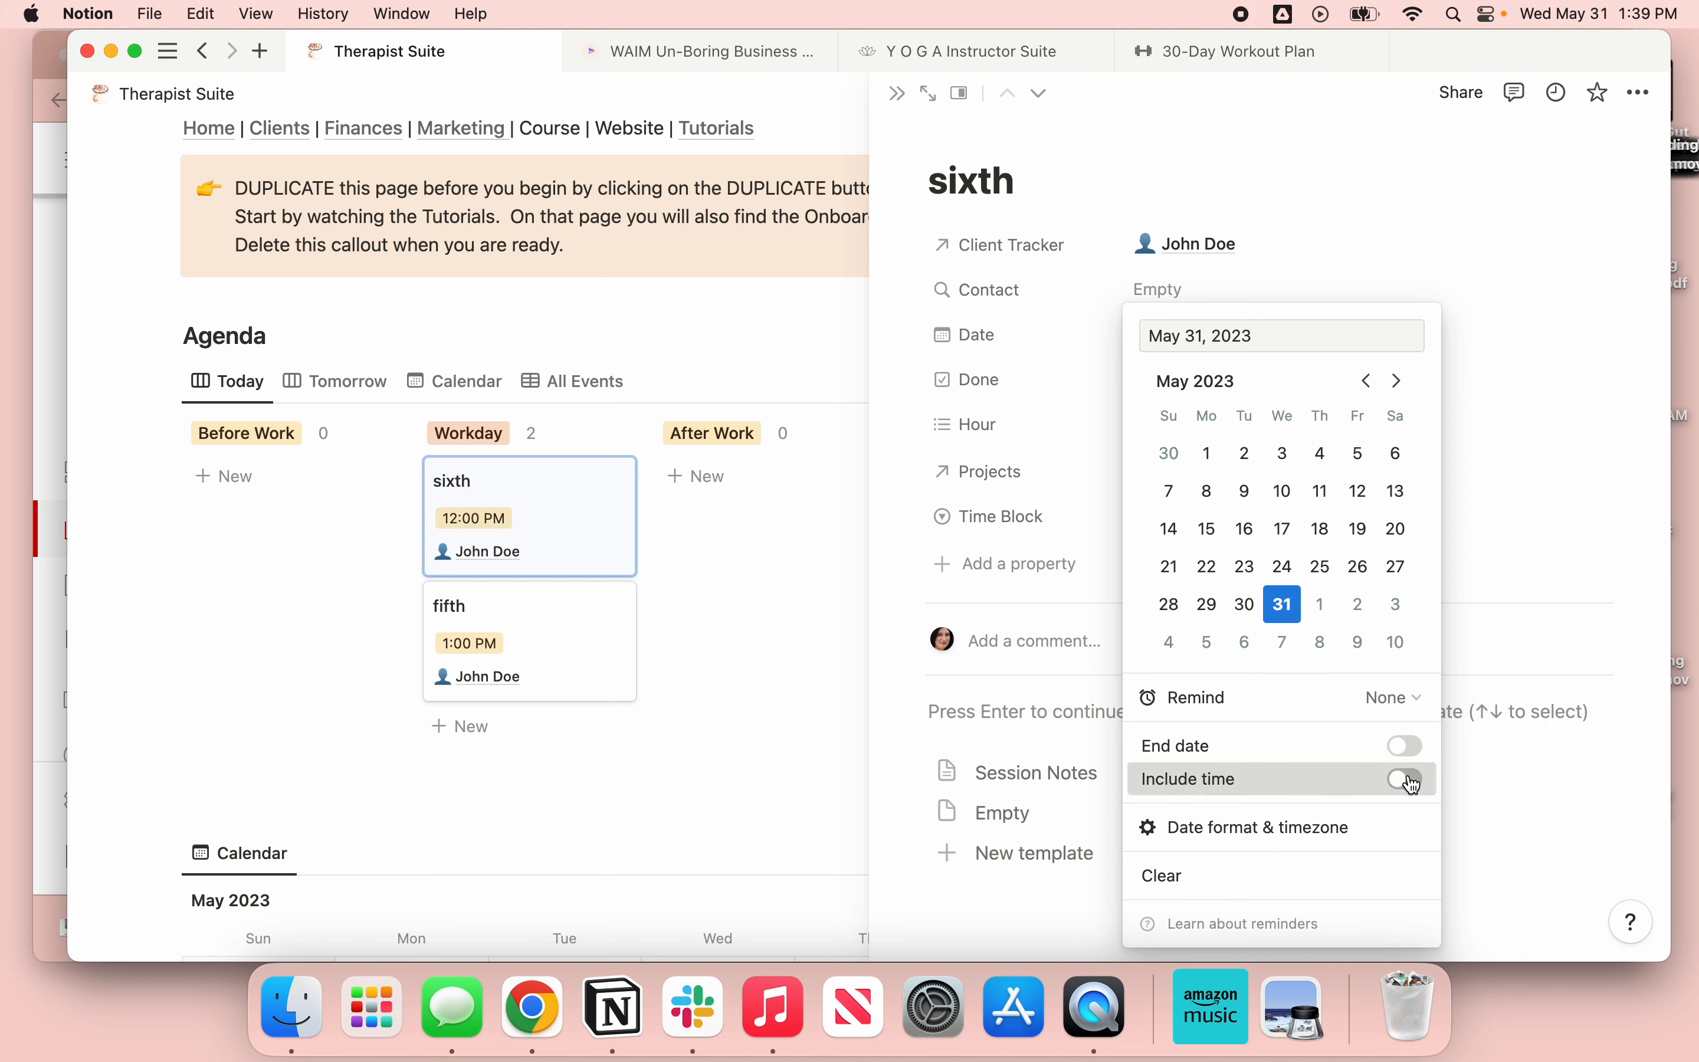
# - Toggle Include time on then off so the sixth card's Date stays May 31, 2023 with no time
pyautogui.click(1404, 778)
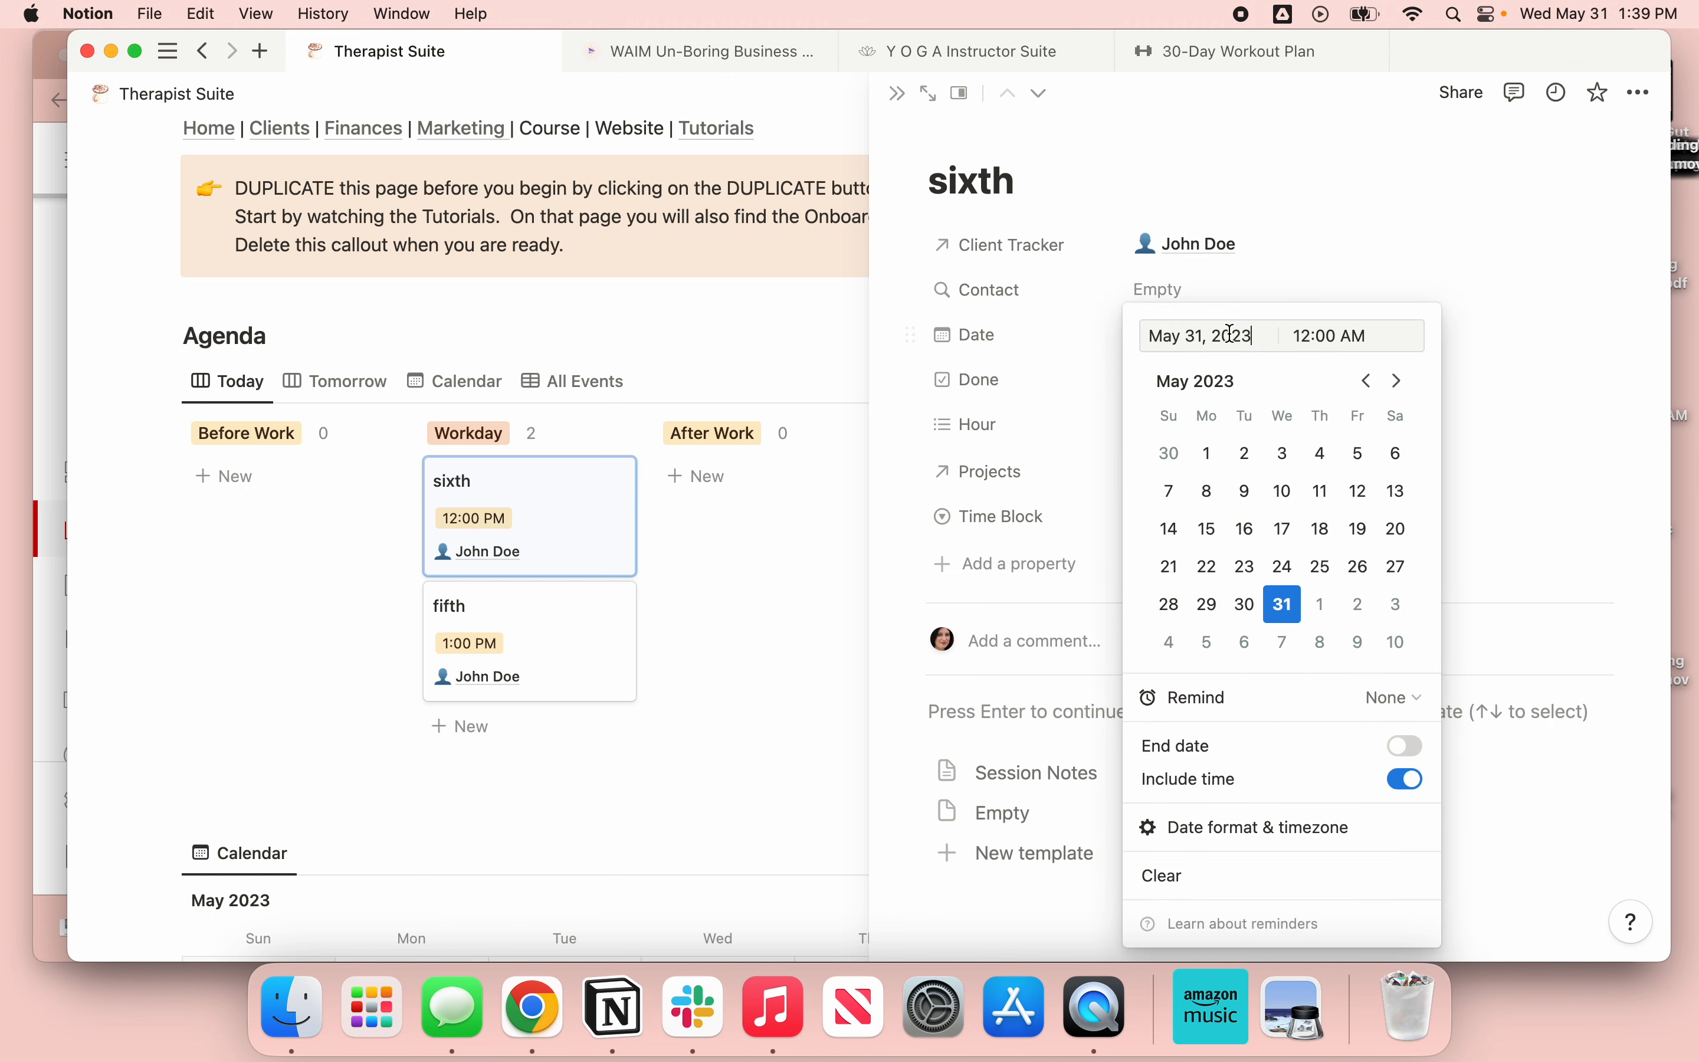
pyautogui.click(1404, 779)
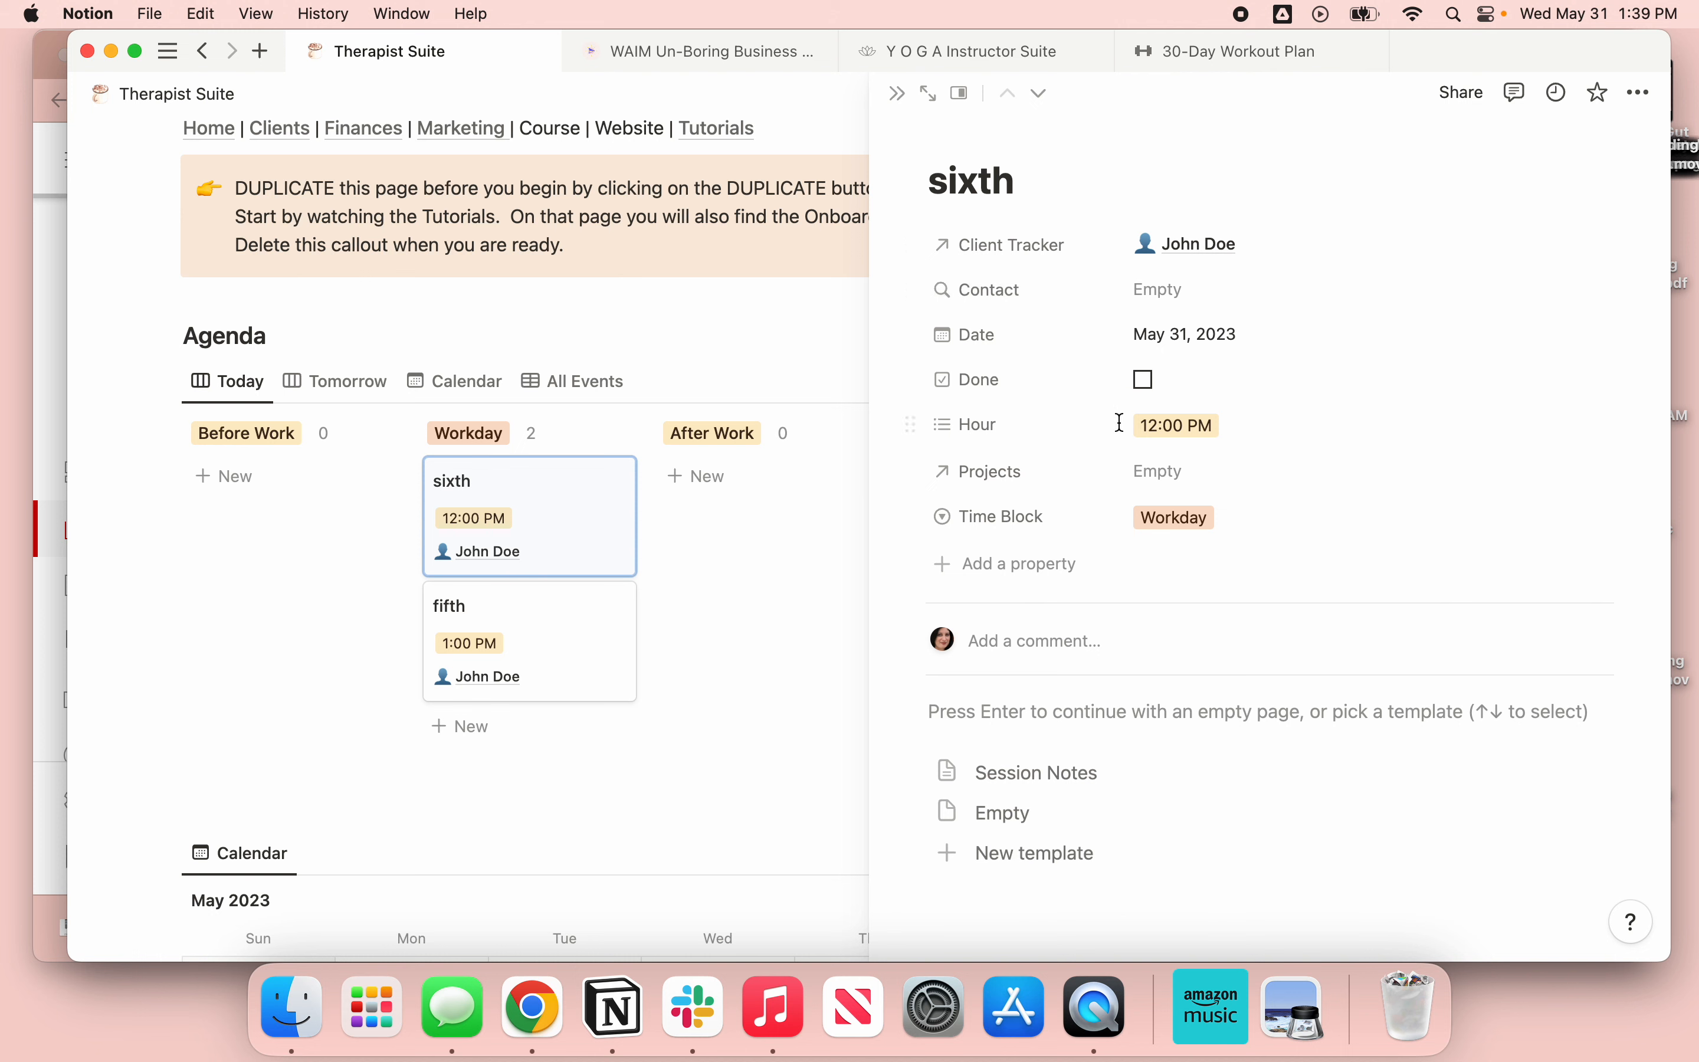
pyautogui.moveTo(913, 424)
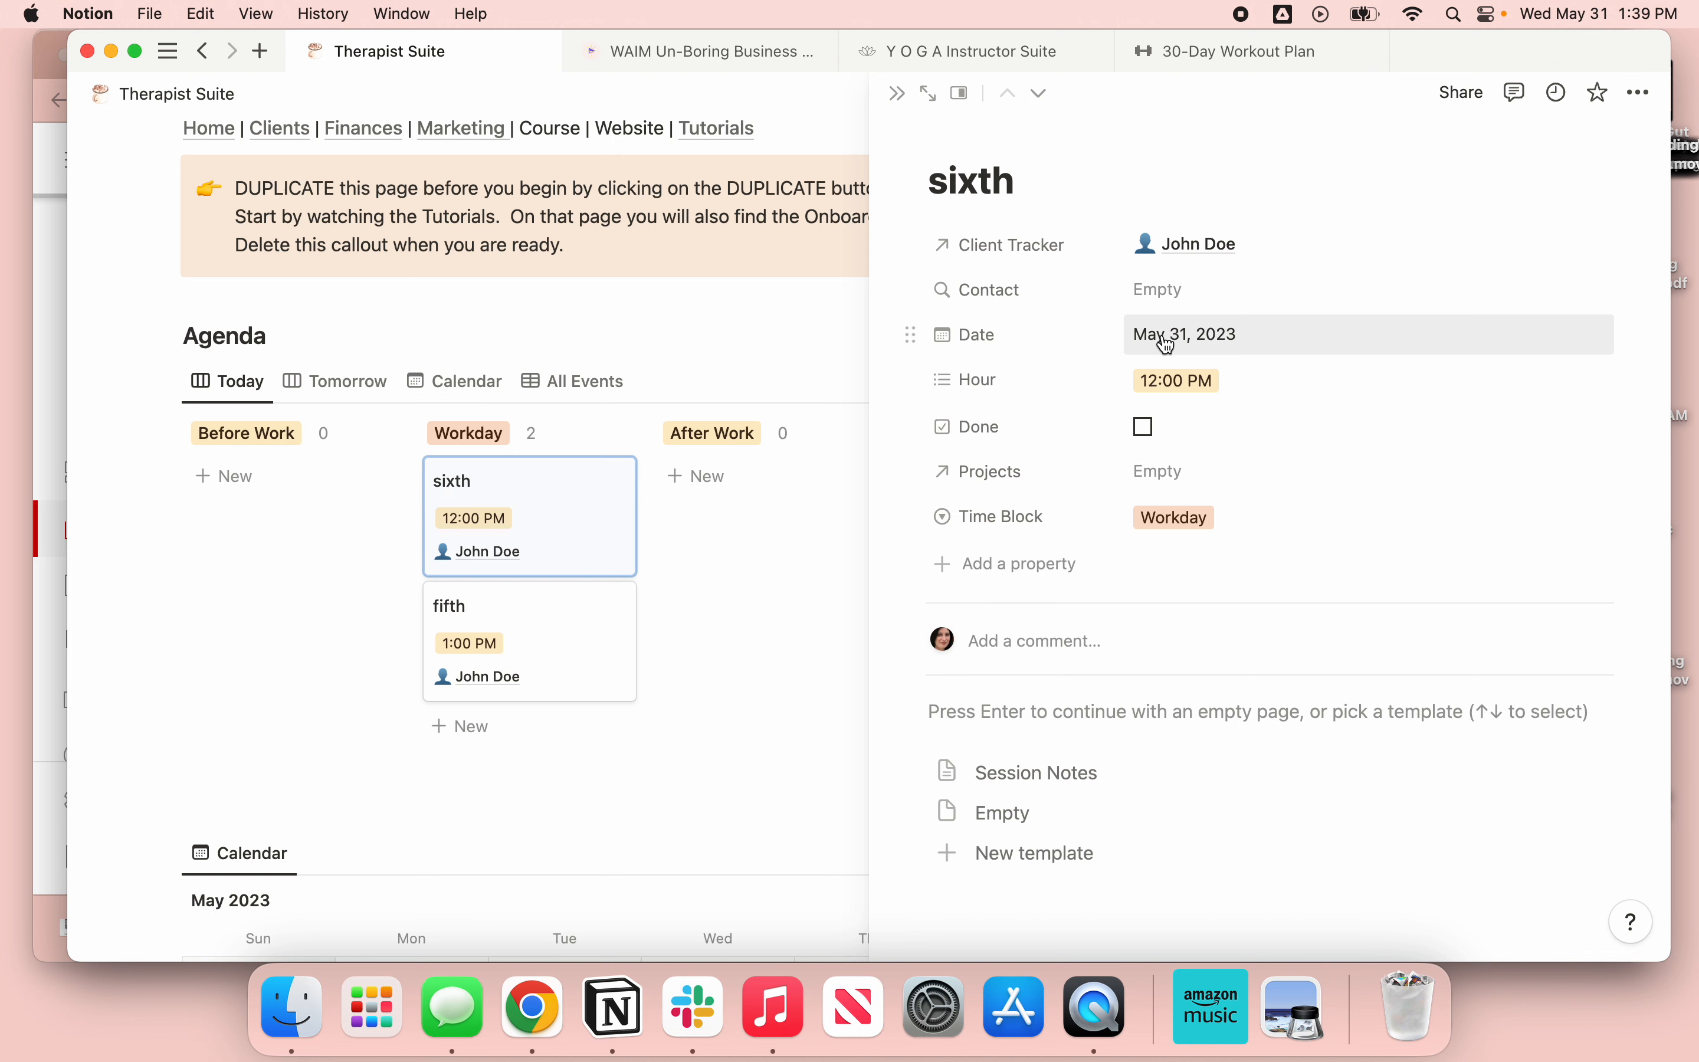
# - Add 1:00 PM to the sixth card's Hour then remove it, leaving only 12:00 PM
pyautogui.click(1184, 334)
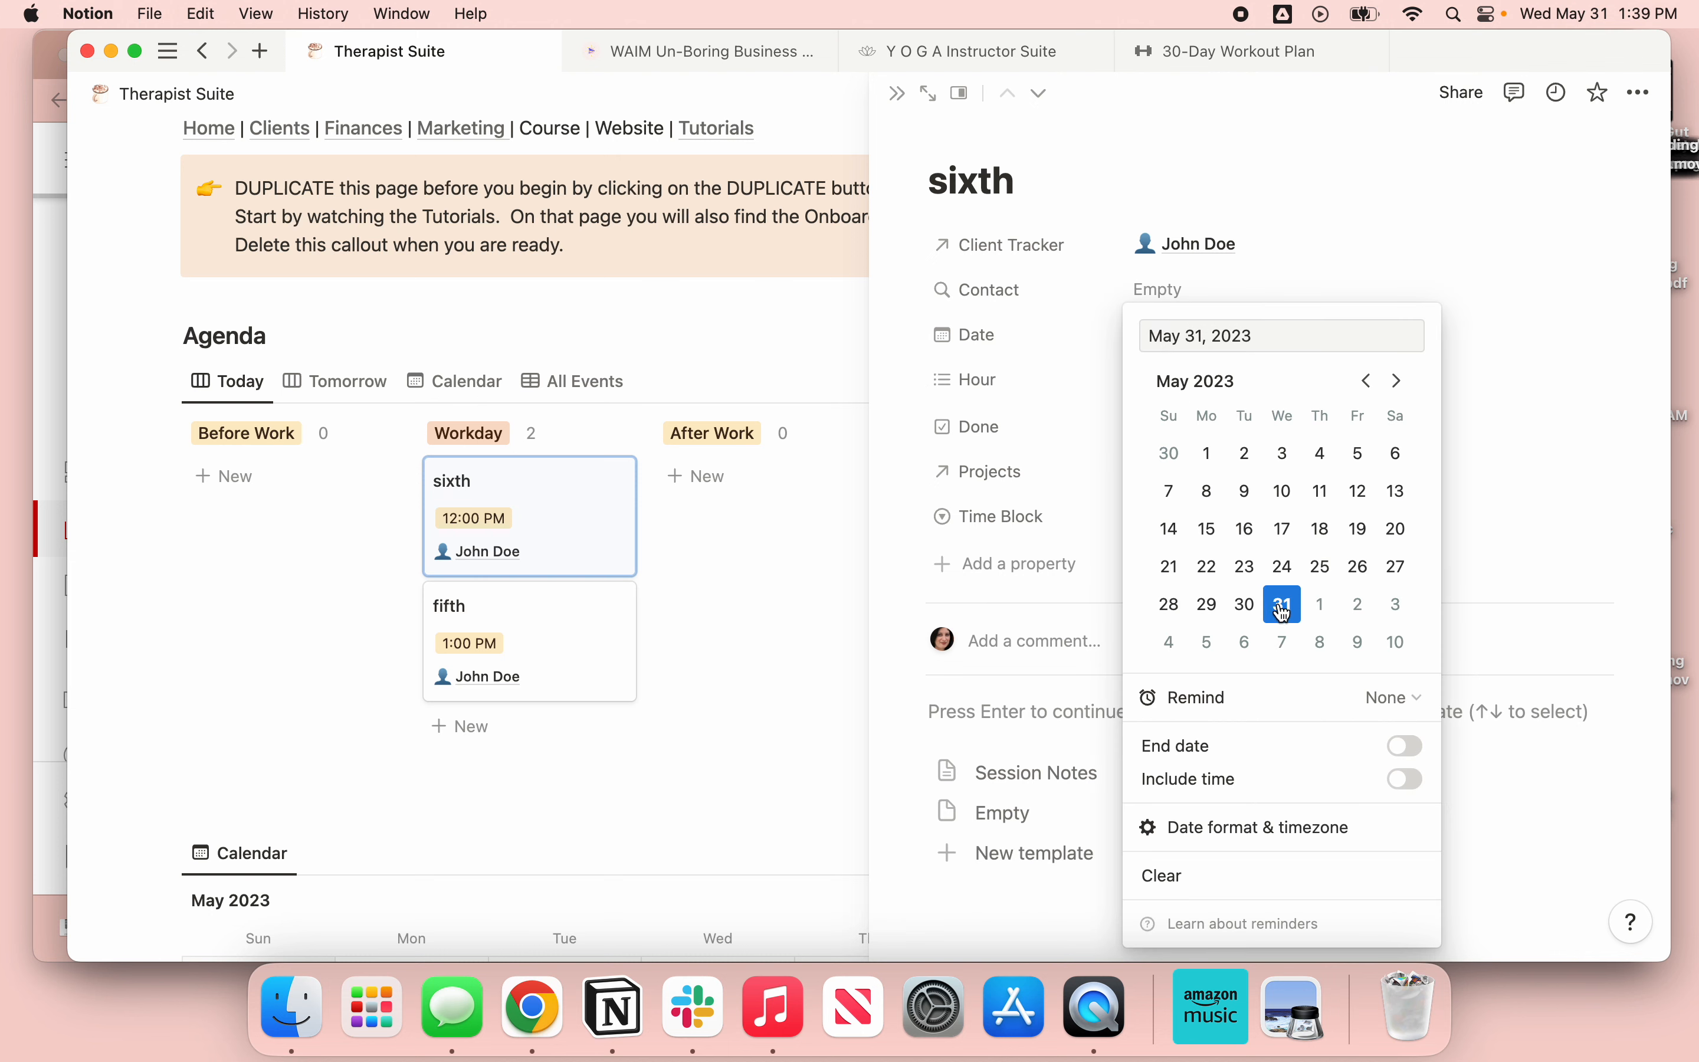
pyautogui.click(964, 379)
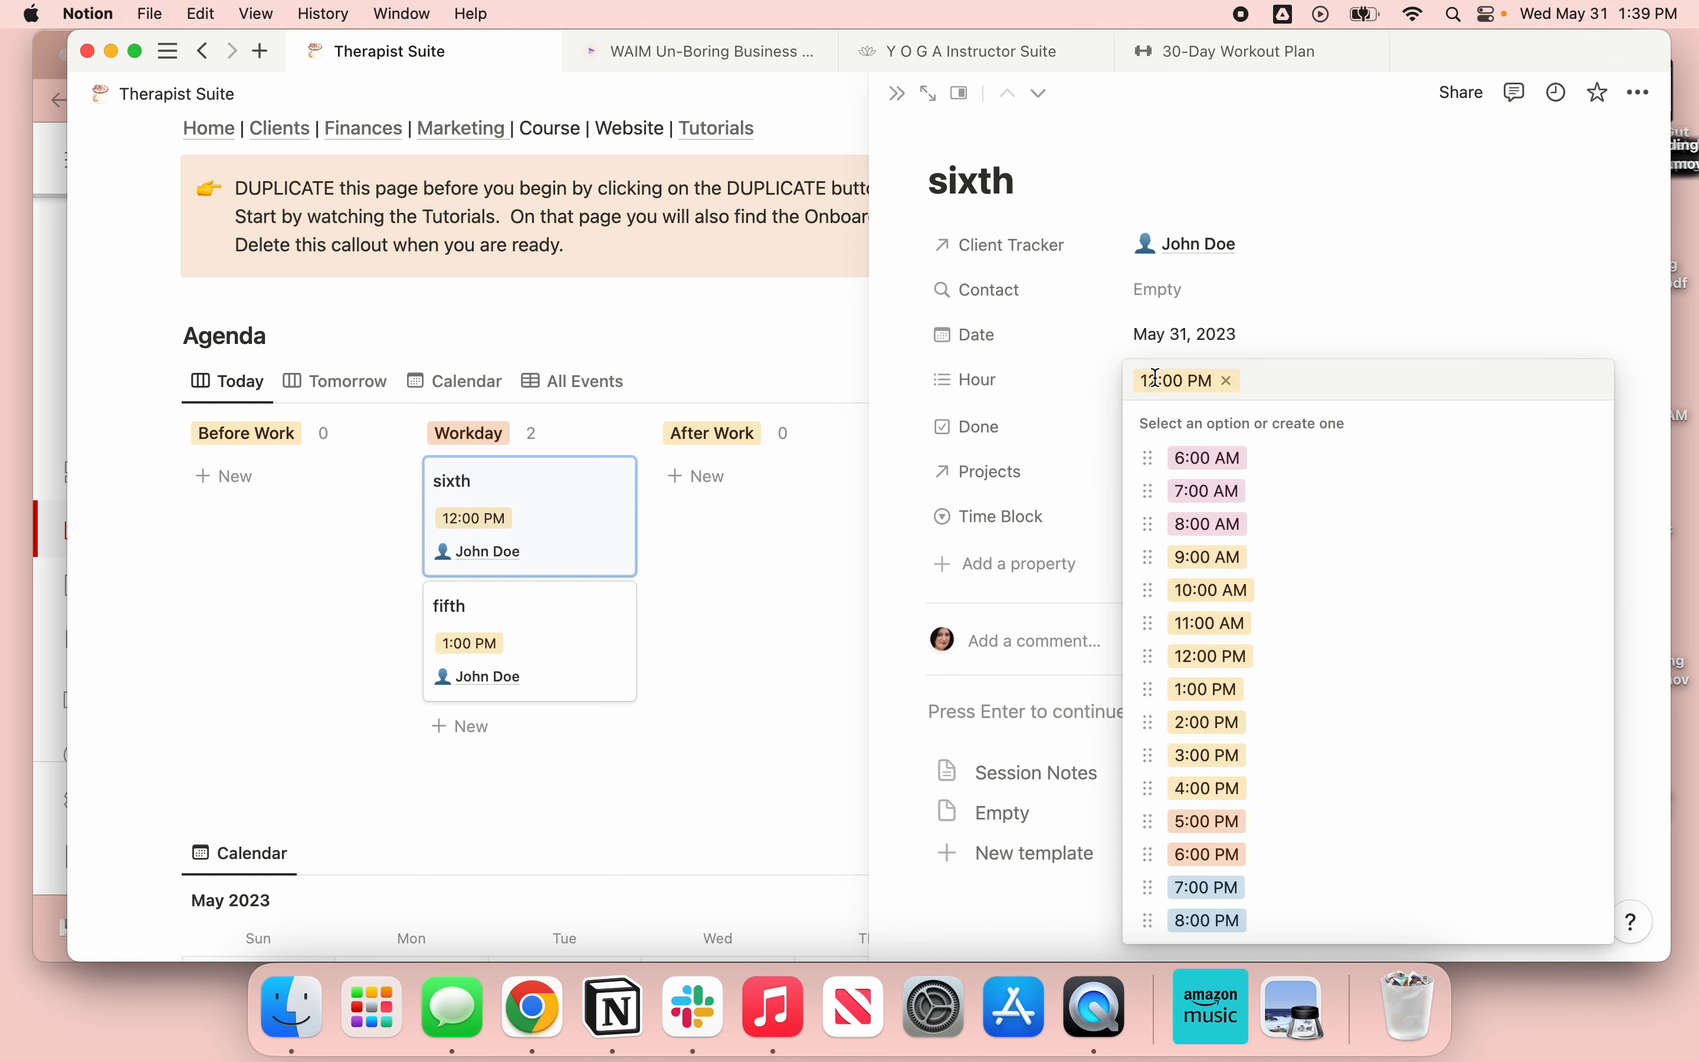
pyautogui.moveTo(1201, 524)
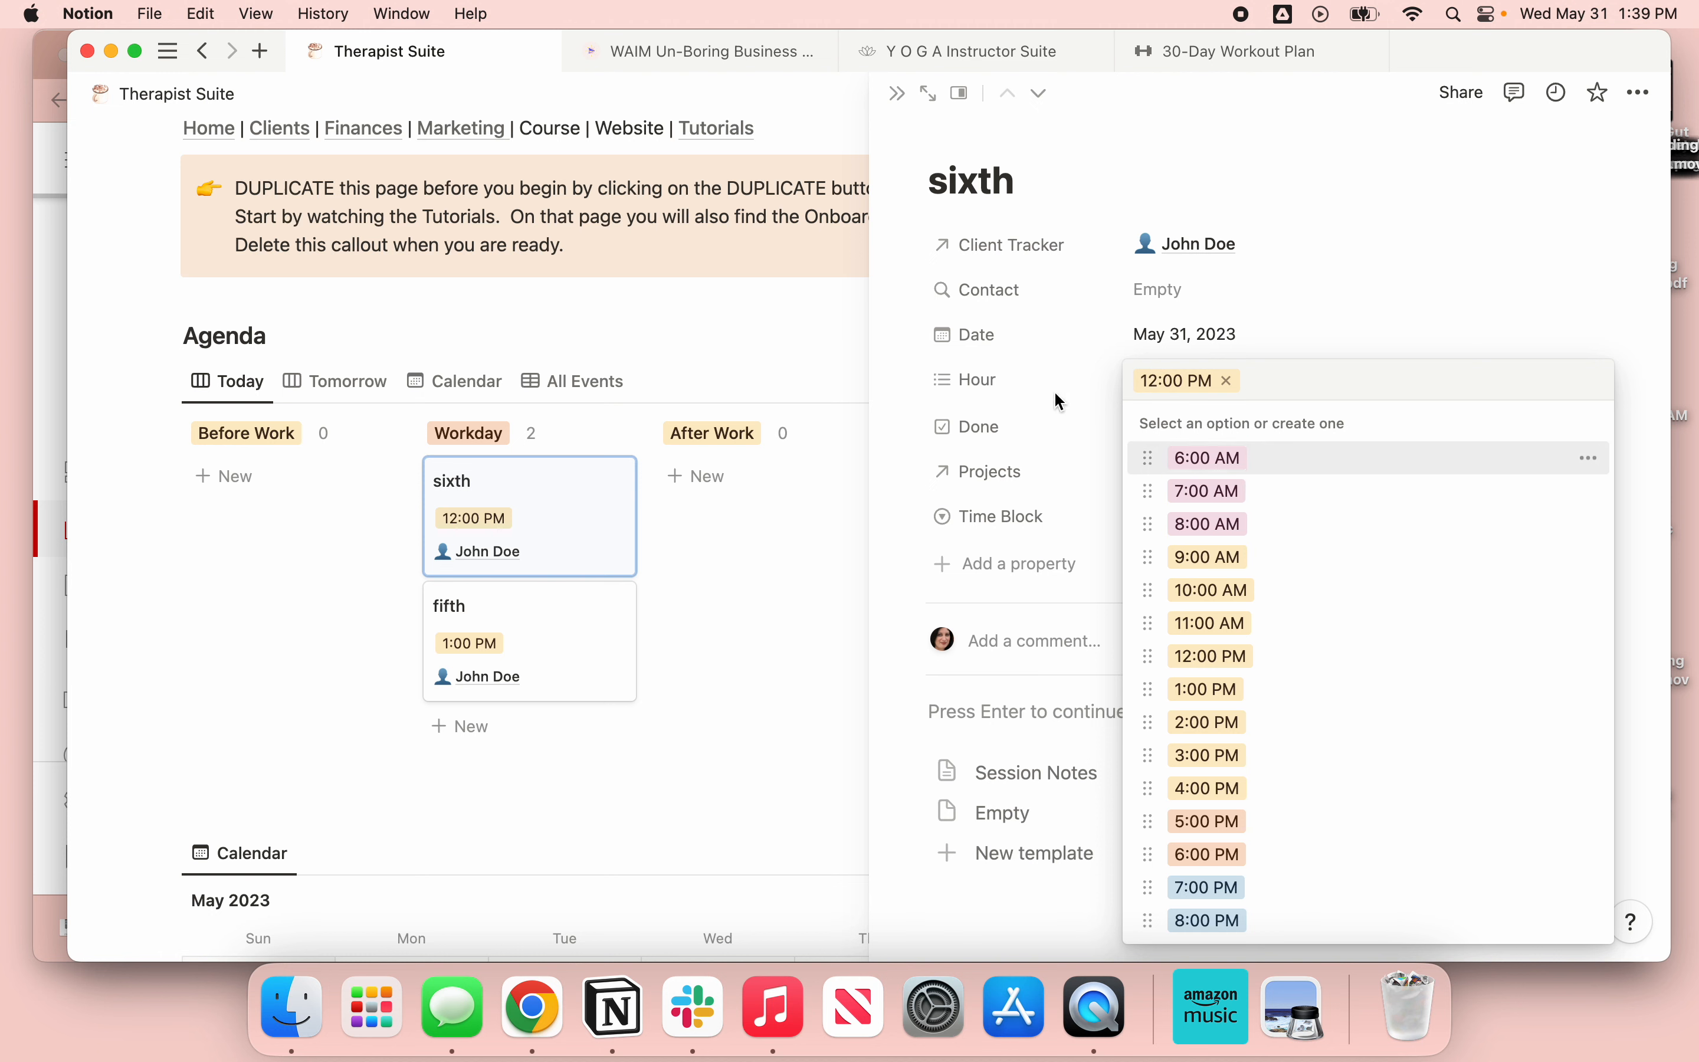
pyautogui.moveTo(1175, 466)
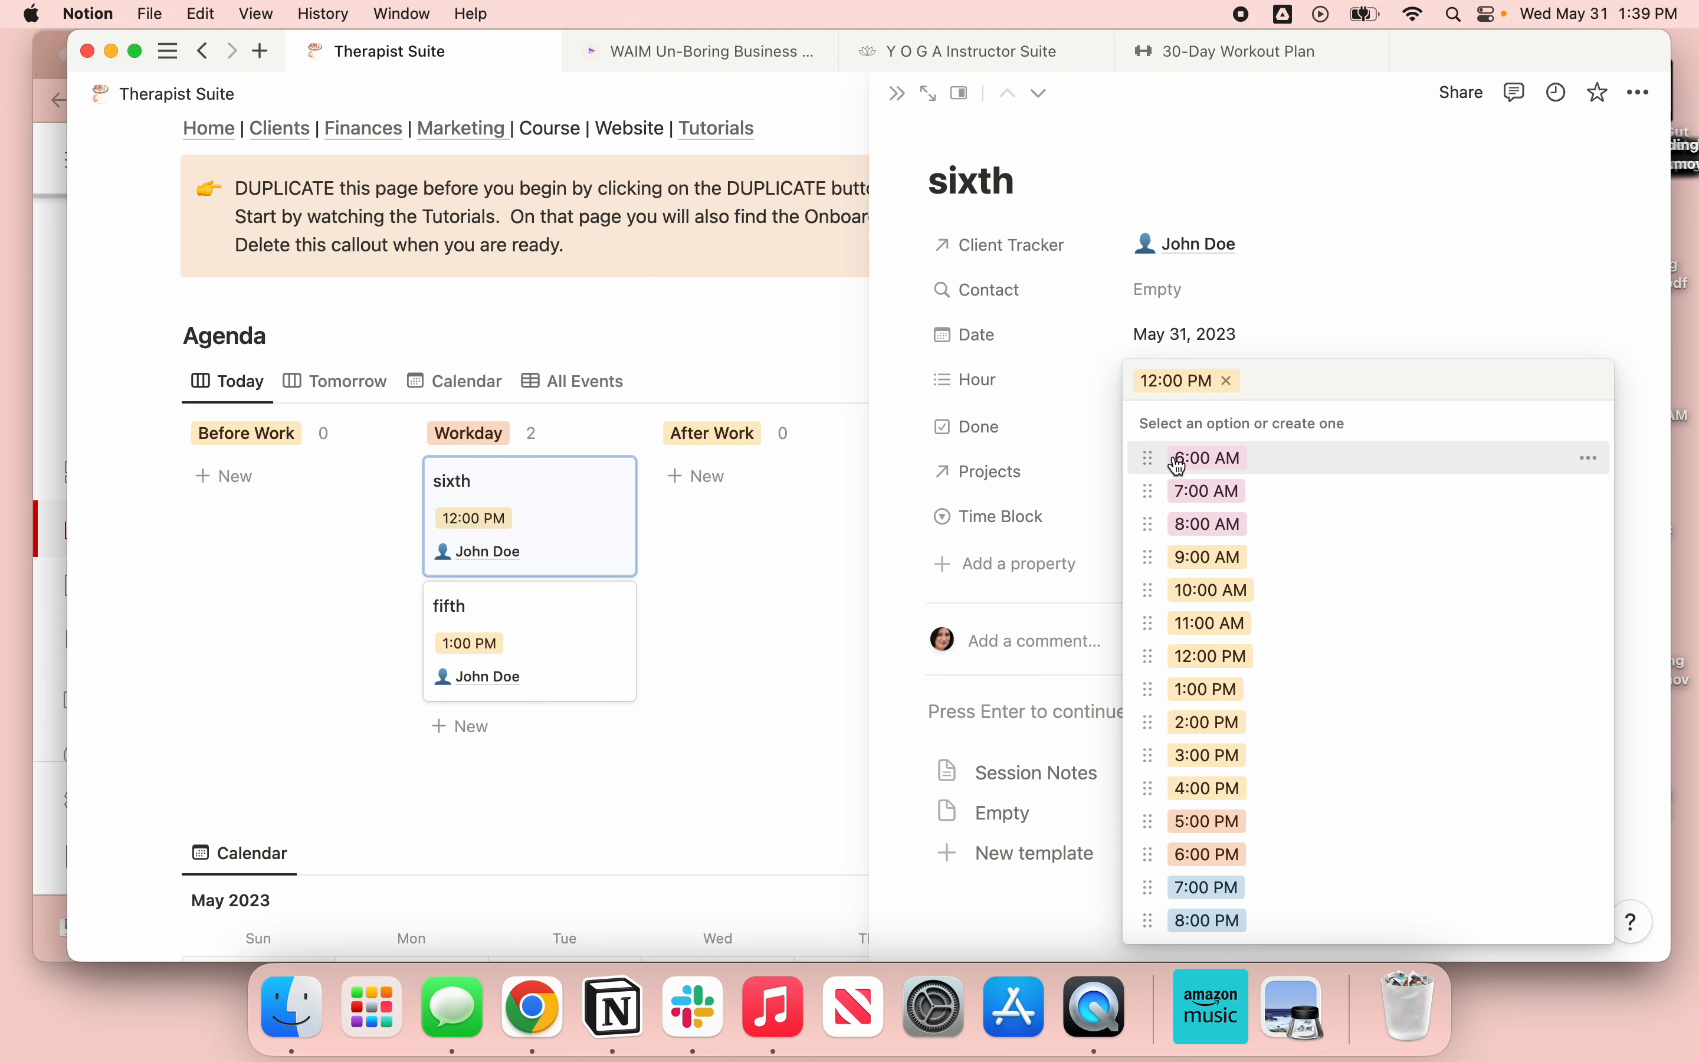
pyautogui.click(1203, 687)
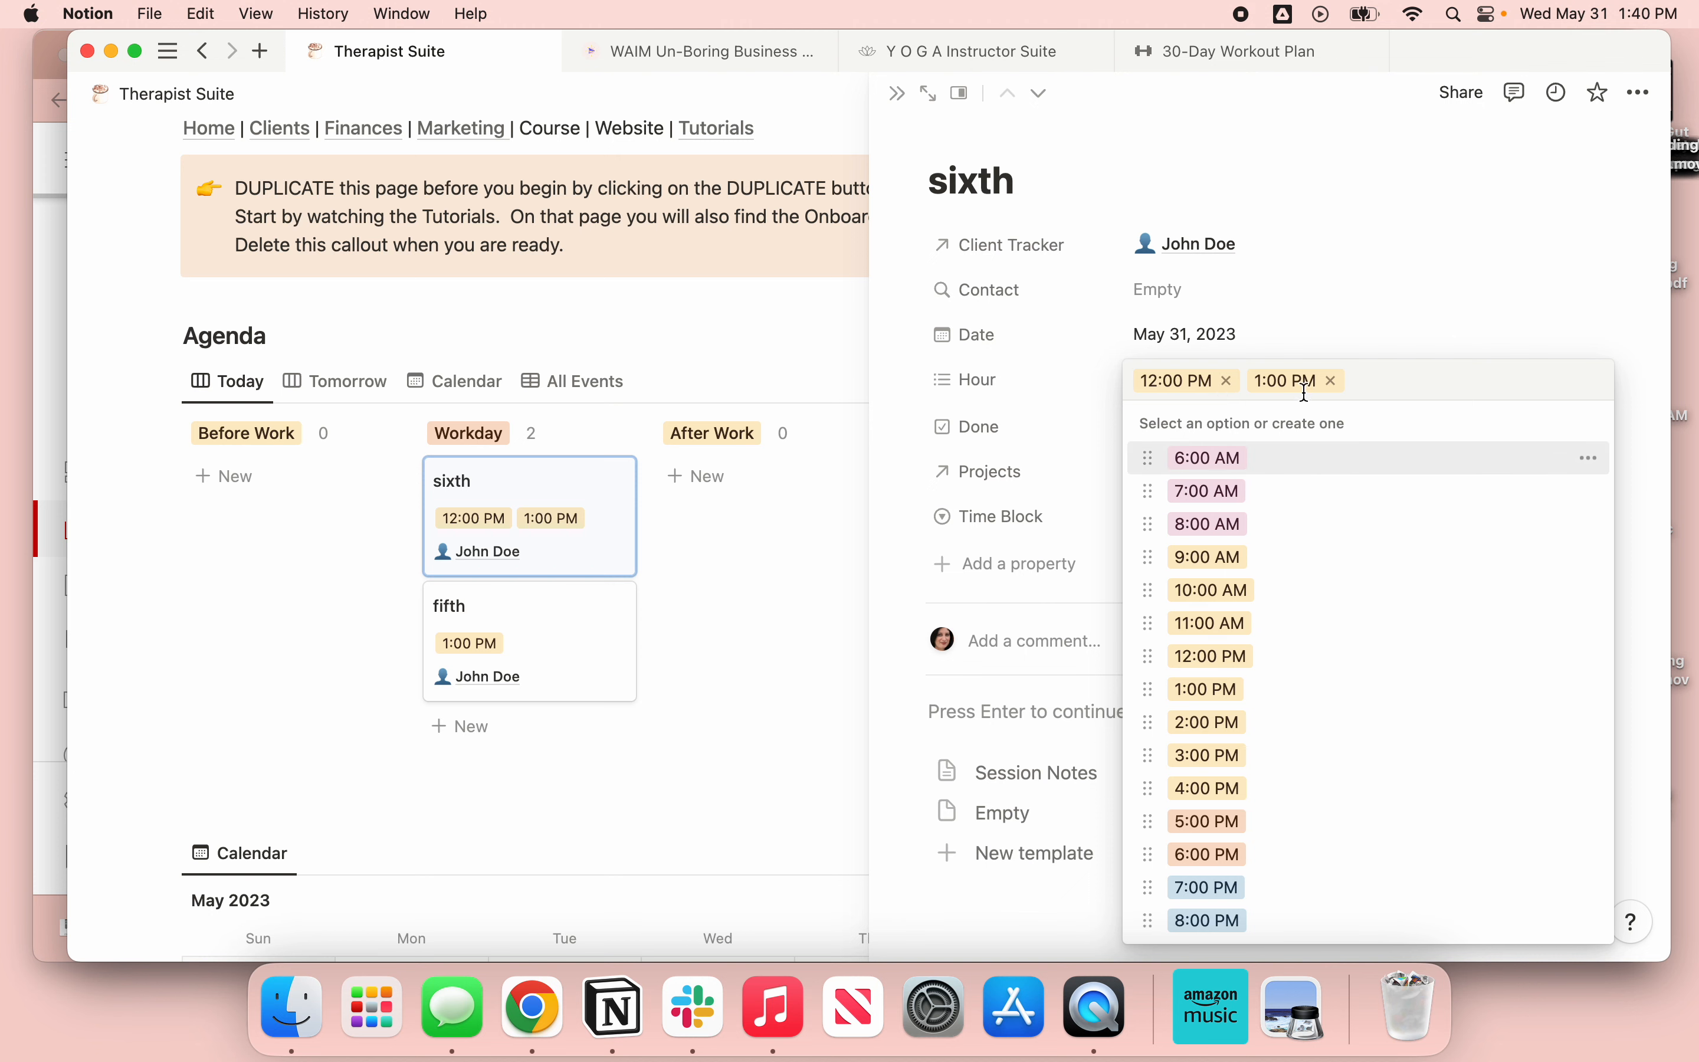
pyautogui.click(1329, 380)
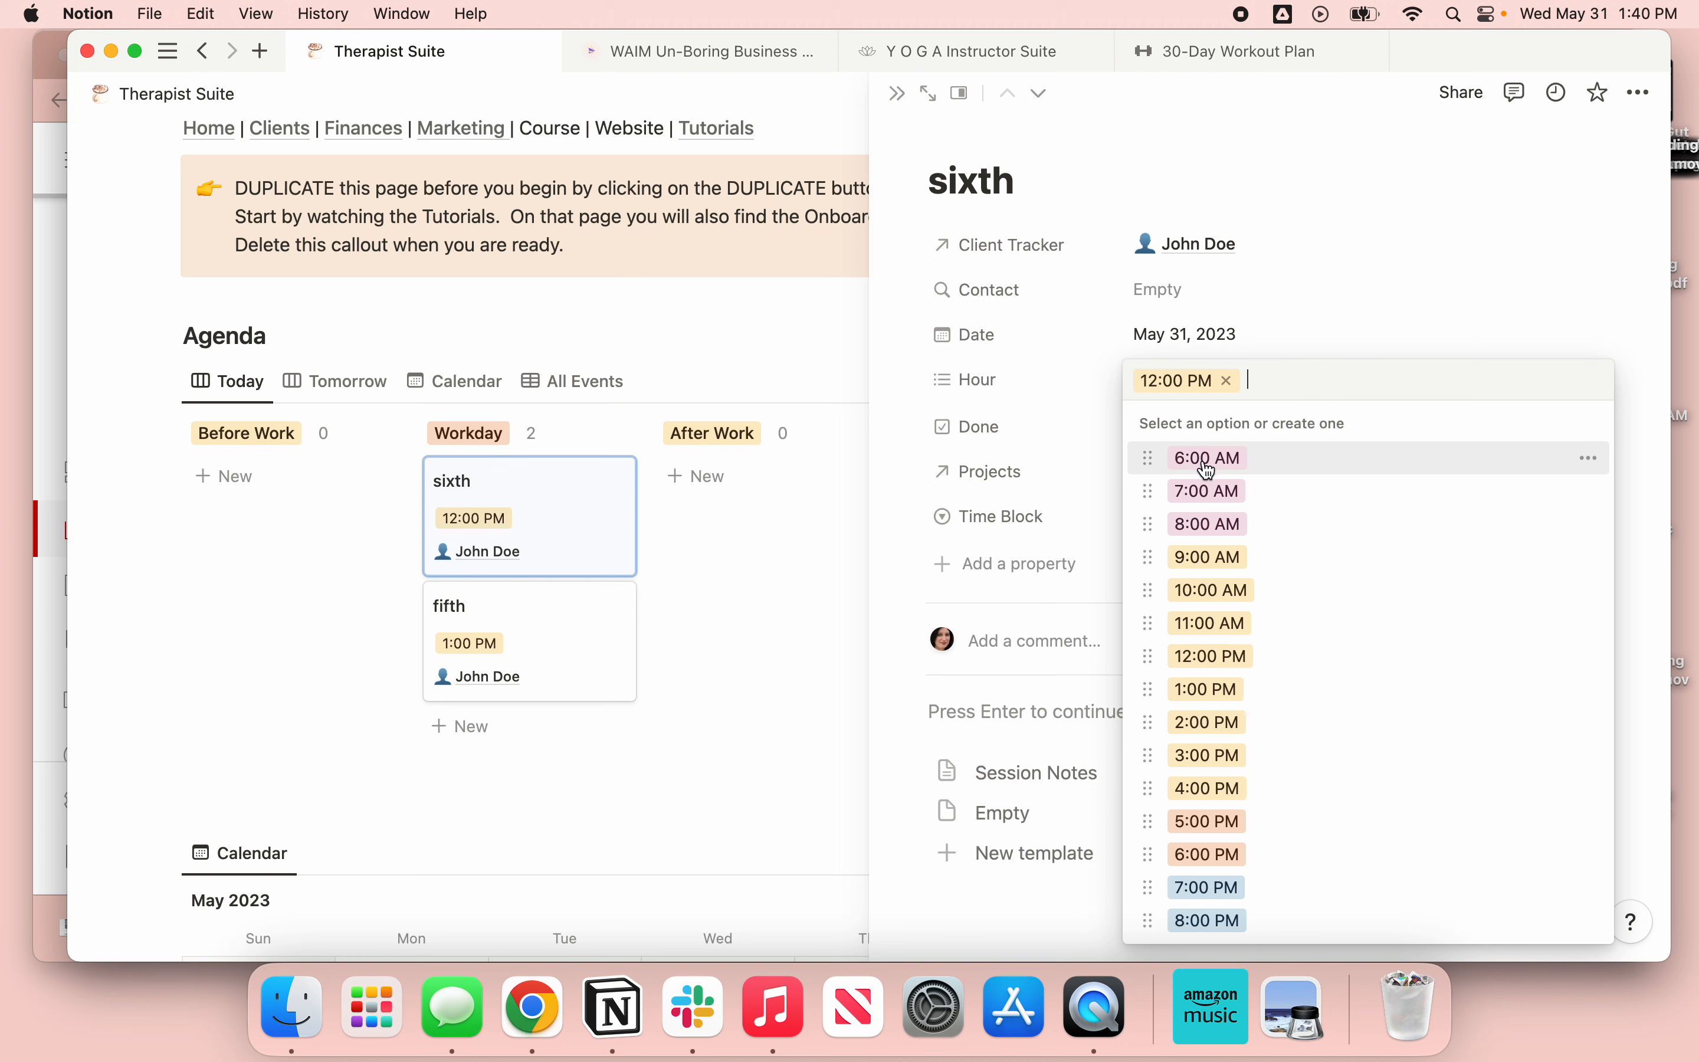
pyautogui.moveTo(1207, 538)
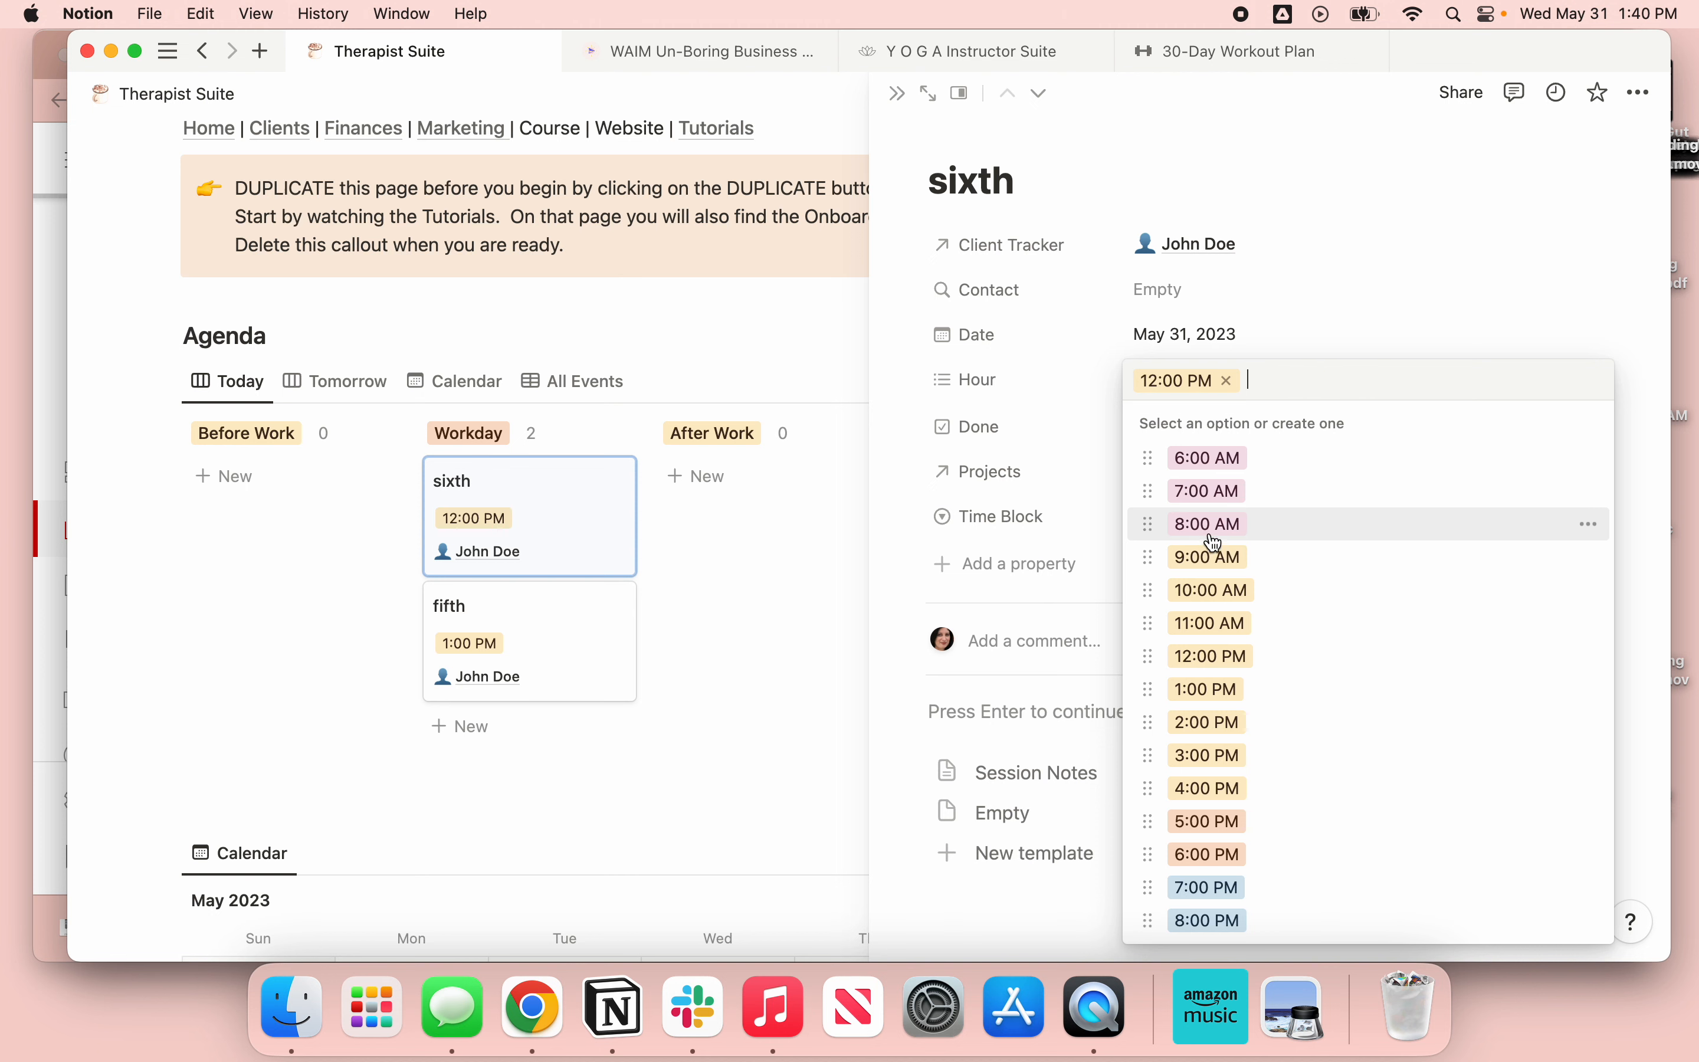
pyautogui.moveTo(1216, 788)
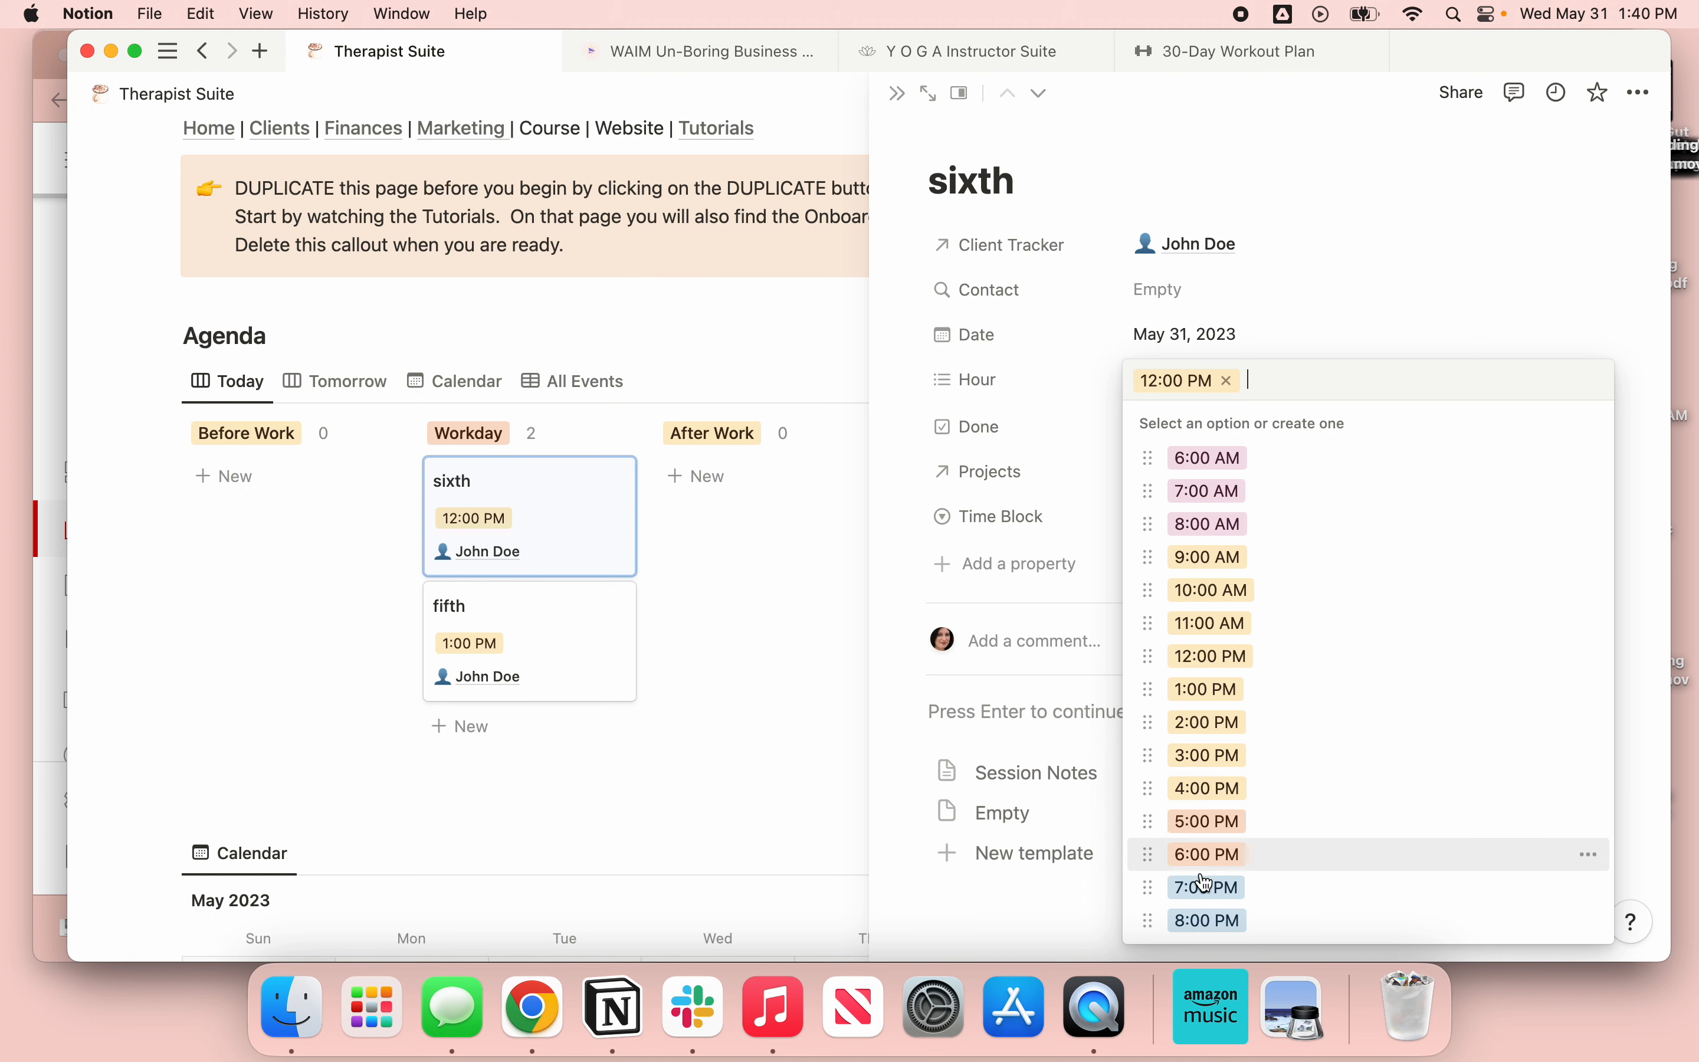
pyautogui.moveTo(1205, 458)
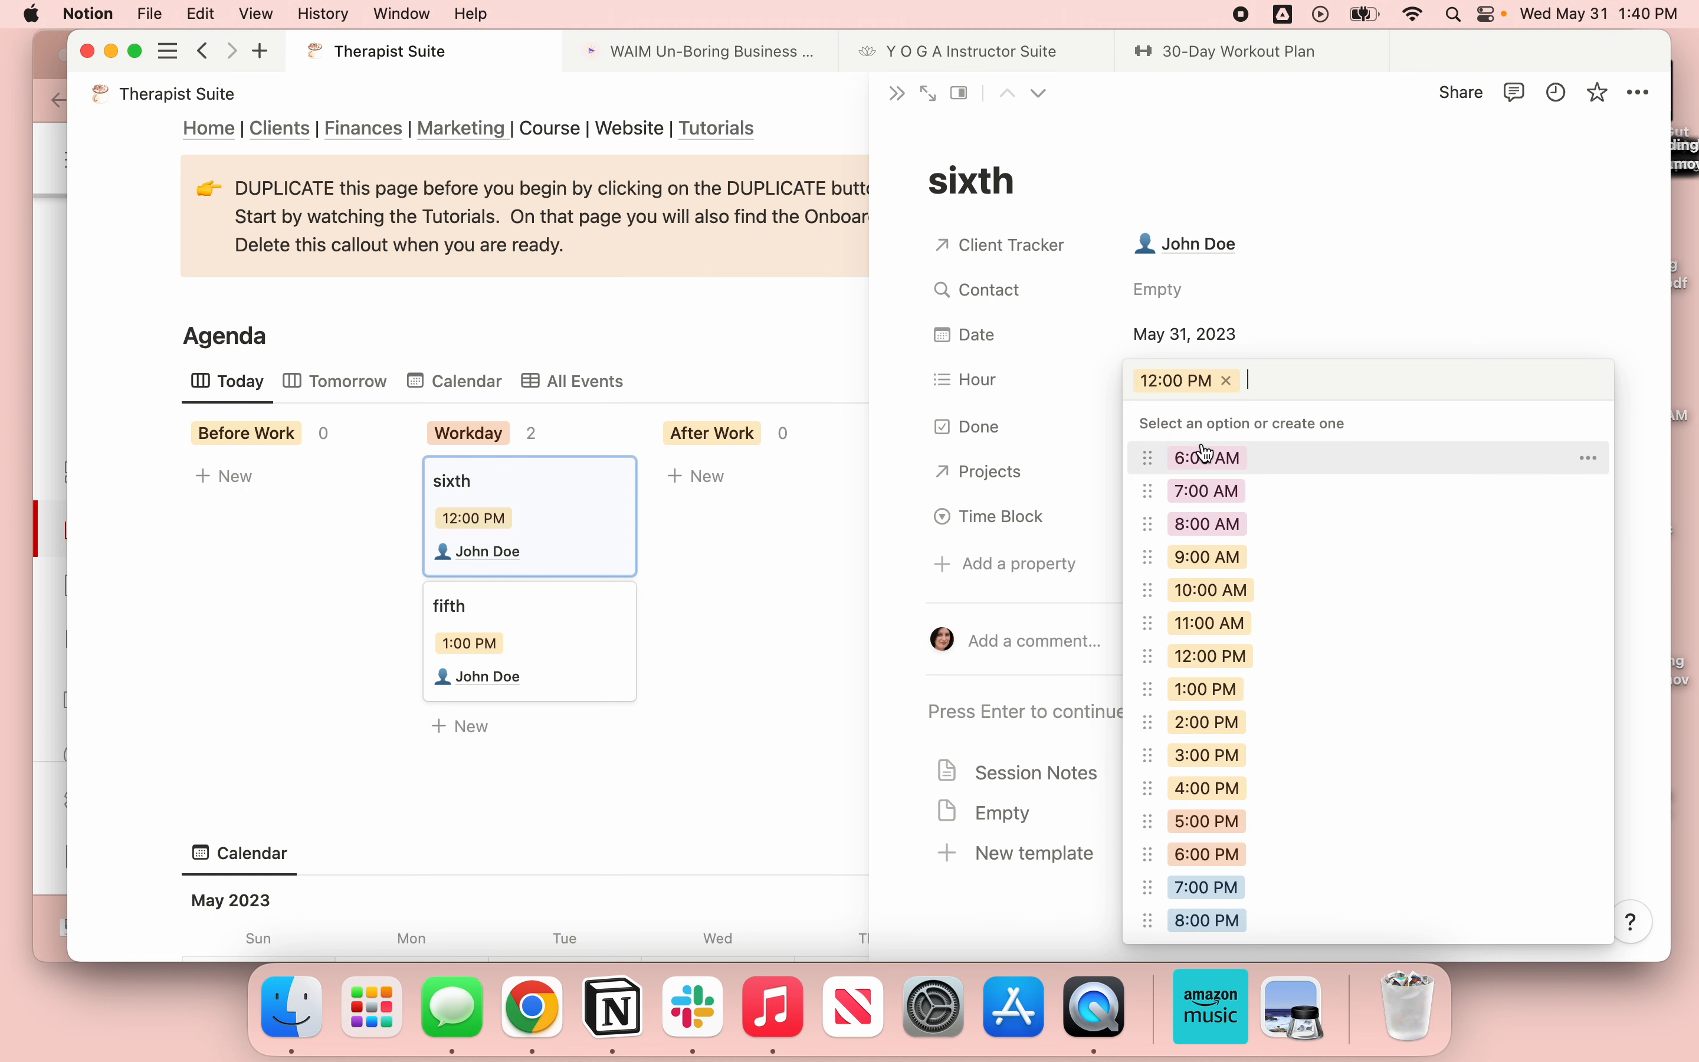
pyautogui.moveTo(1179, 448)
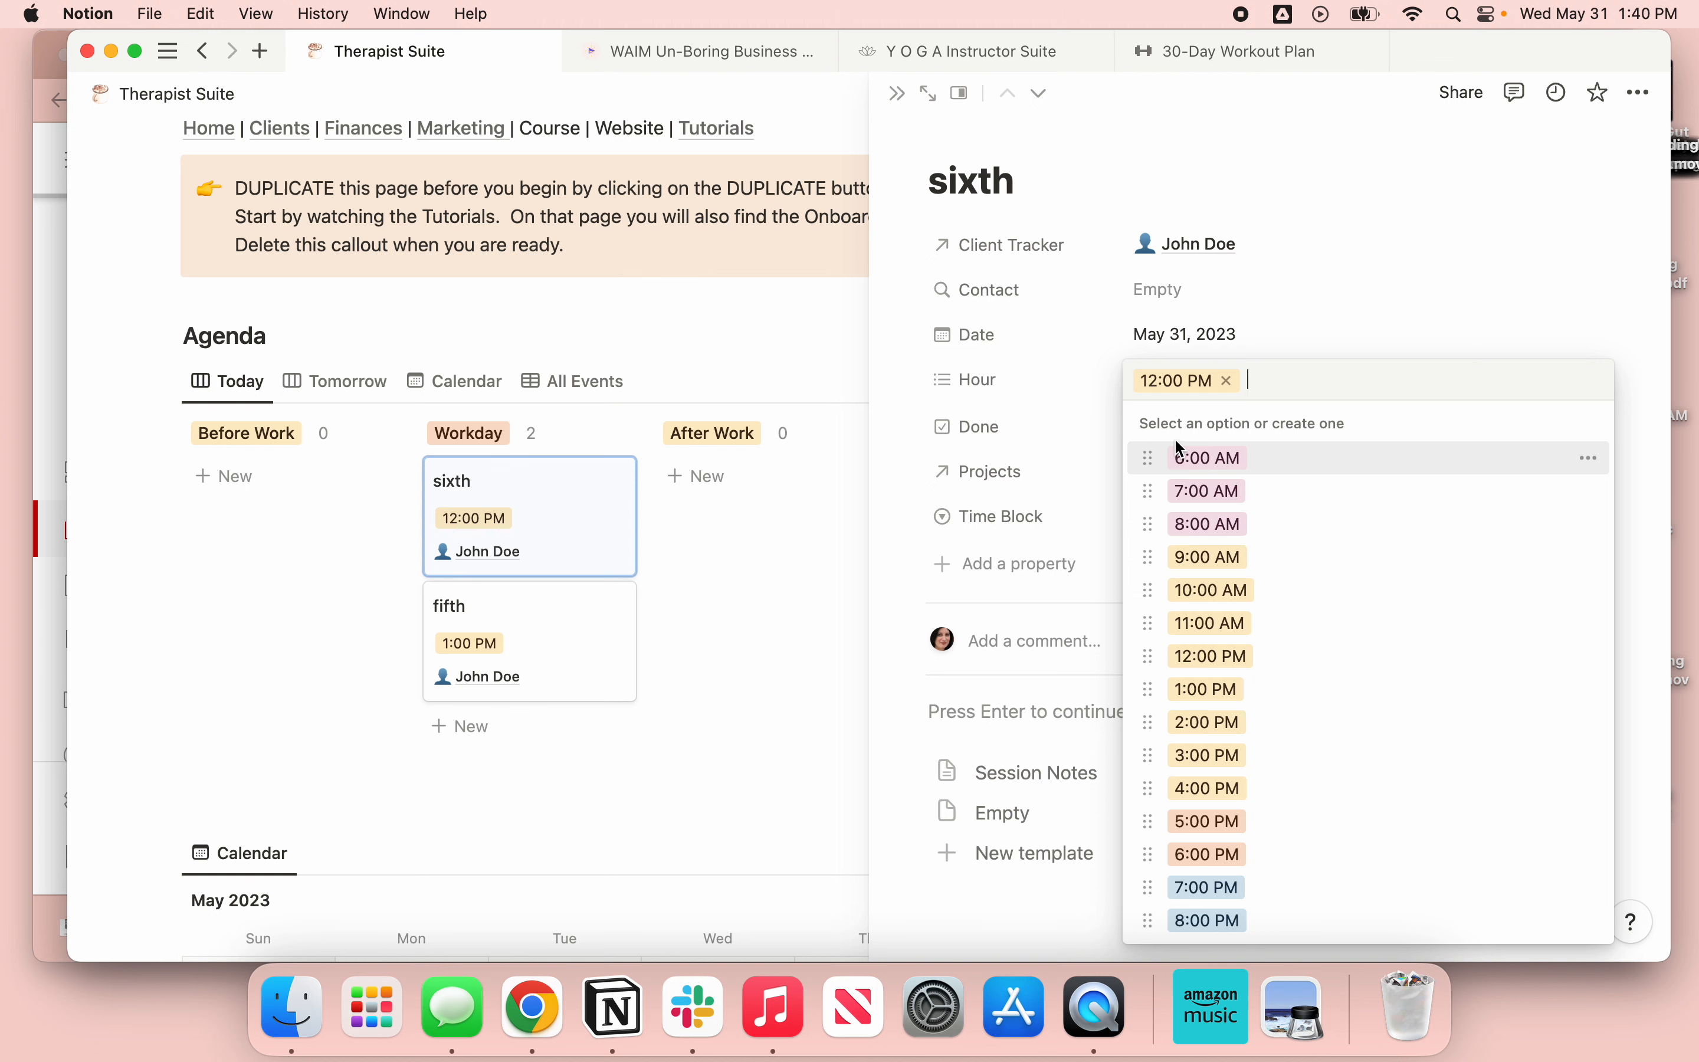
# - Show the edit menu for the 6:00 AM Hour option
pyautogui.click(1586, 457)
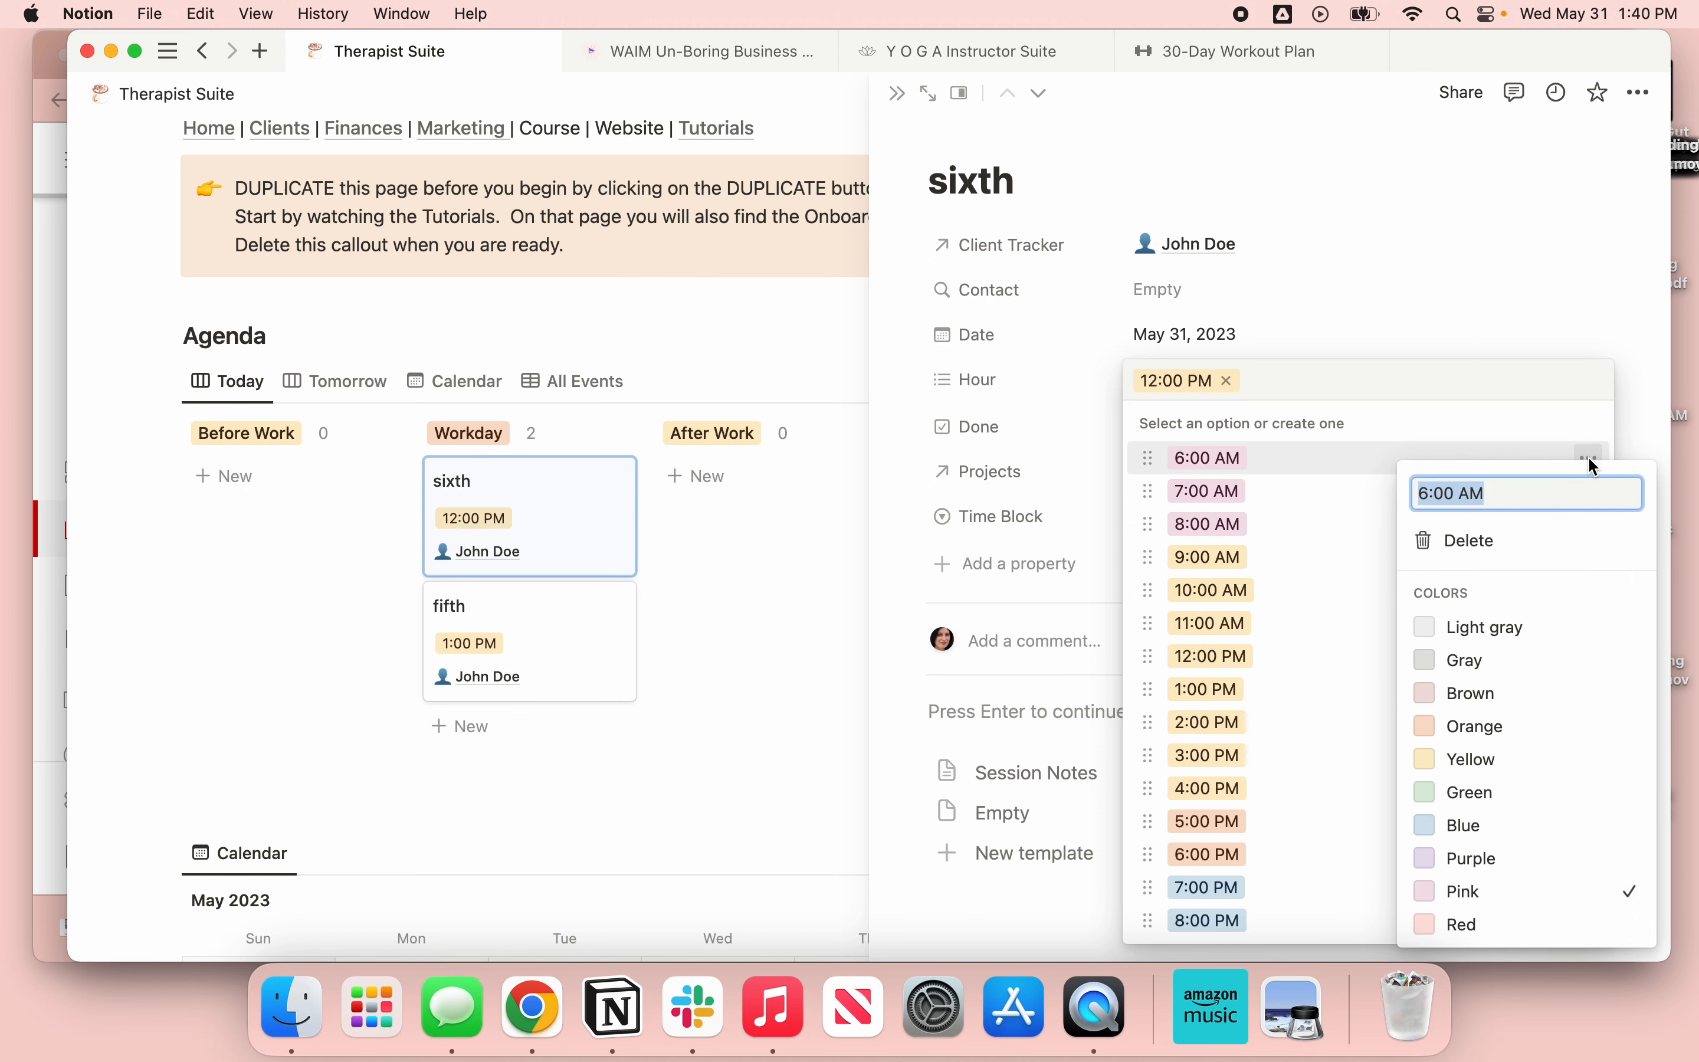
pyautogui.moveTo(1469, 758)
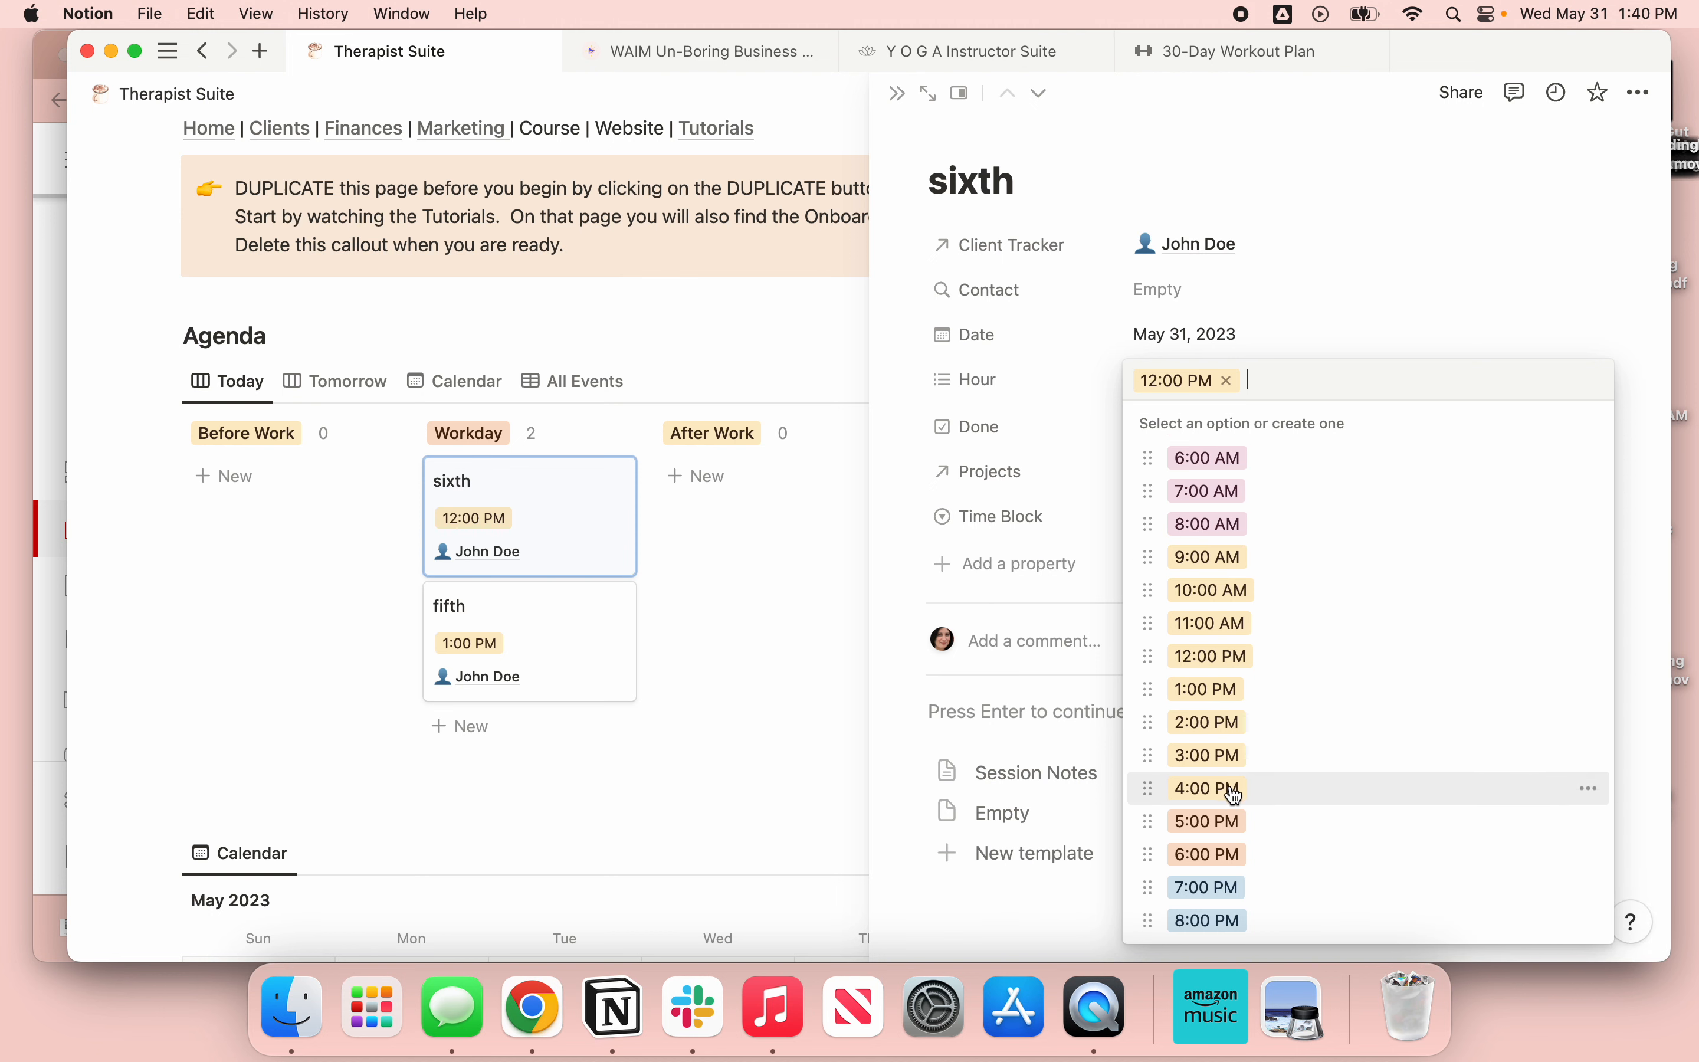
pyautogui.moveTo(1254, 898)
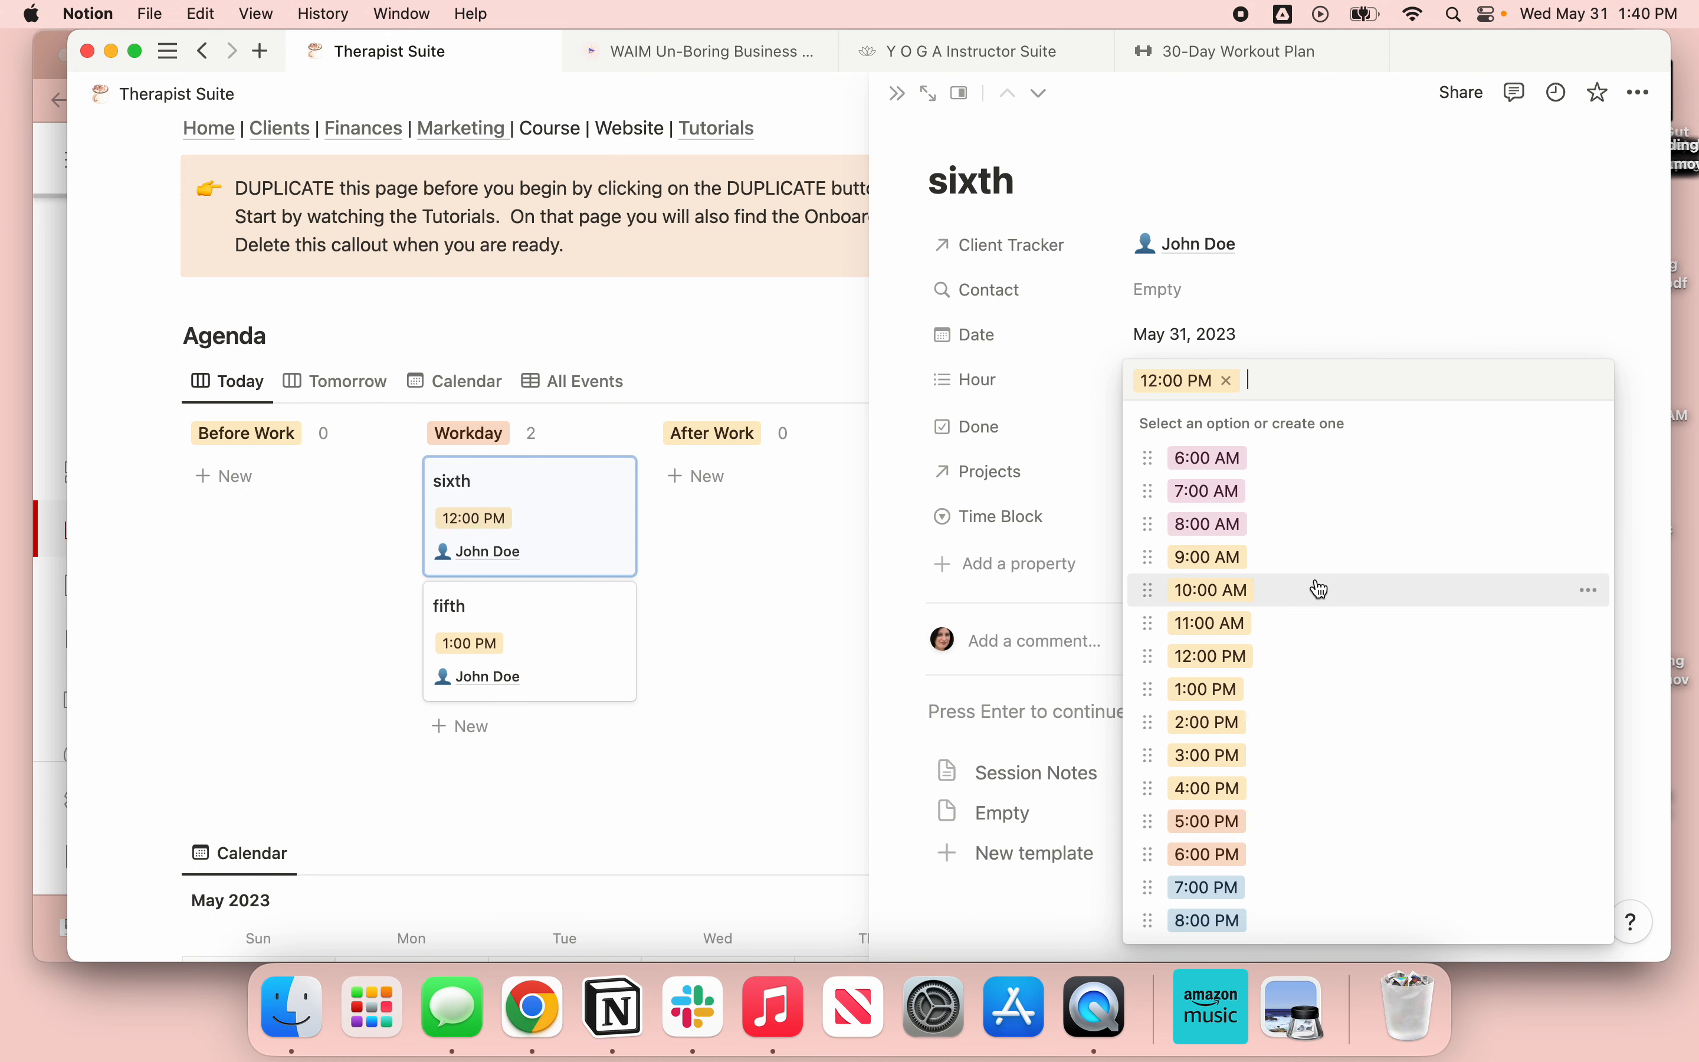
pyautogui.moveTo(1268, 489)
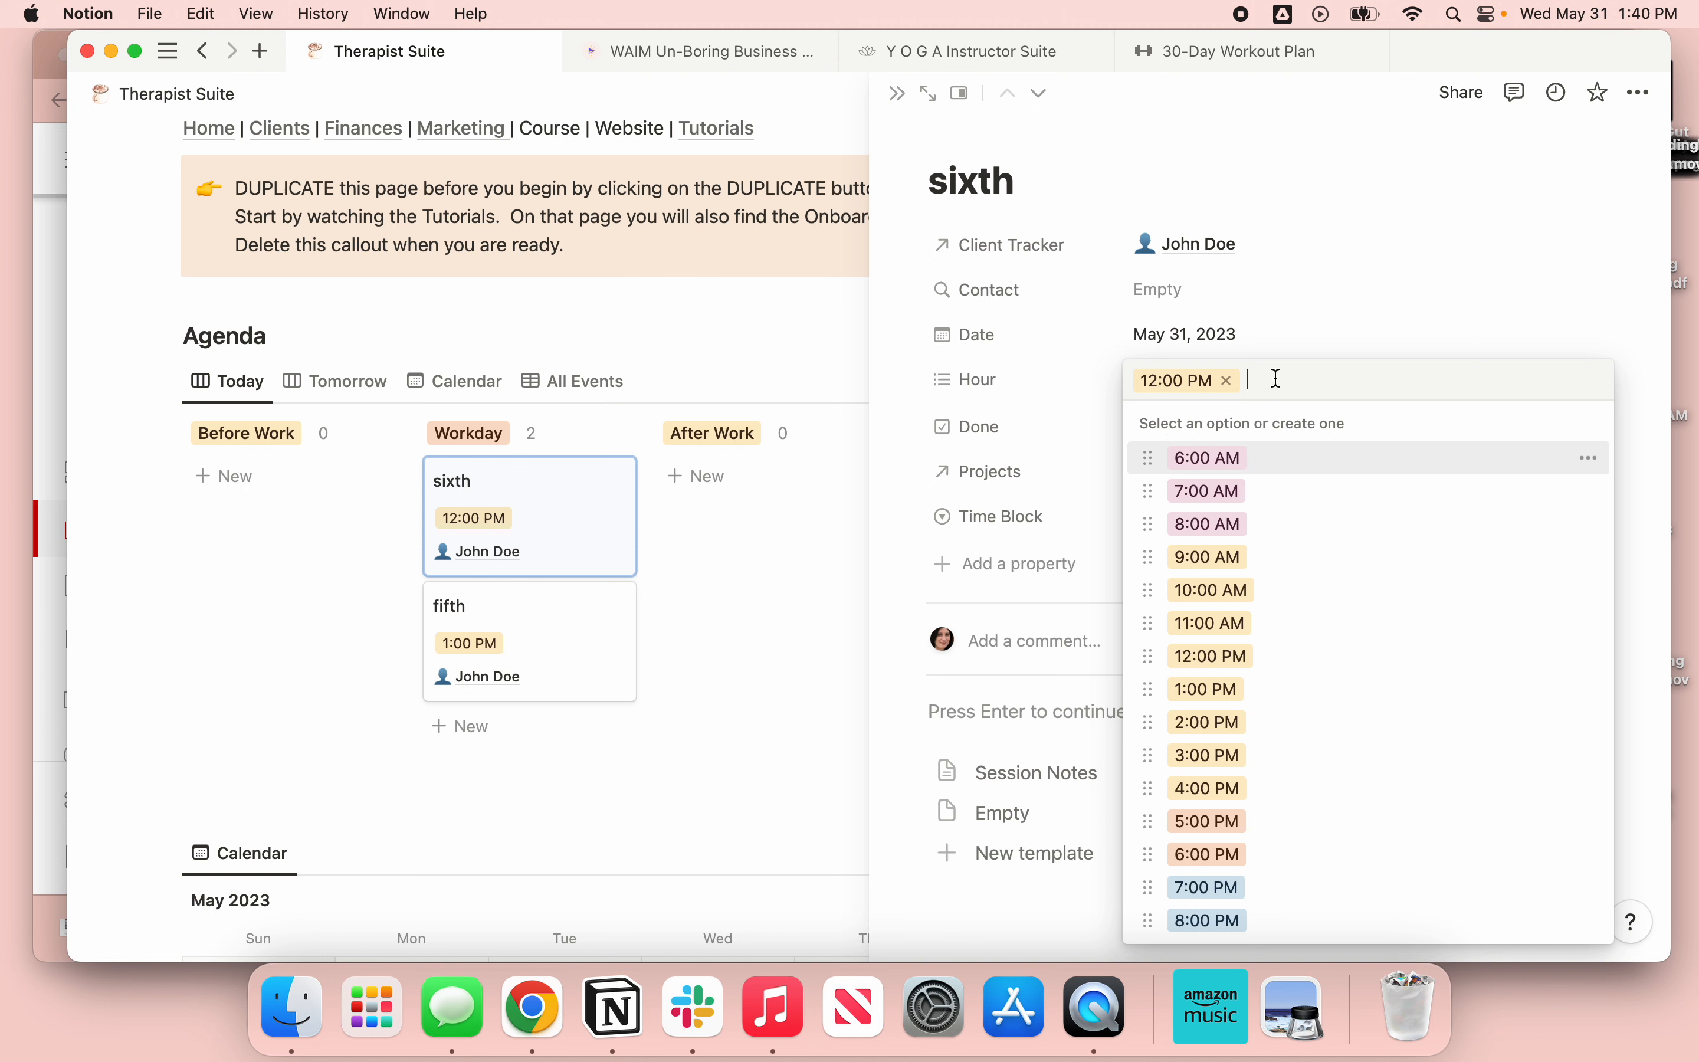
# - Create a temporary 12:30 PM Hour option and go to its settings to delete it
pyautogui.write('12:30 PM')
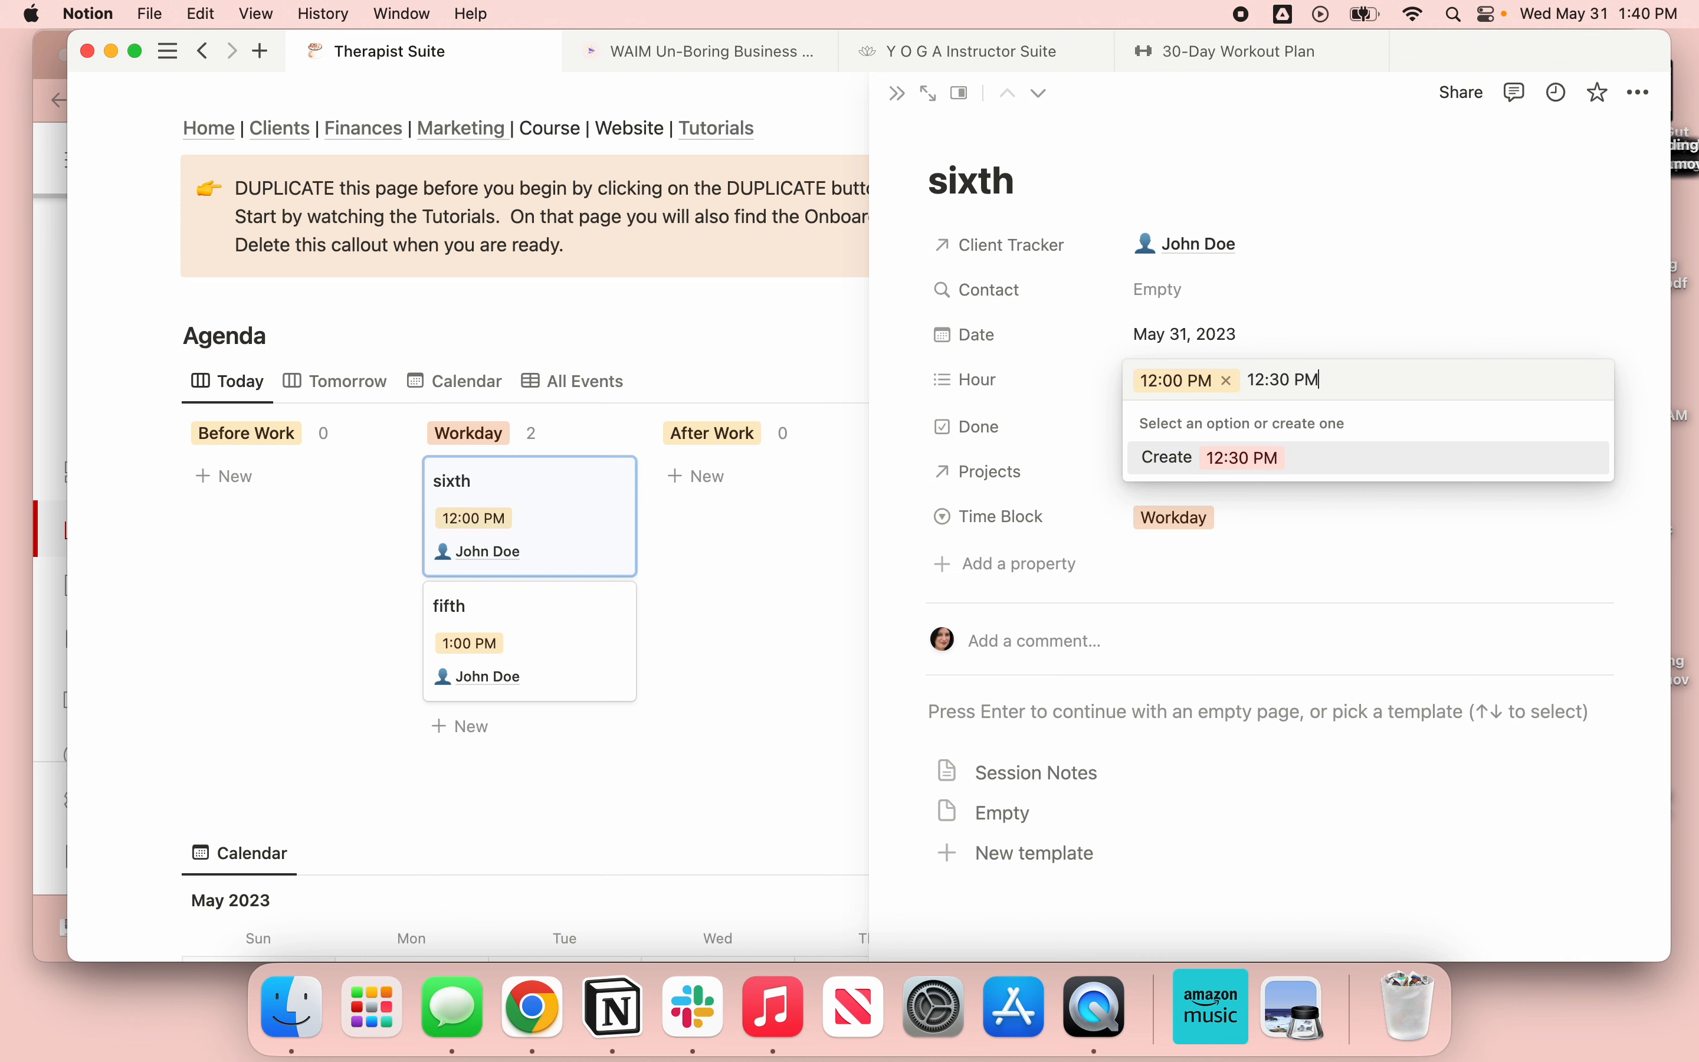
pyautogui.click(1241, 456)
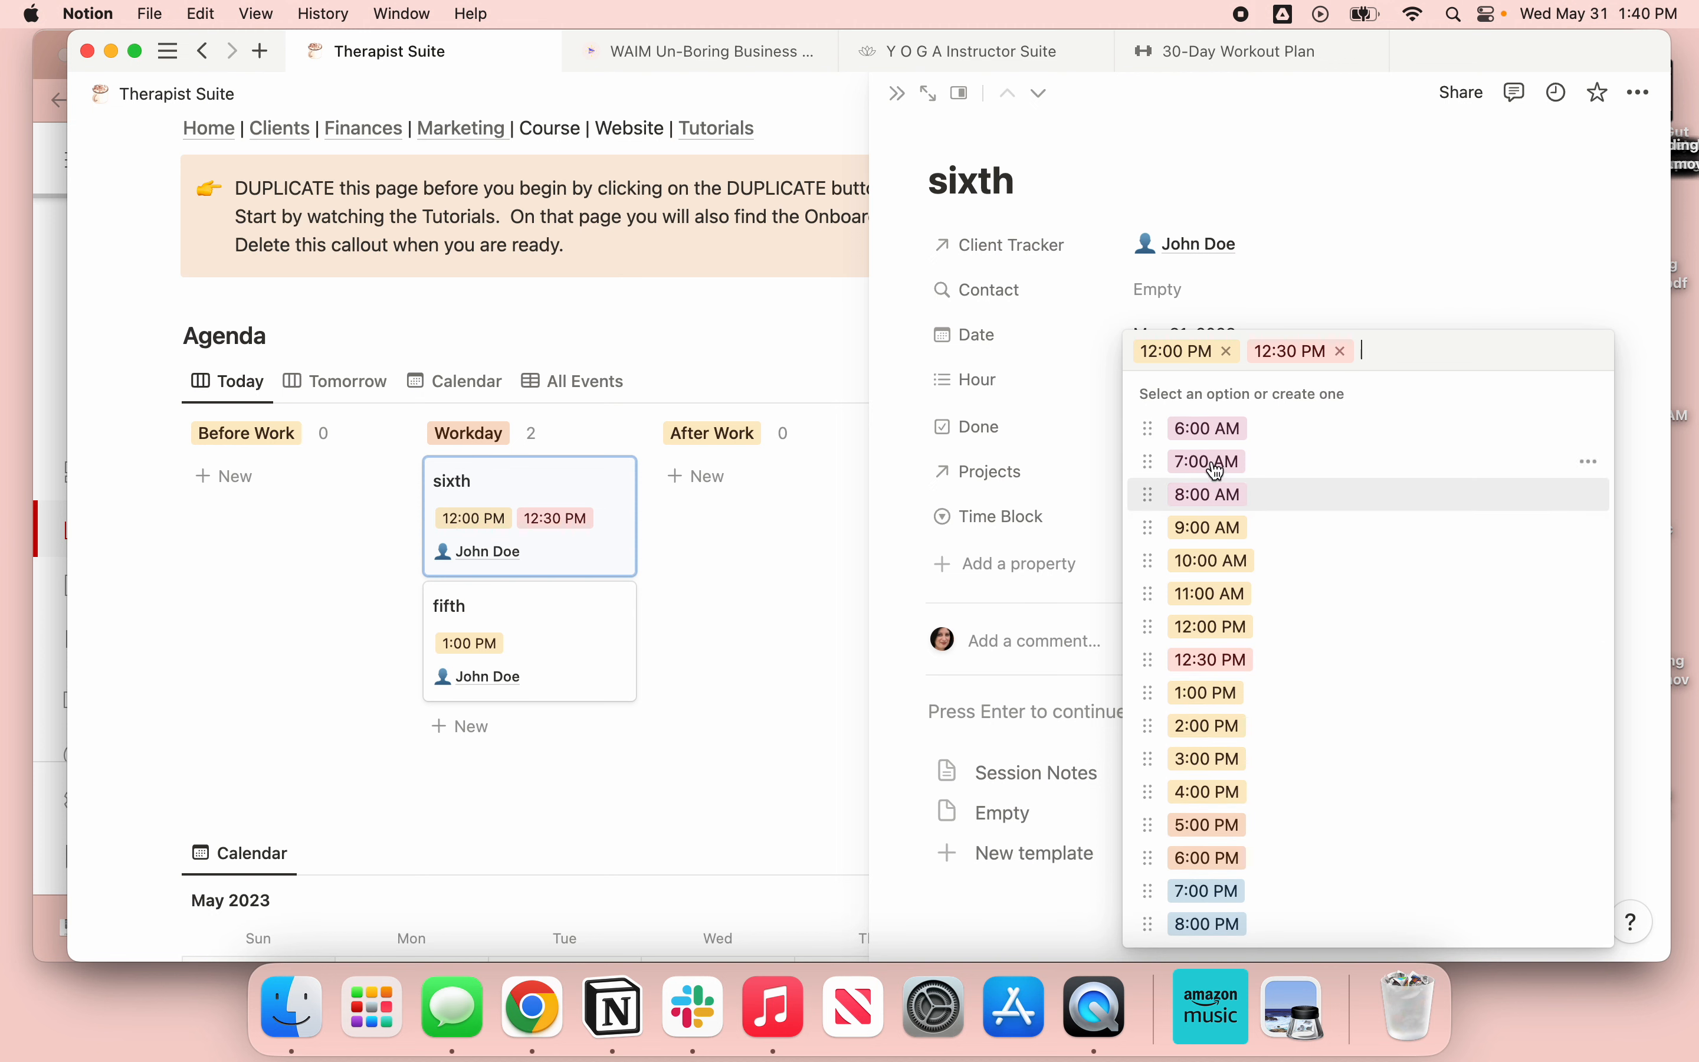
pyautogui.moveTo(1230, 779)
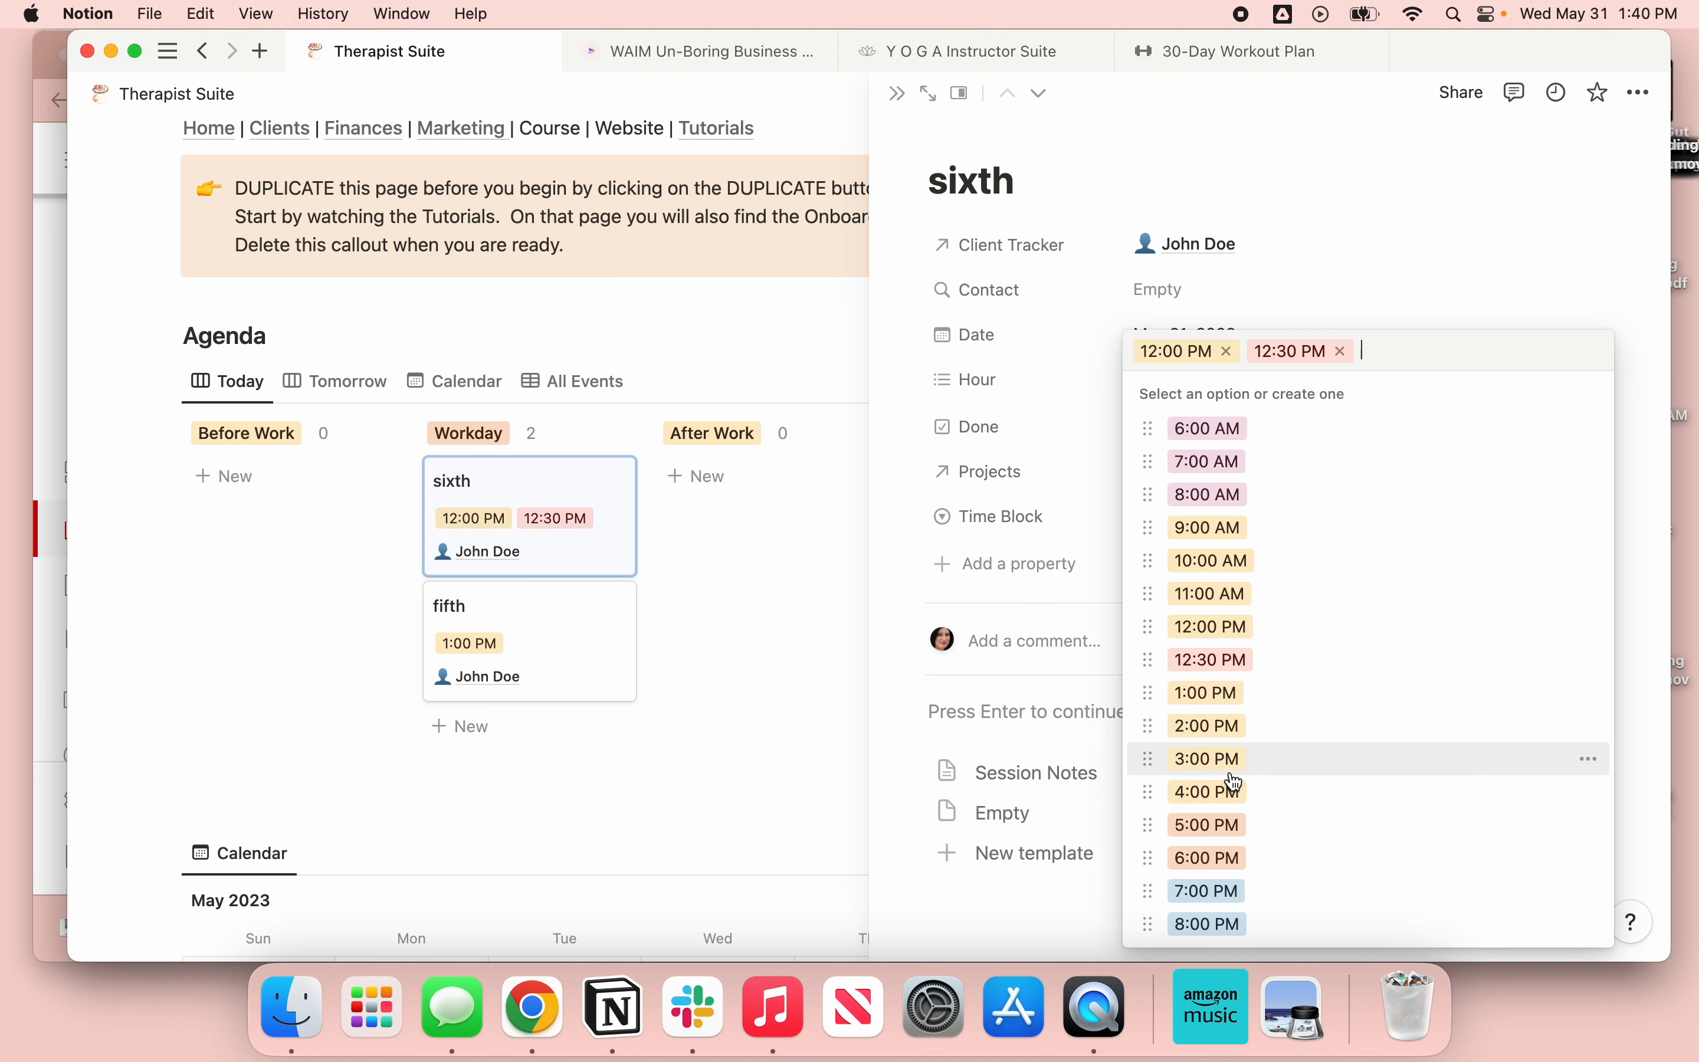
pyautogui.moveTo(1223, 468)
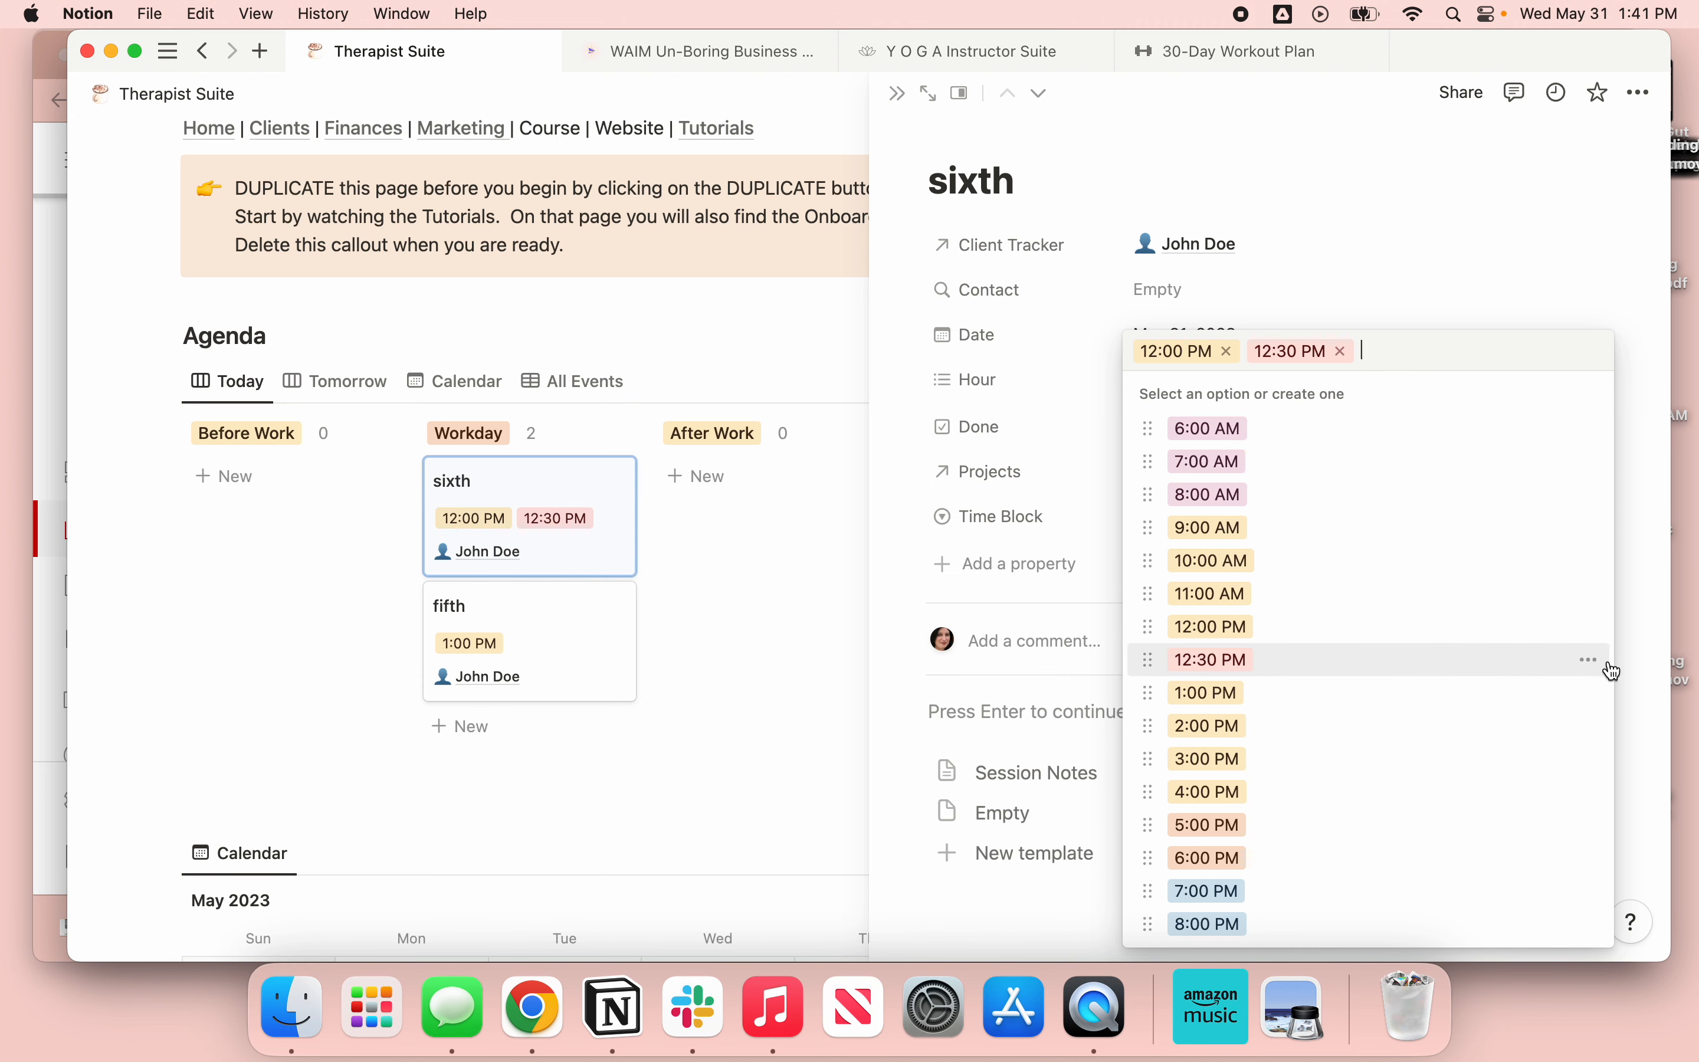
pyautogui.click(1587, 659)
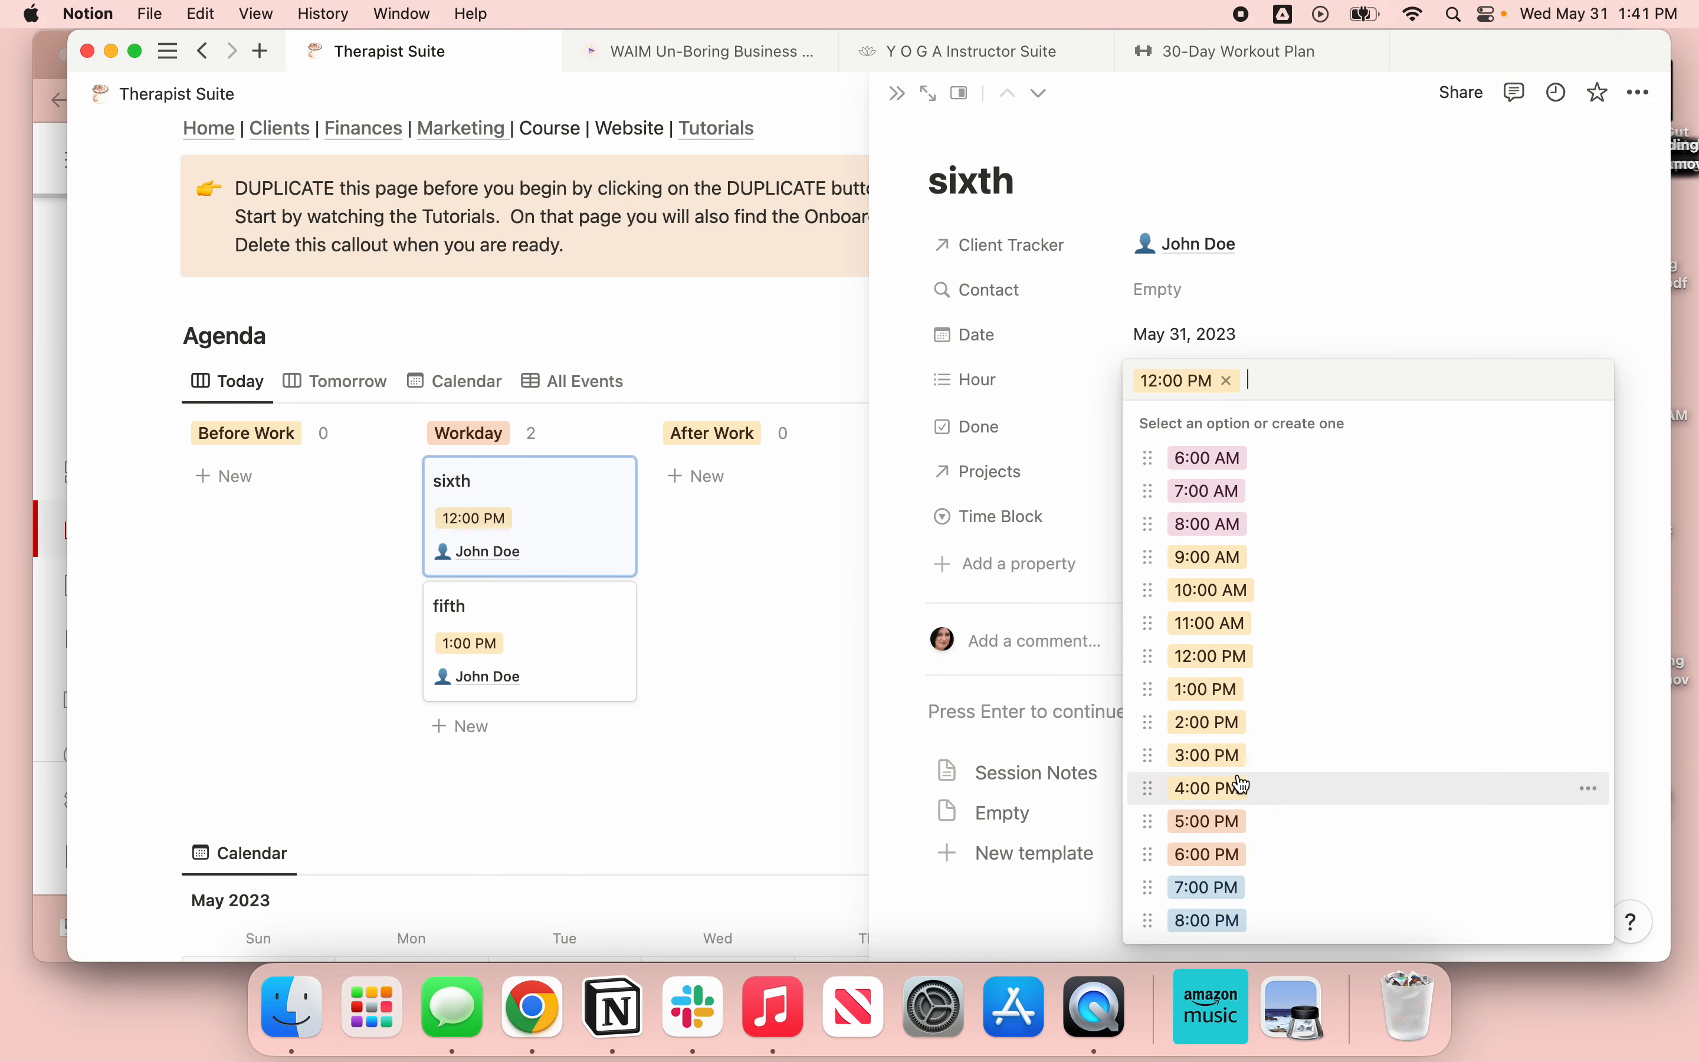
pyautogui.moveTo(1211, 543)
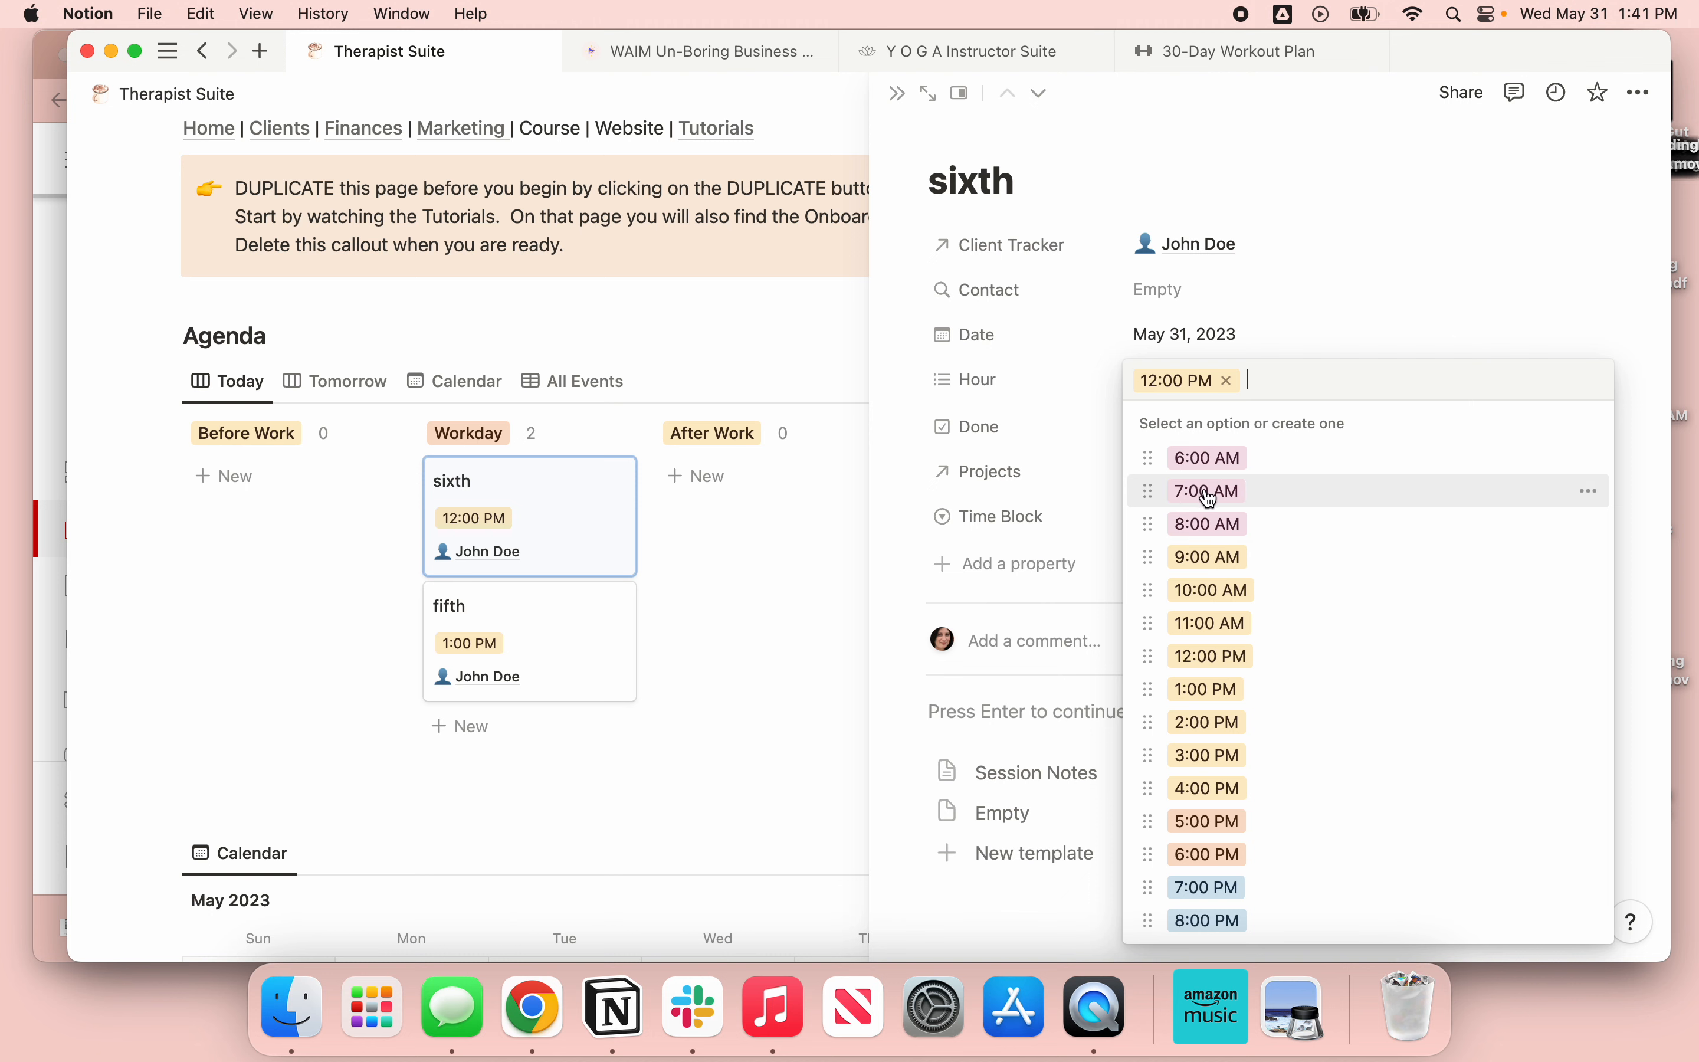
pyautogui.moveTo(1207, 474)
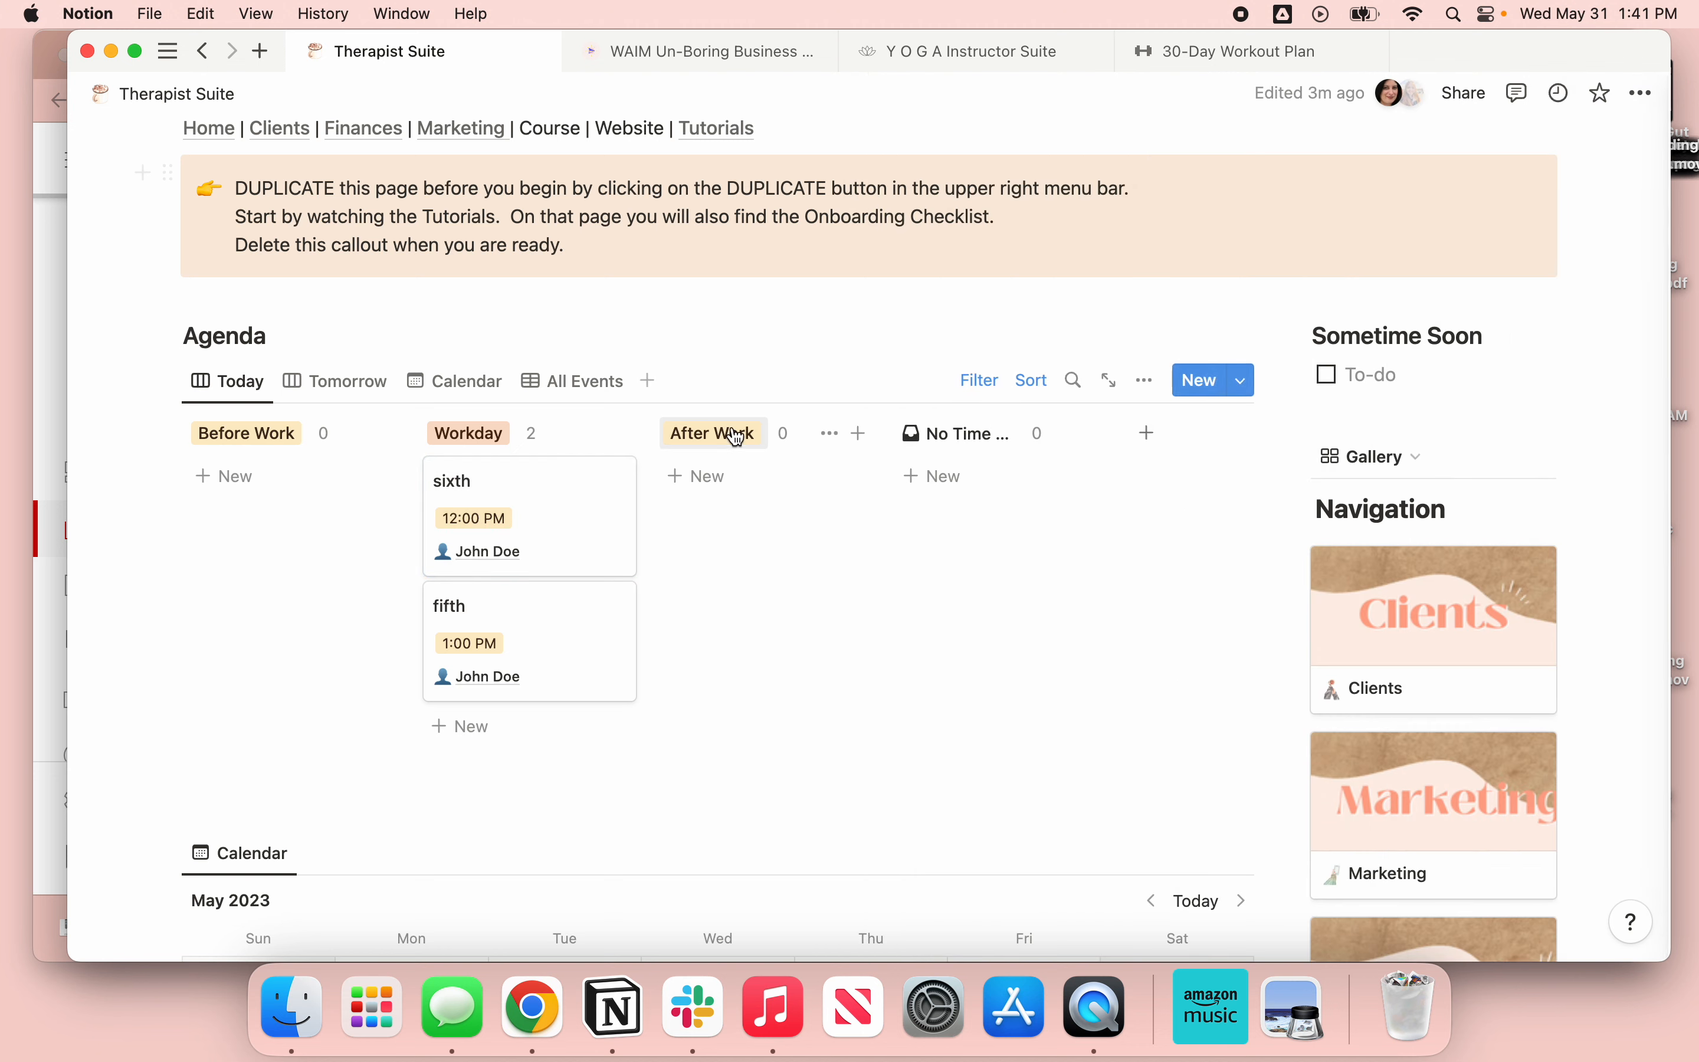
pyautogui.moveTo(521, 521)
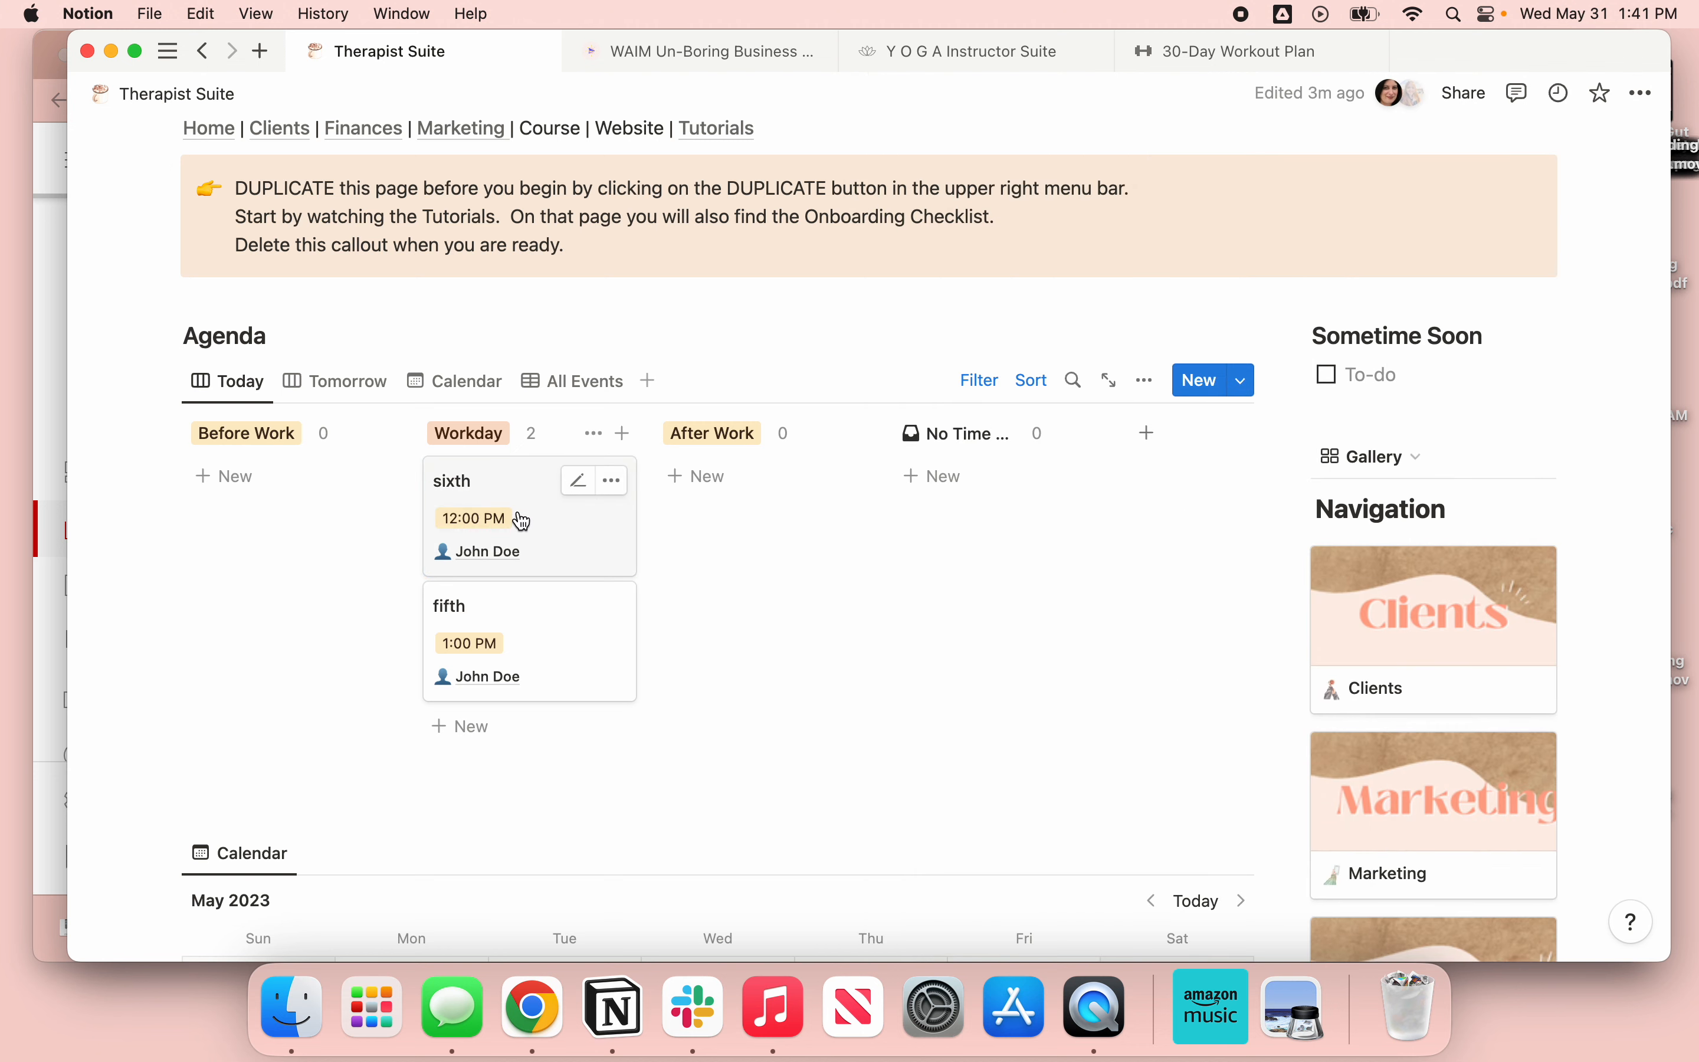
# - Change the sixth card's hour to 3:00 PM, then to 10:00 AM only, moving it above fifth
pyautogui.click(472, 517)
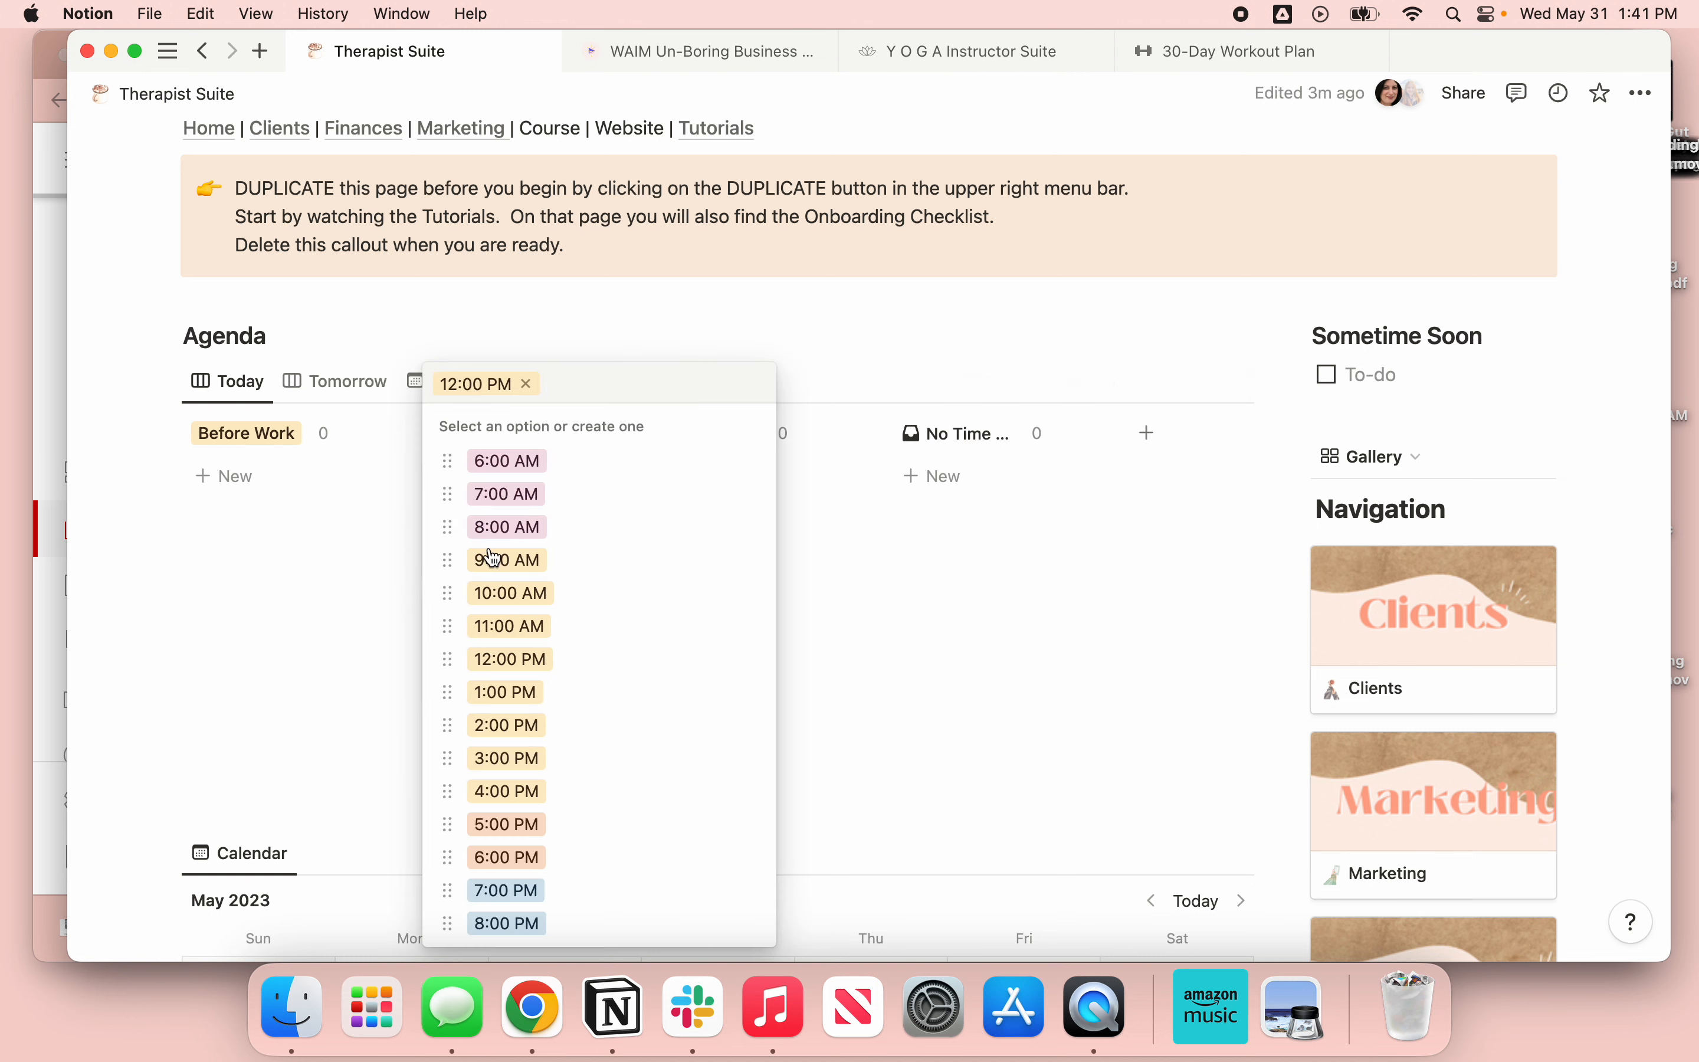
pyautogui.click(505, 757)
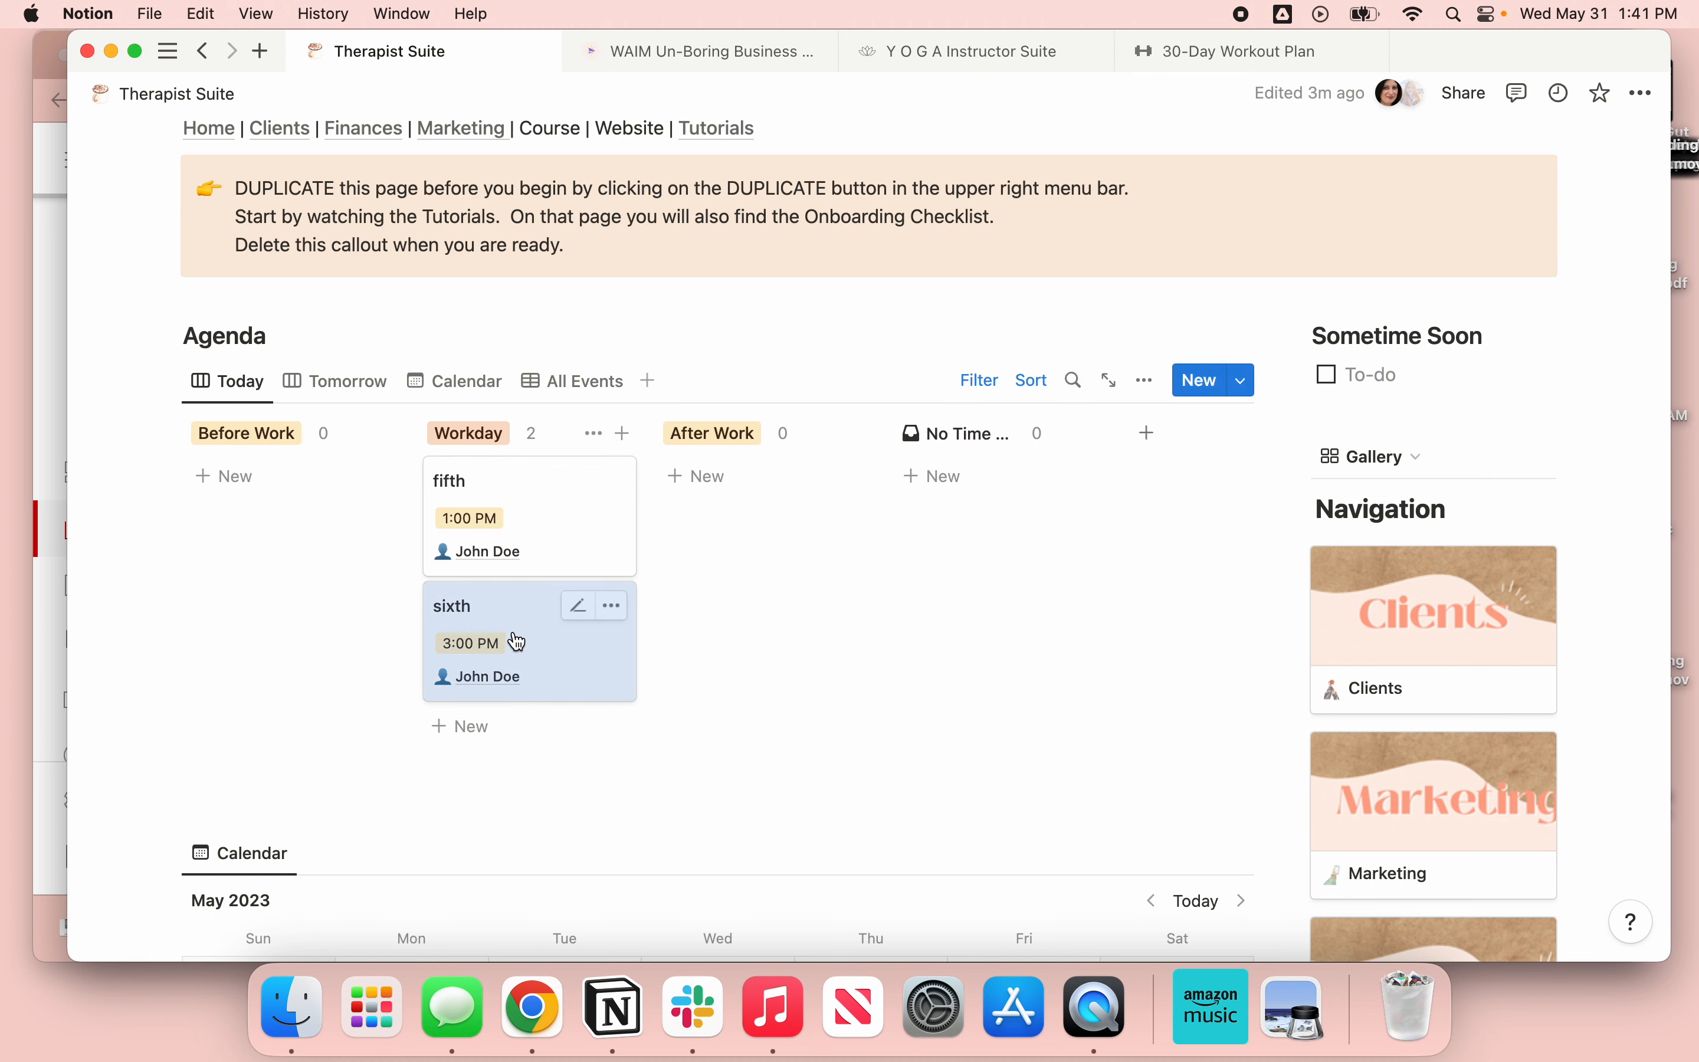
pyautogui.moveTo(514, 626)
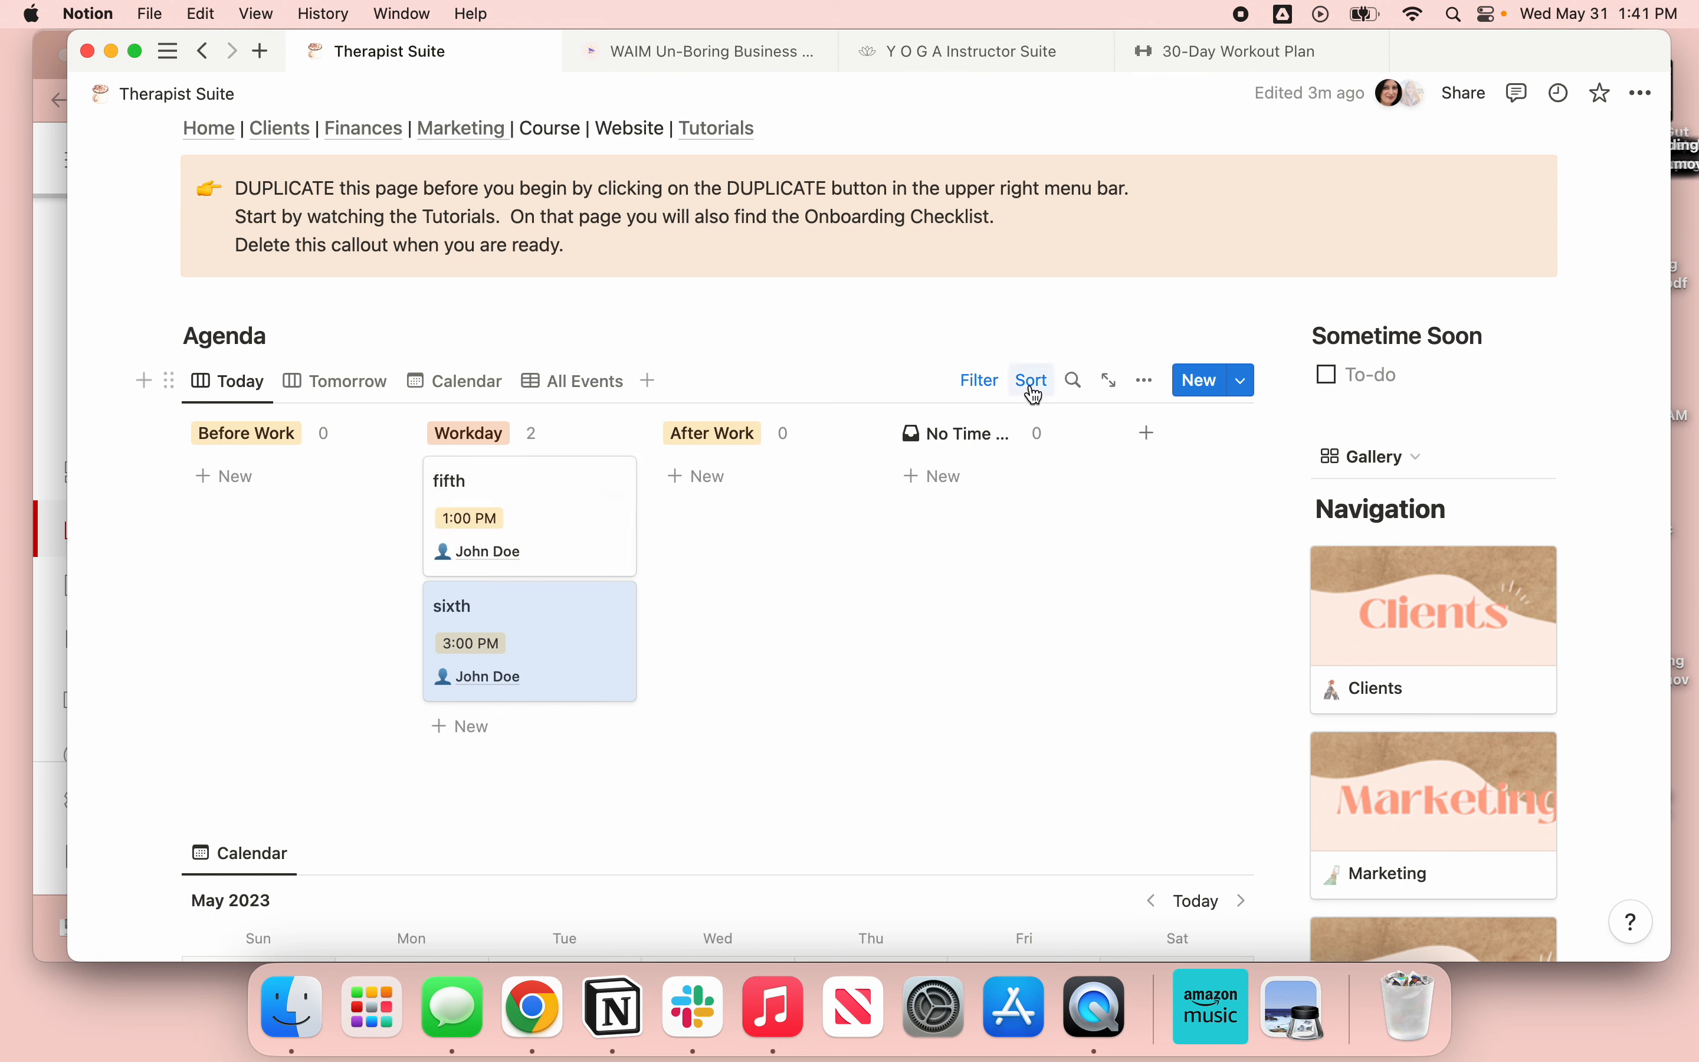
pyautogui.moveTo(500, 538)
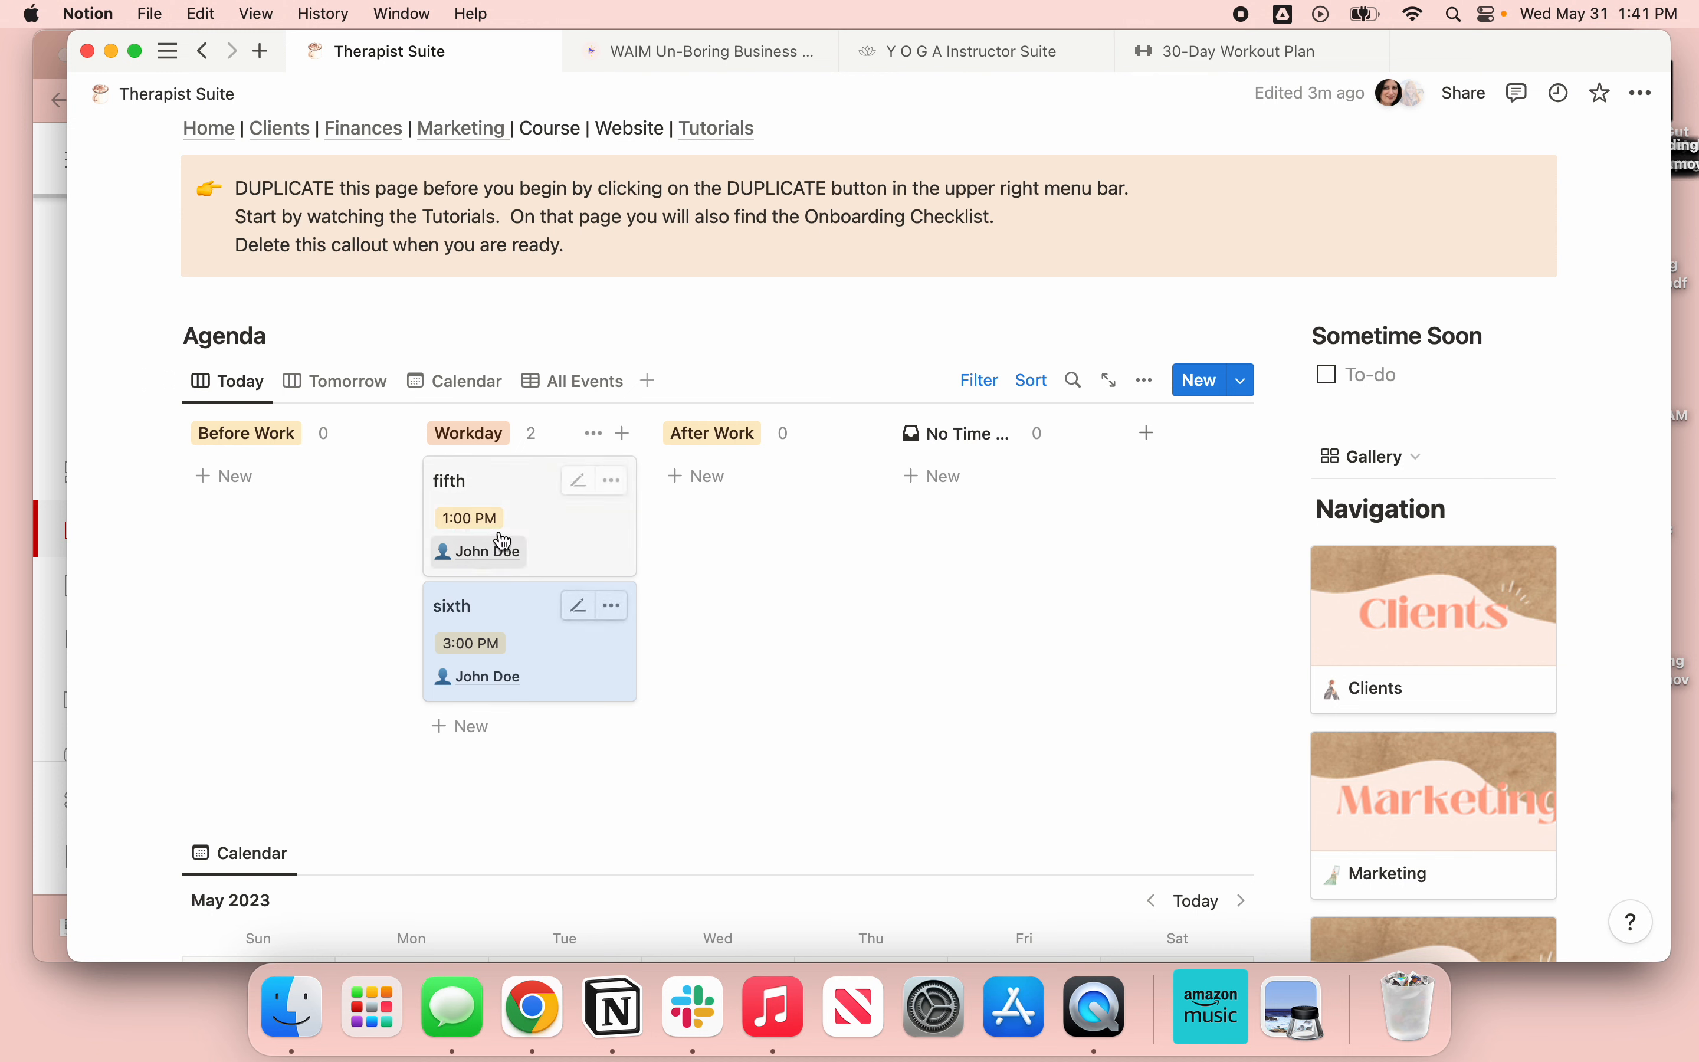
pyautogui.moveTo(471, 643)
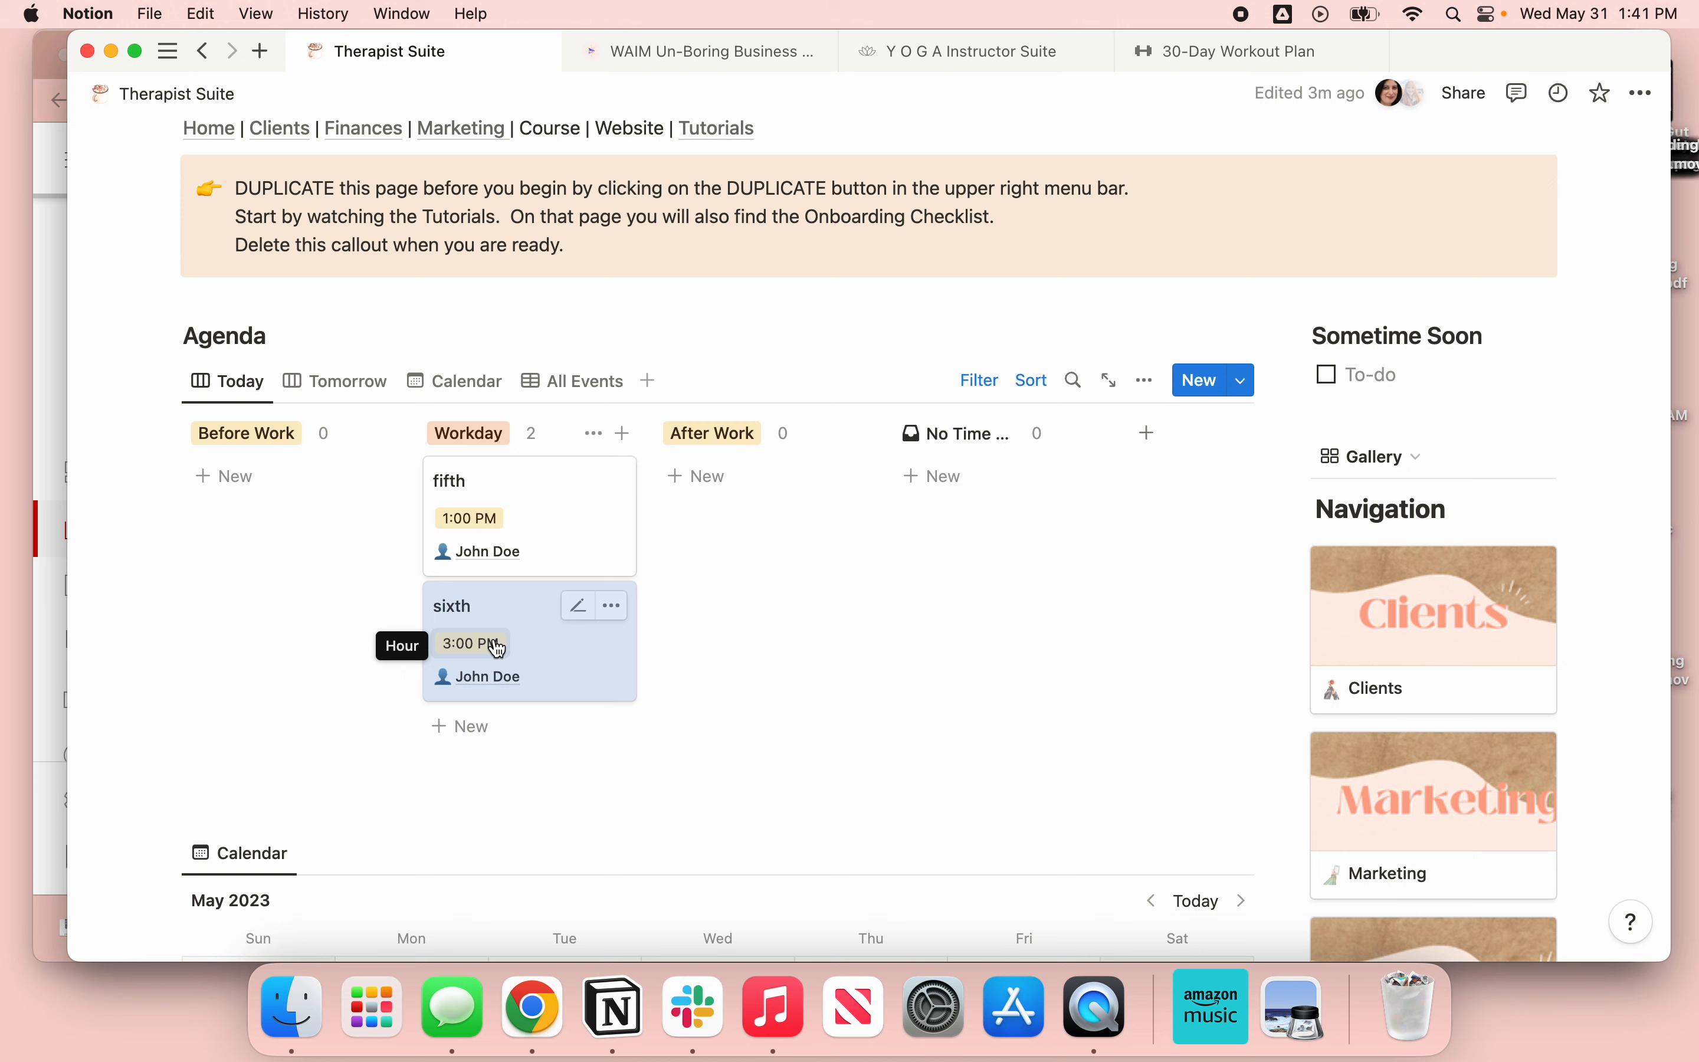
pyautogui.click(469, 644)
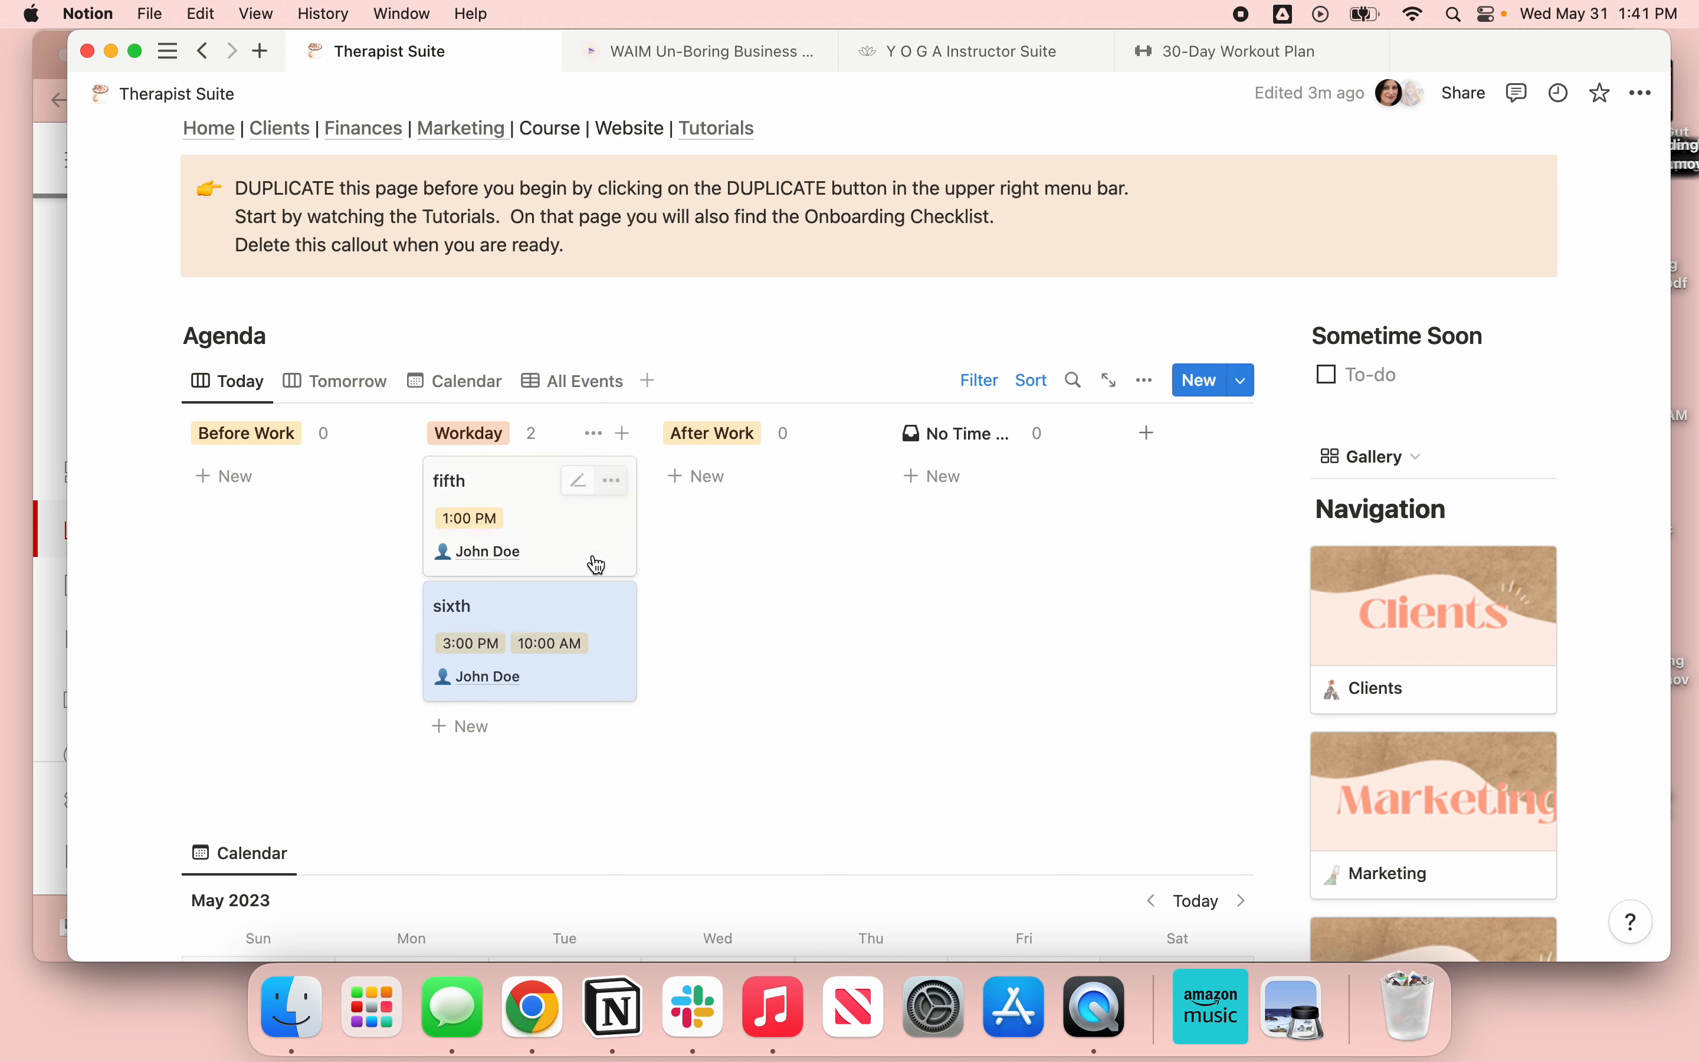
pyautogui.click(549, 643)
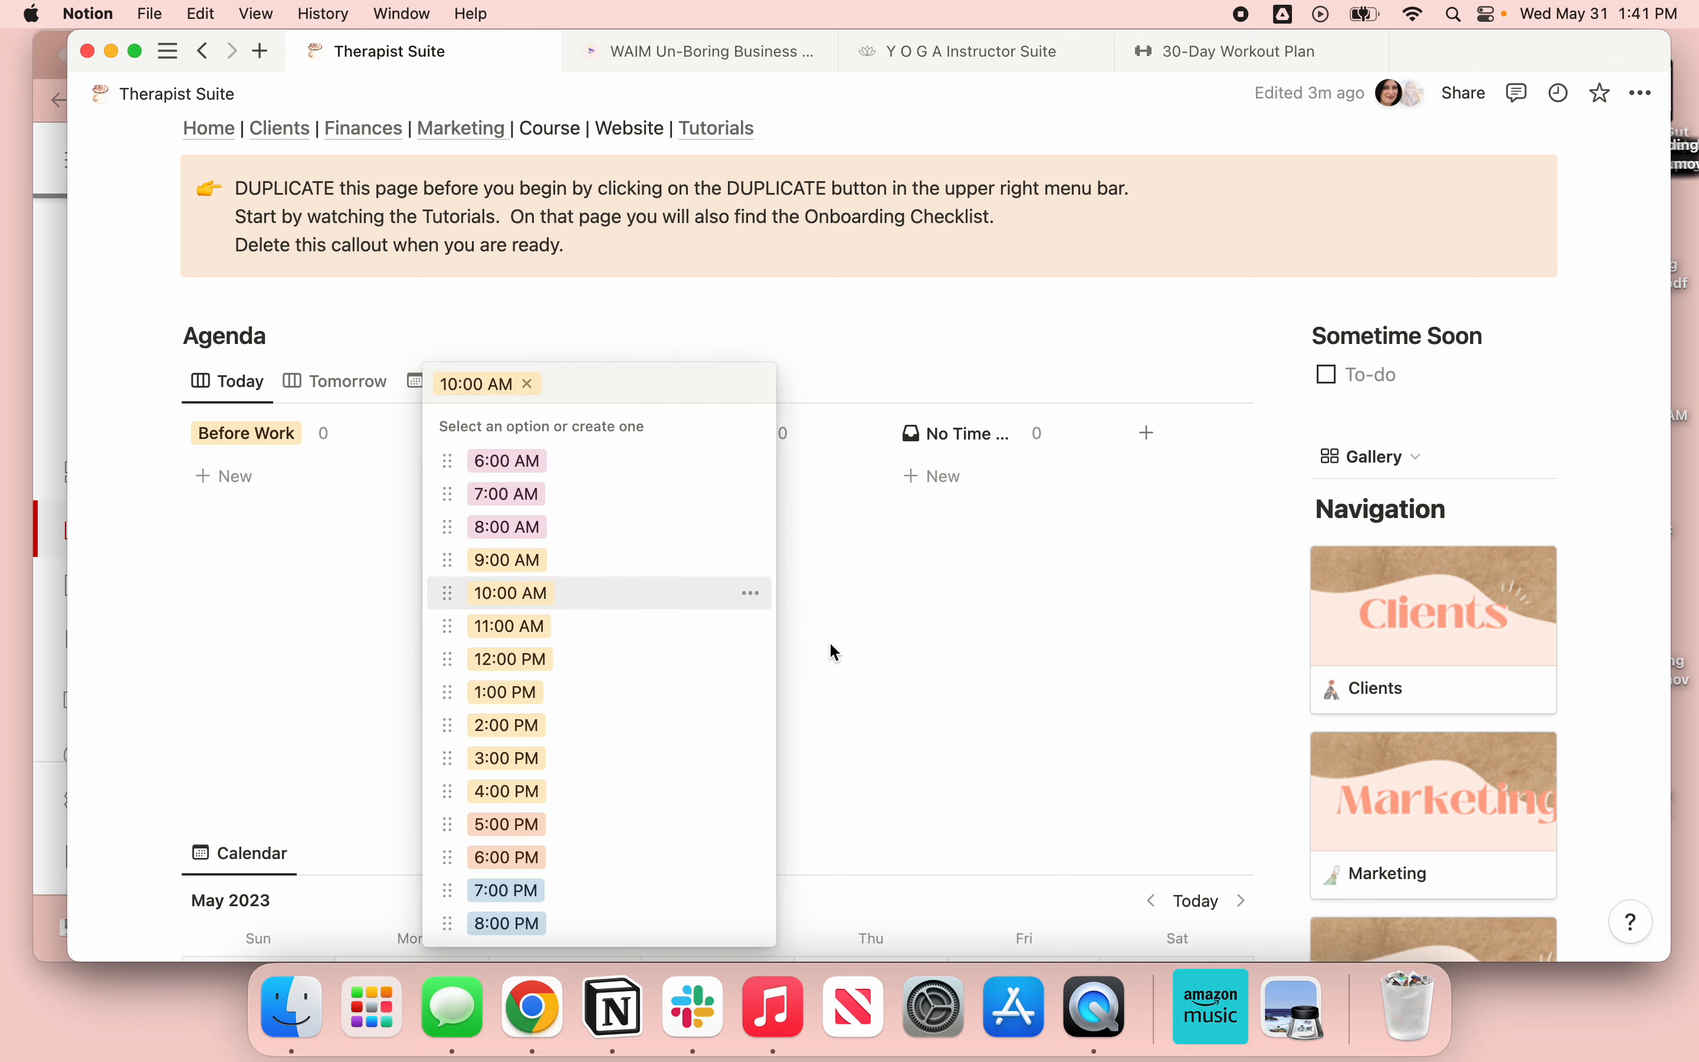
pyautogui.click(511, 593)
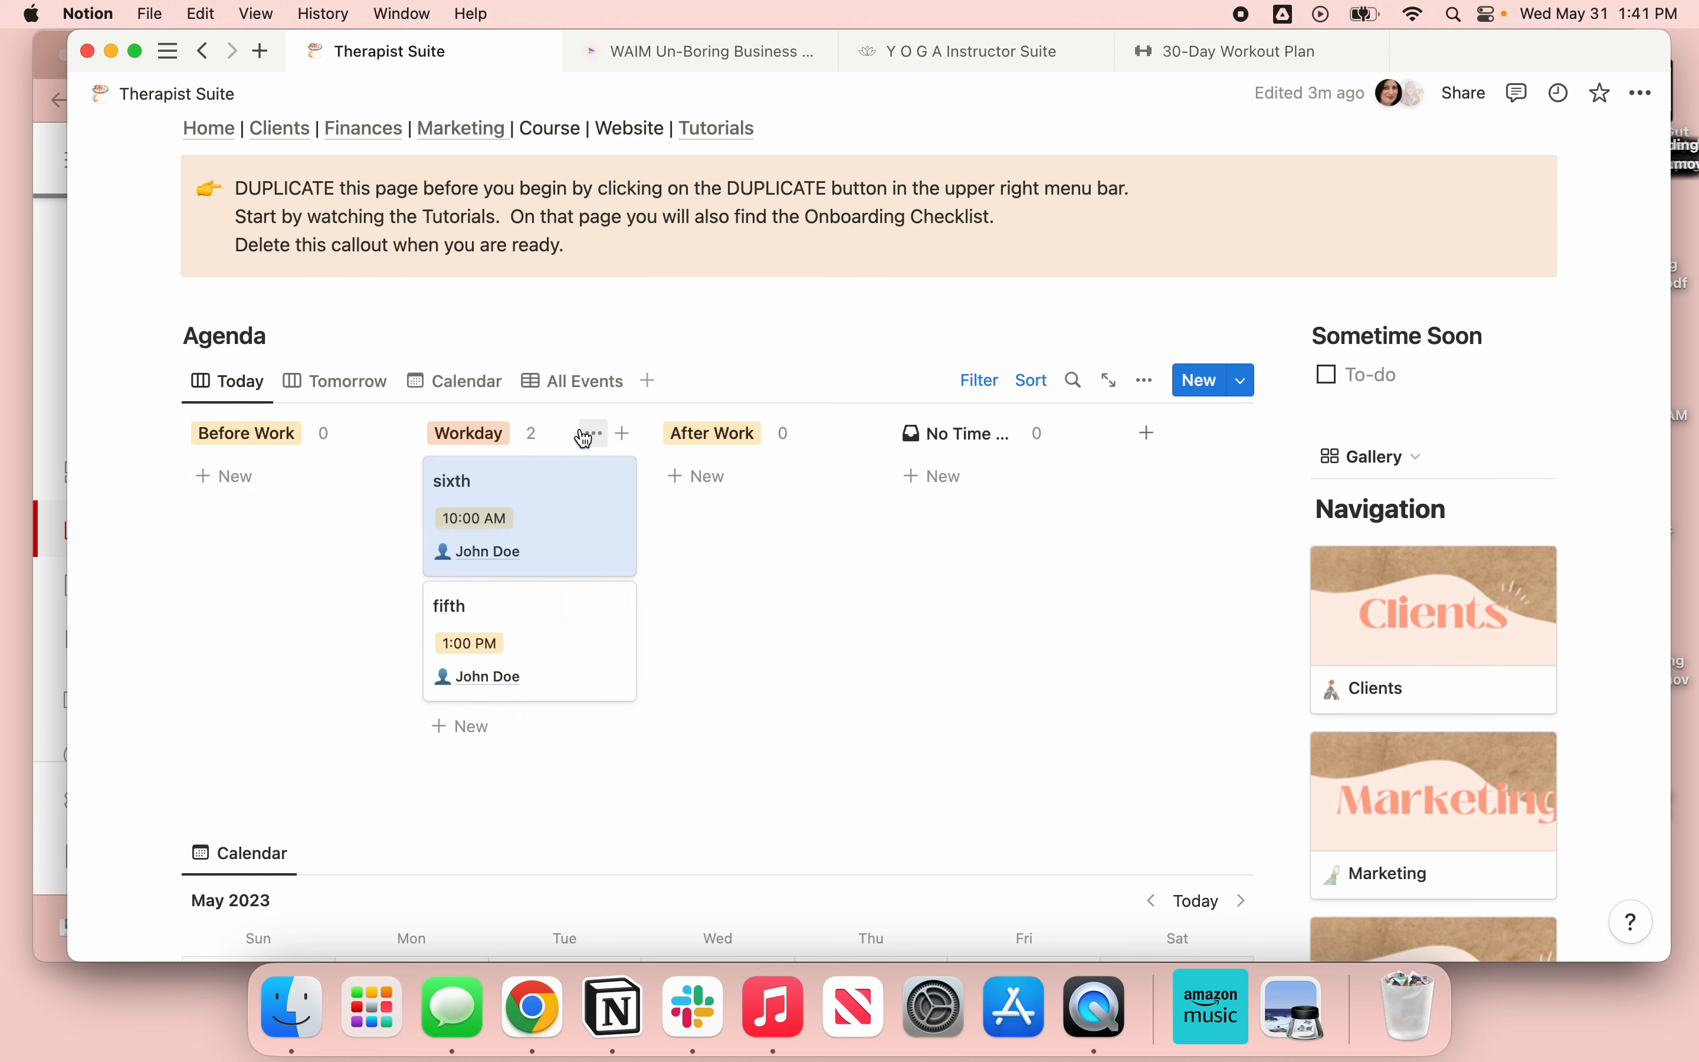
pyautogui.moveTo(527, 506)
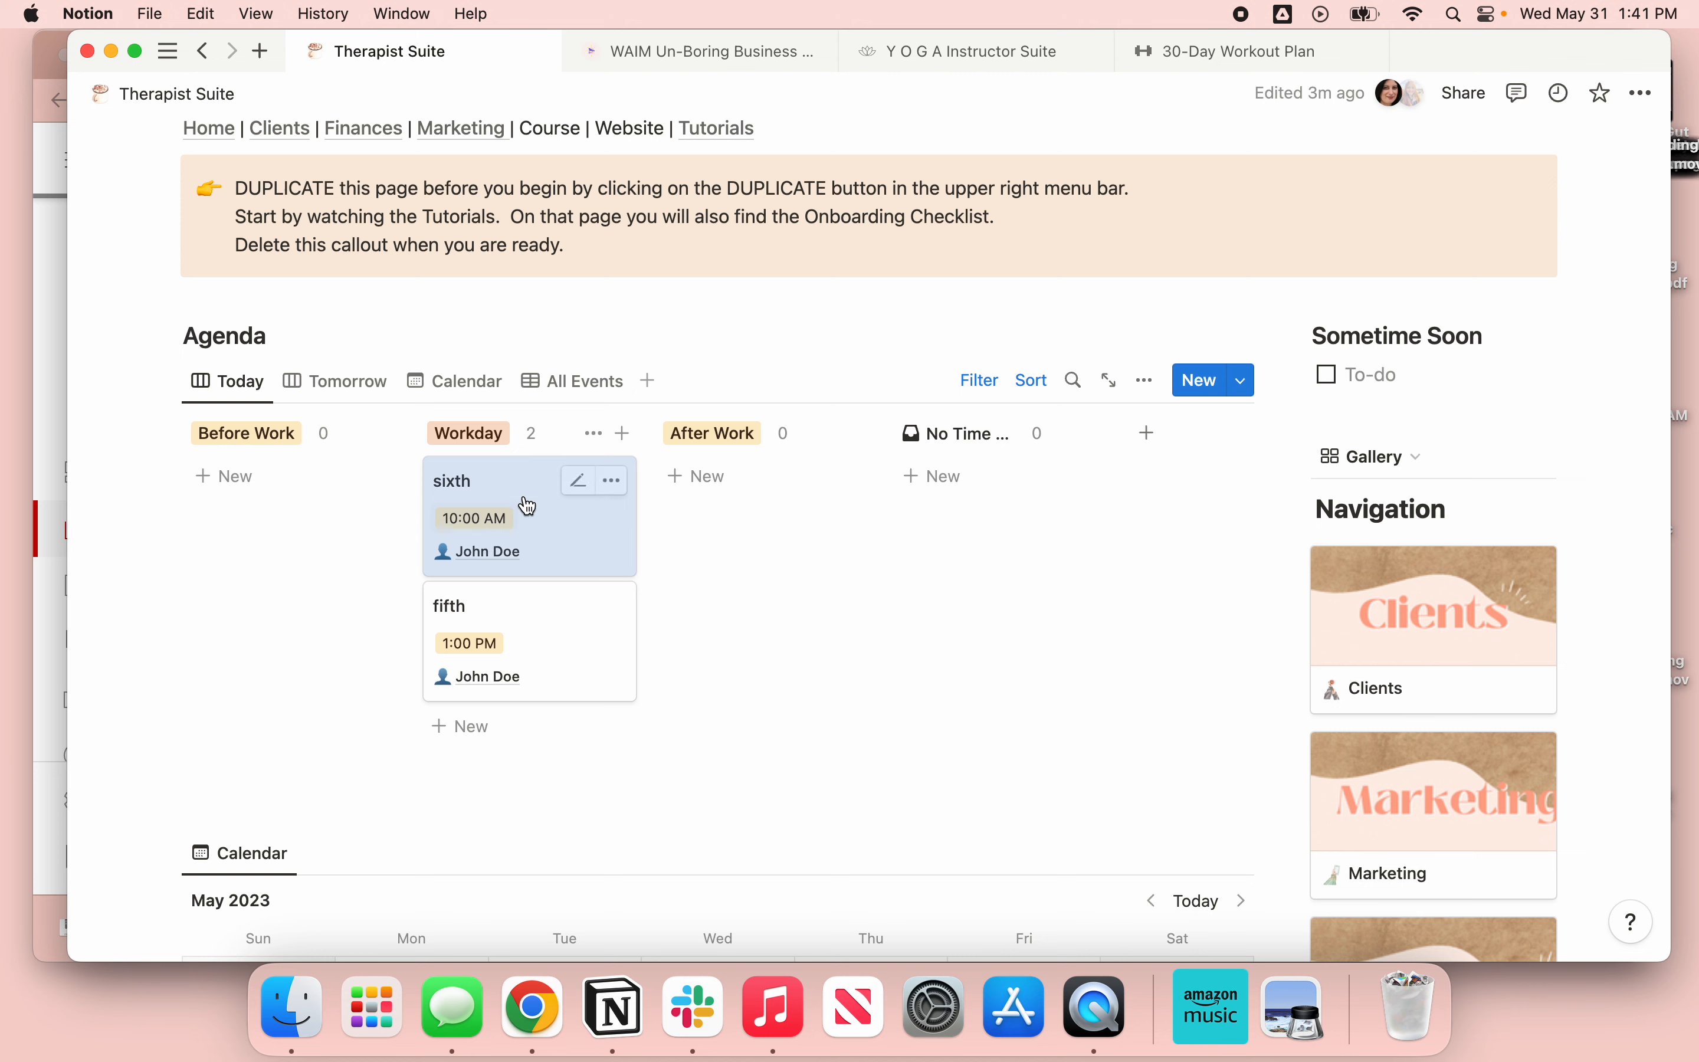
# - Review the sixth card's Time Block choices and keep it set to Workday
pyautogui.click(576, 480)
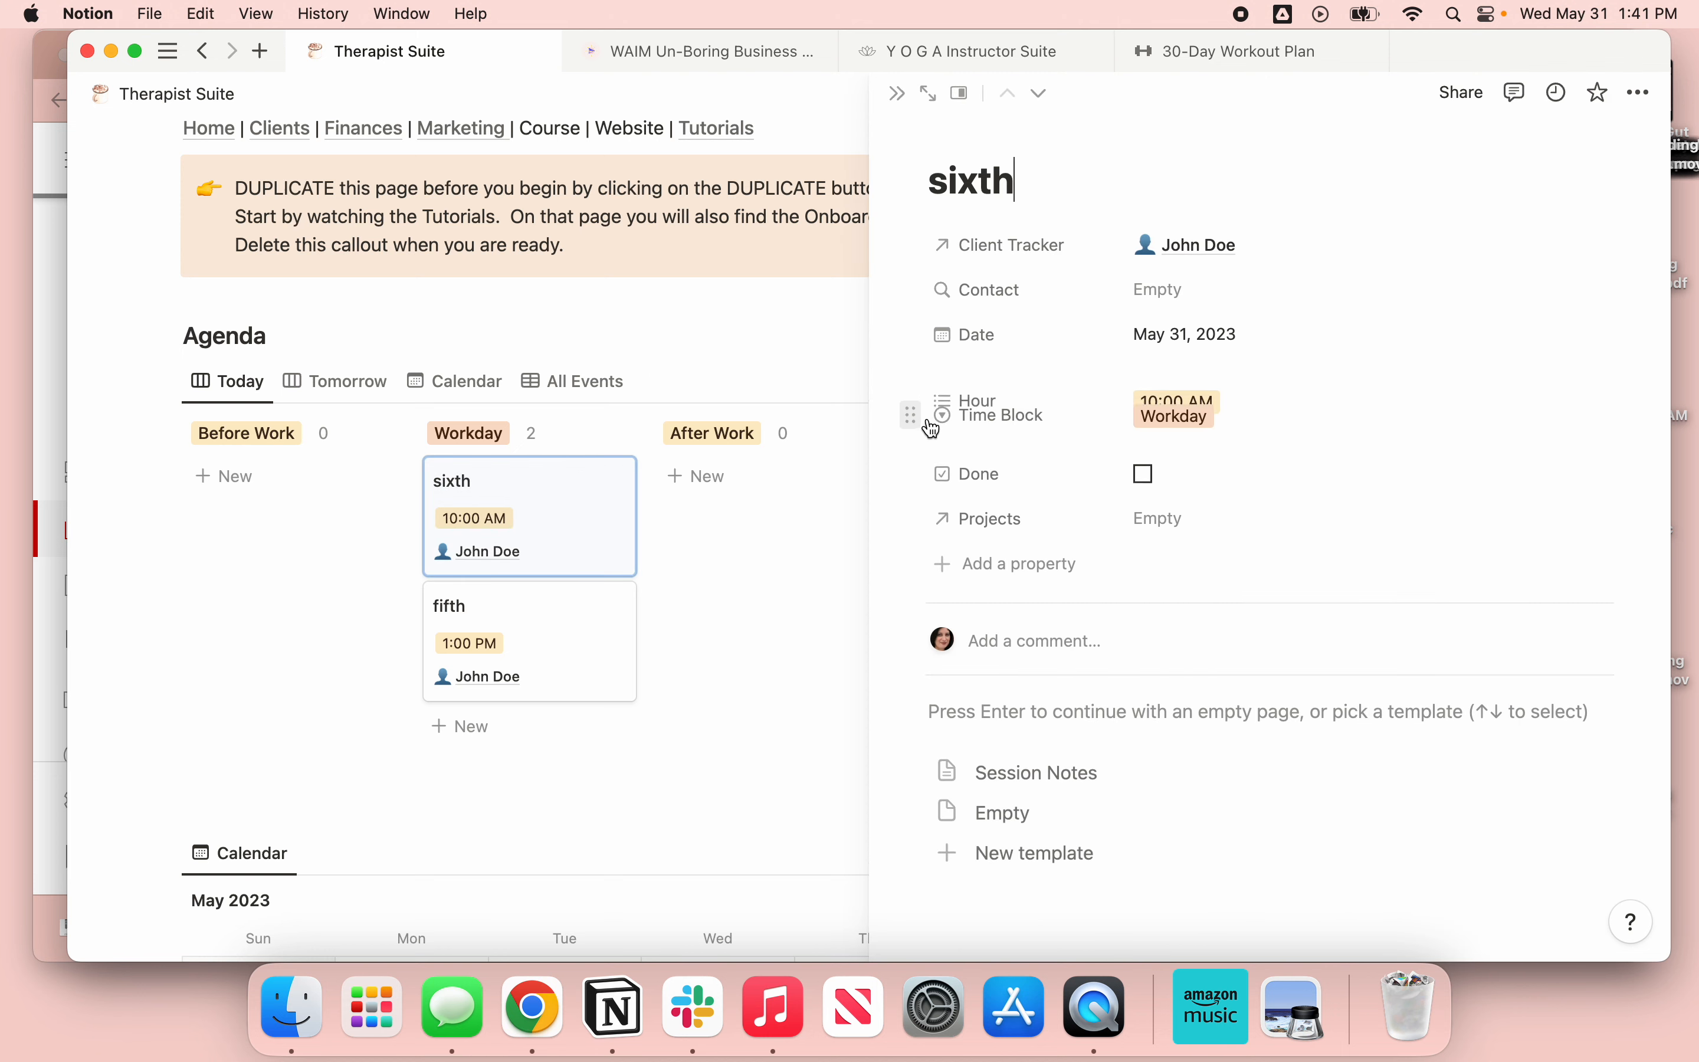
pyautogui.click(1174, 416)
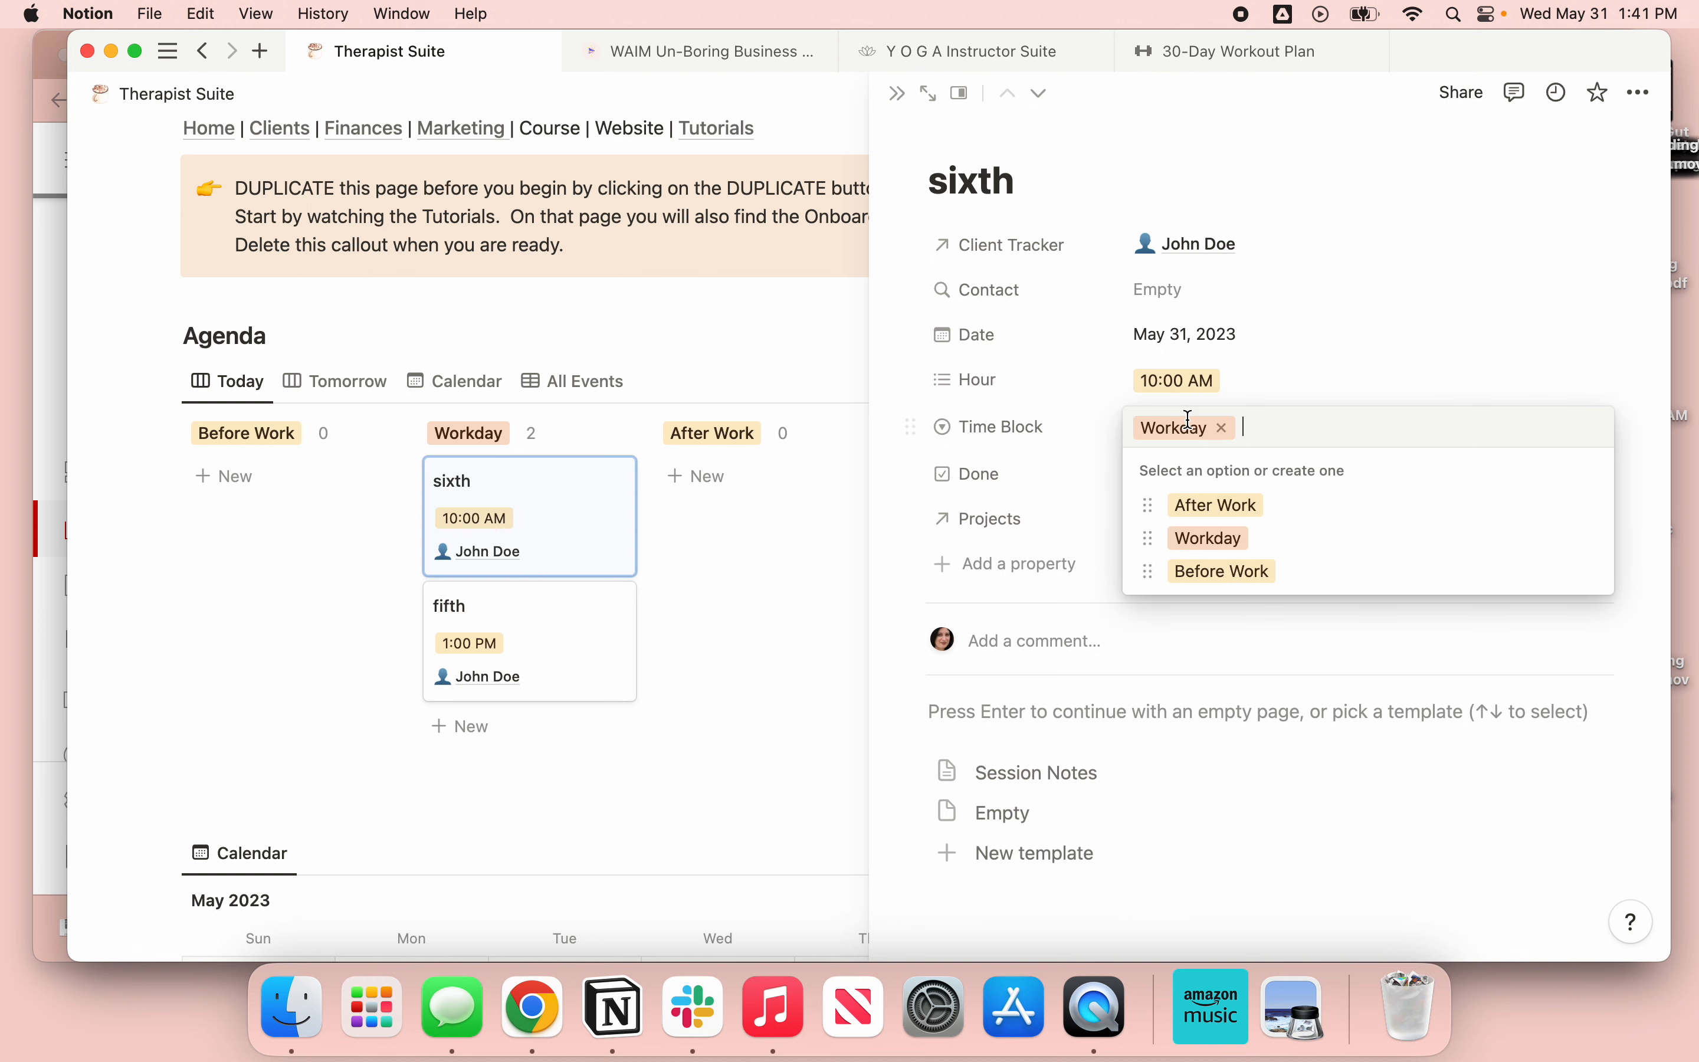
pyautogui.moveTo(1213, 505)
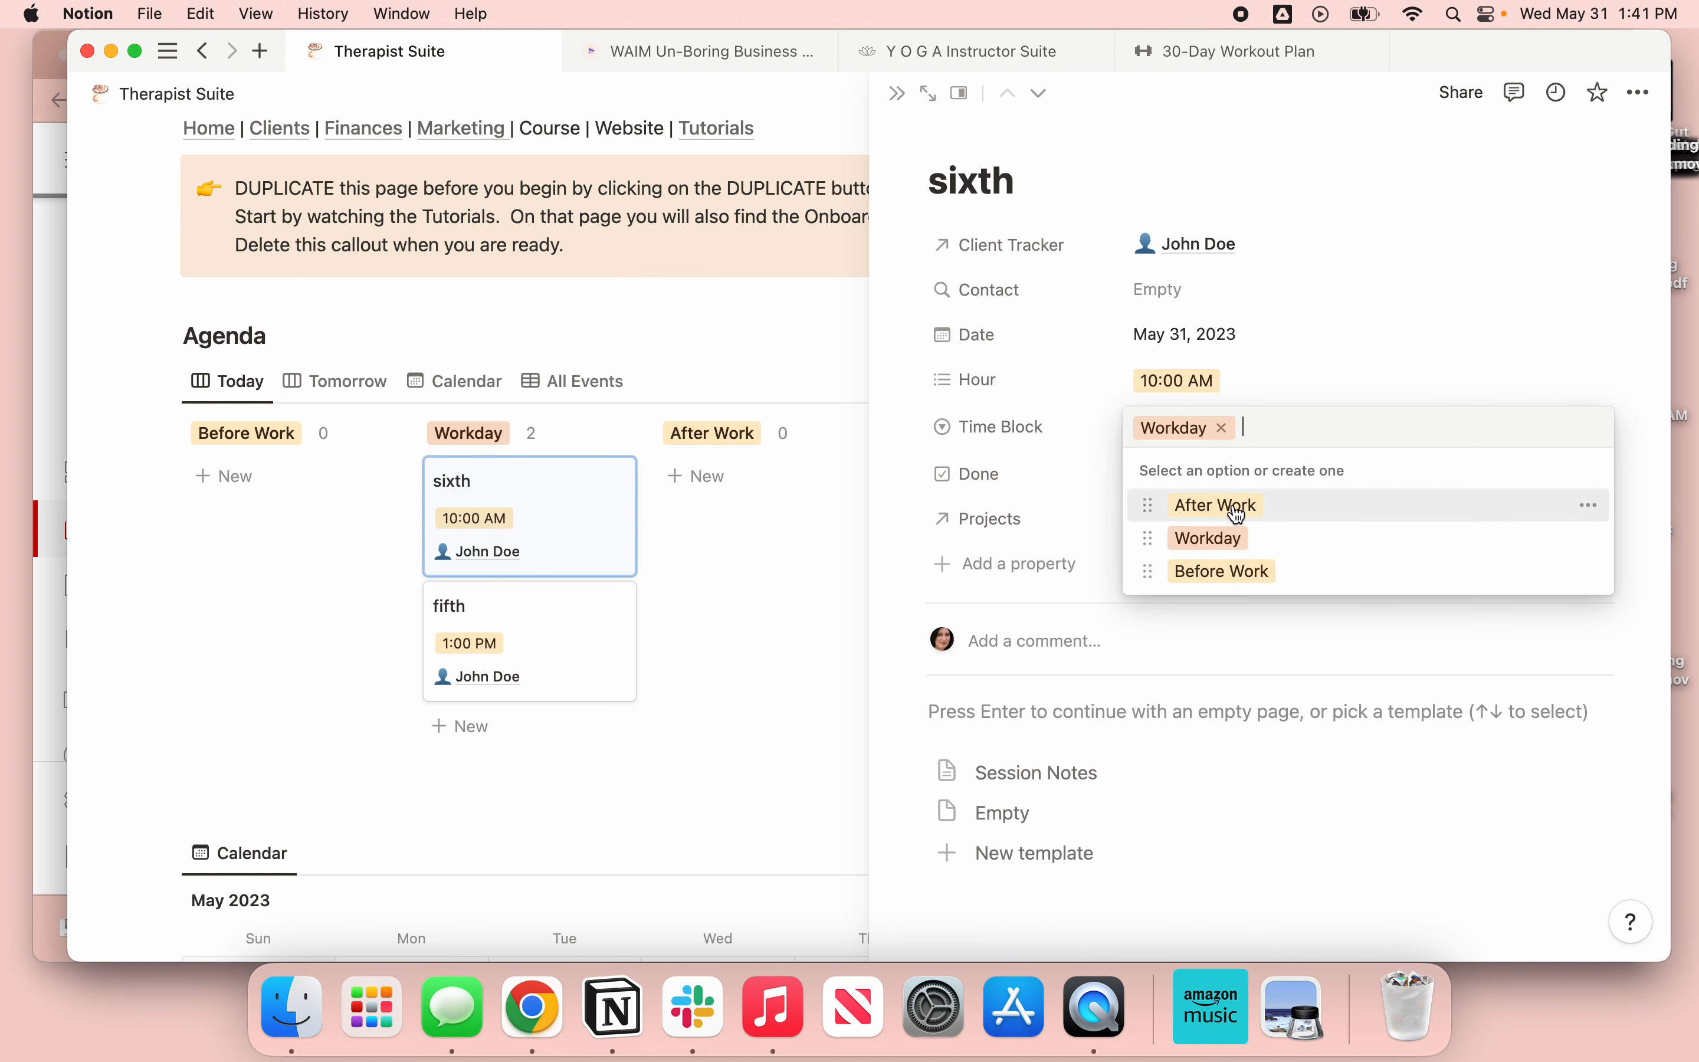
pyautogui.moveTo(1221, 585)
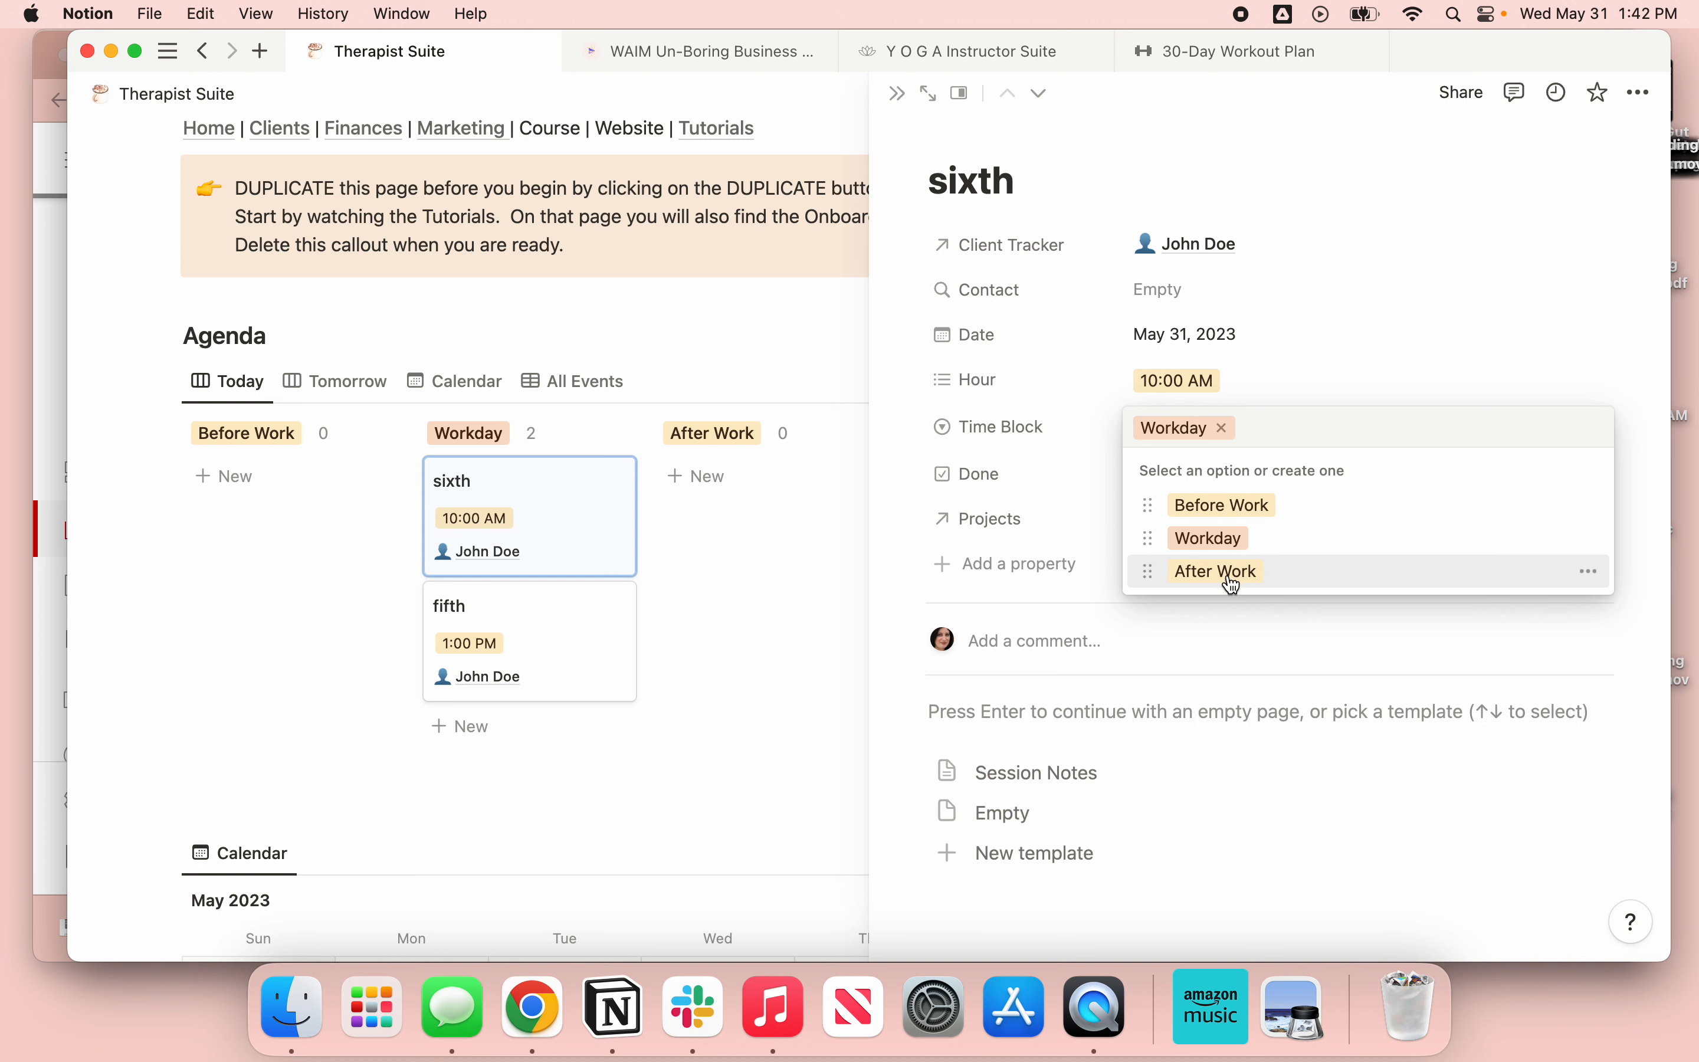
pyautogui.moveTo(1248, 585)
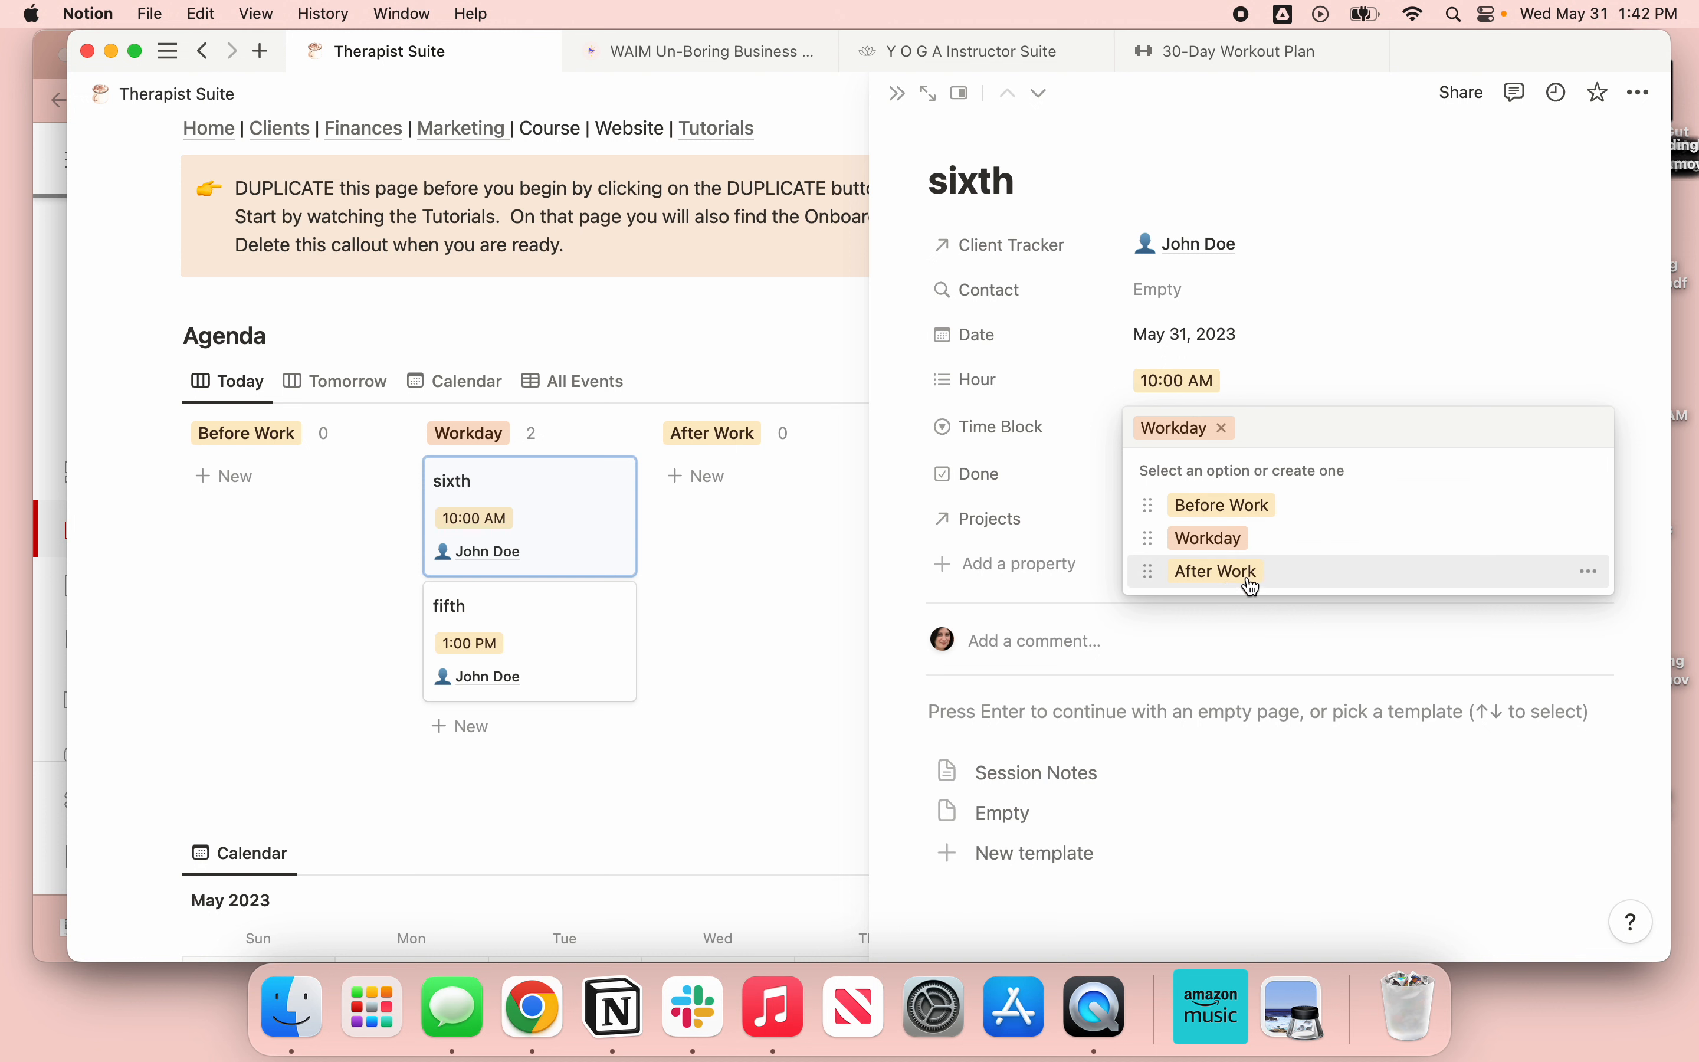
pyautogui.moveTo(1221, 515)
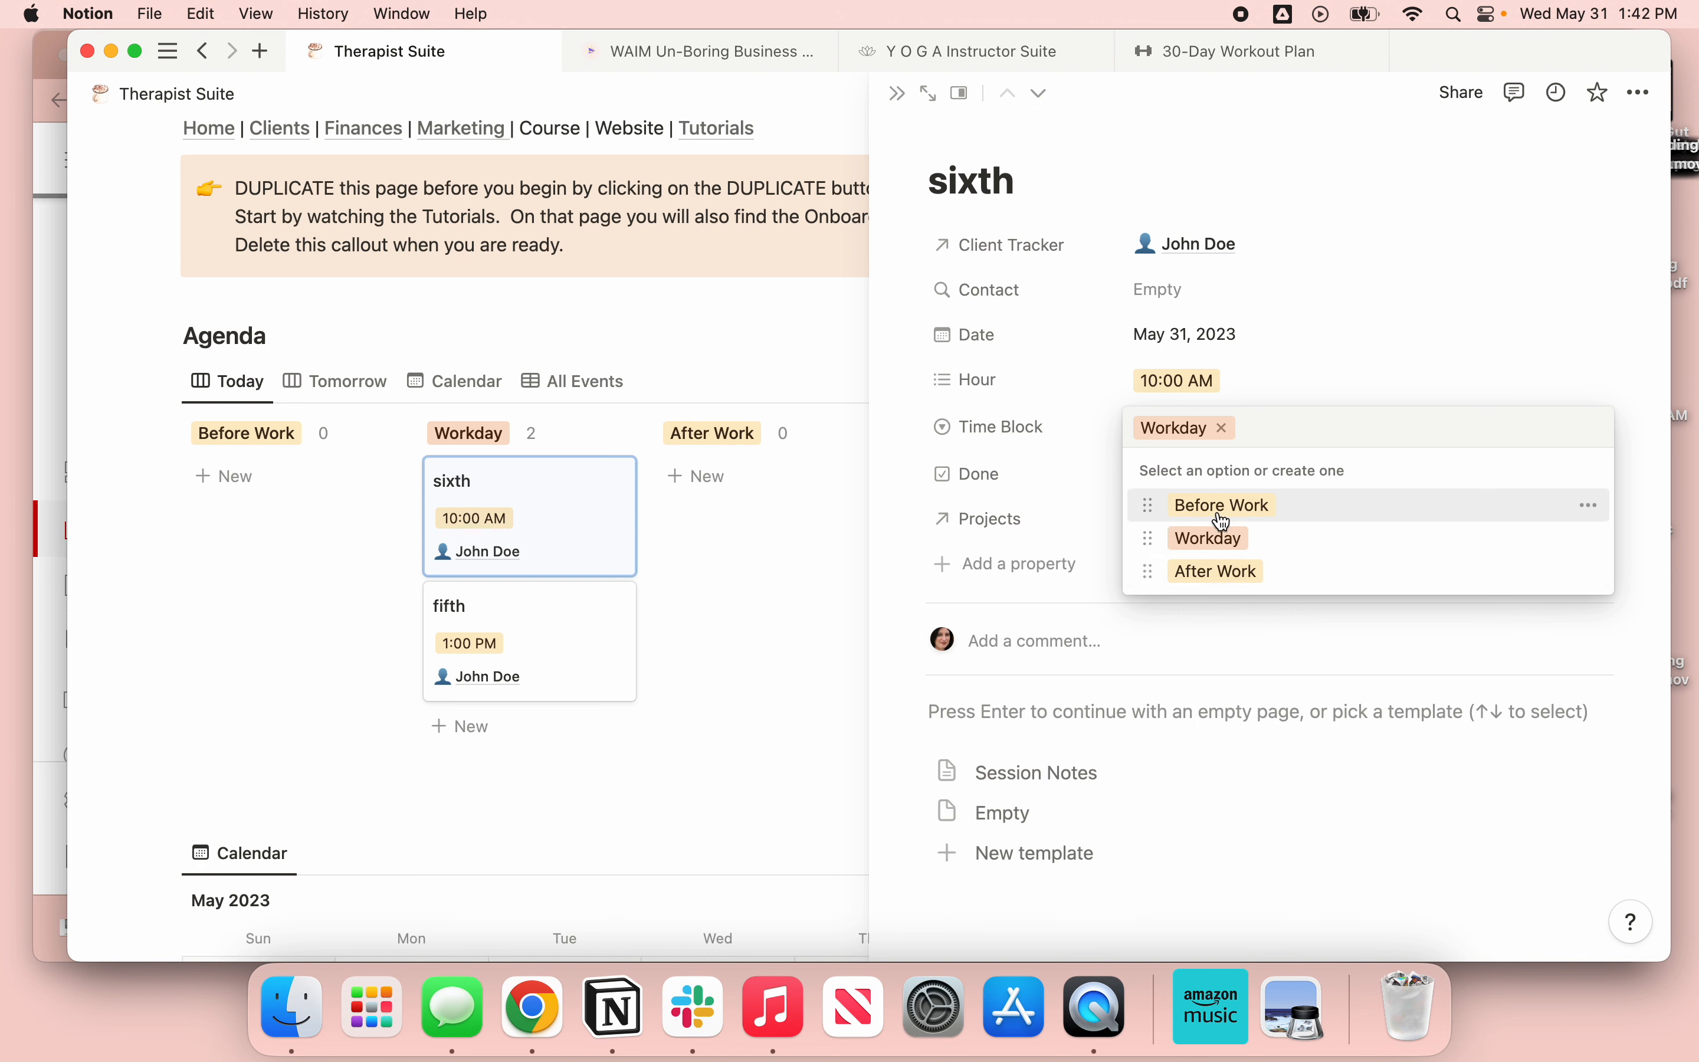
pyautogui.moveTo(1081, 436)
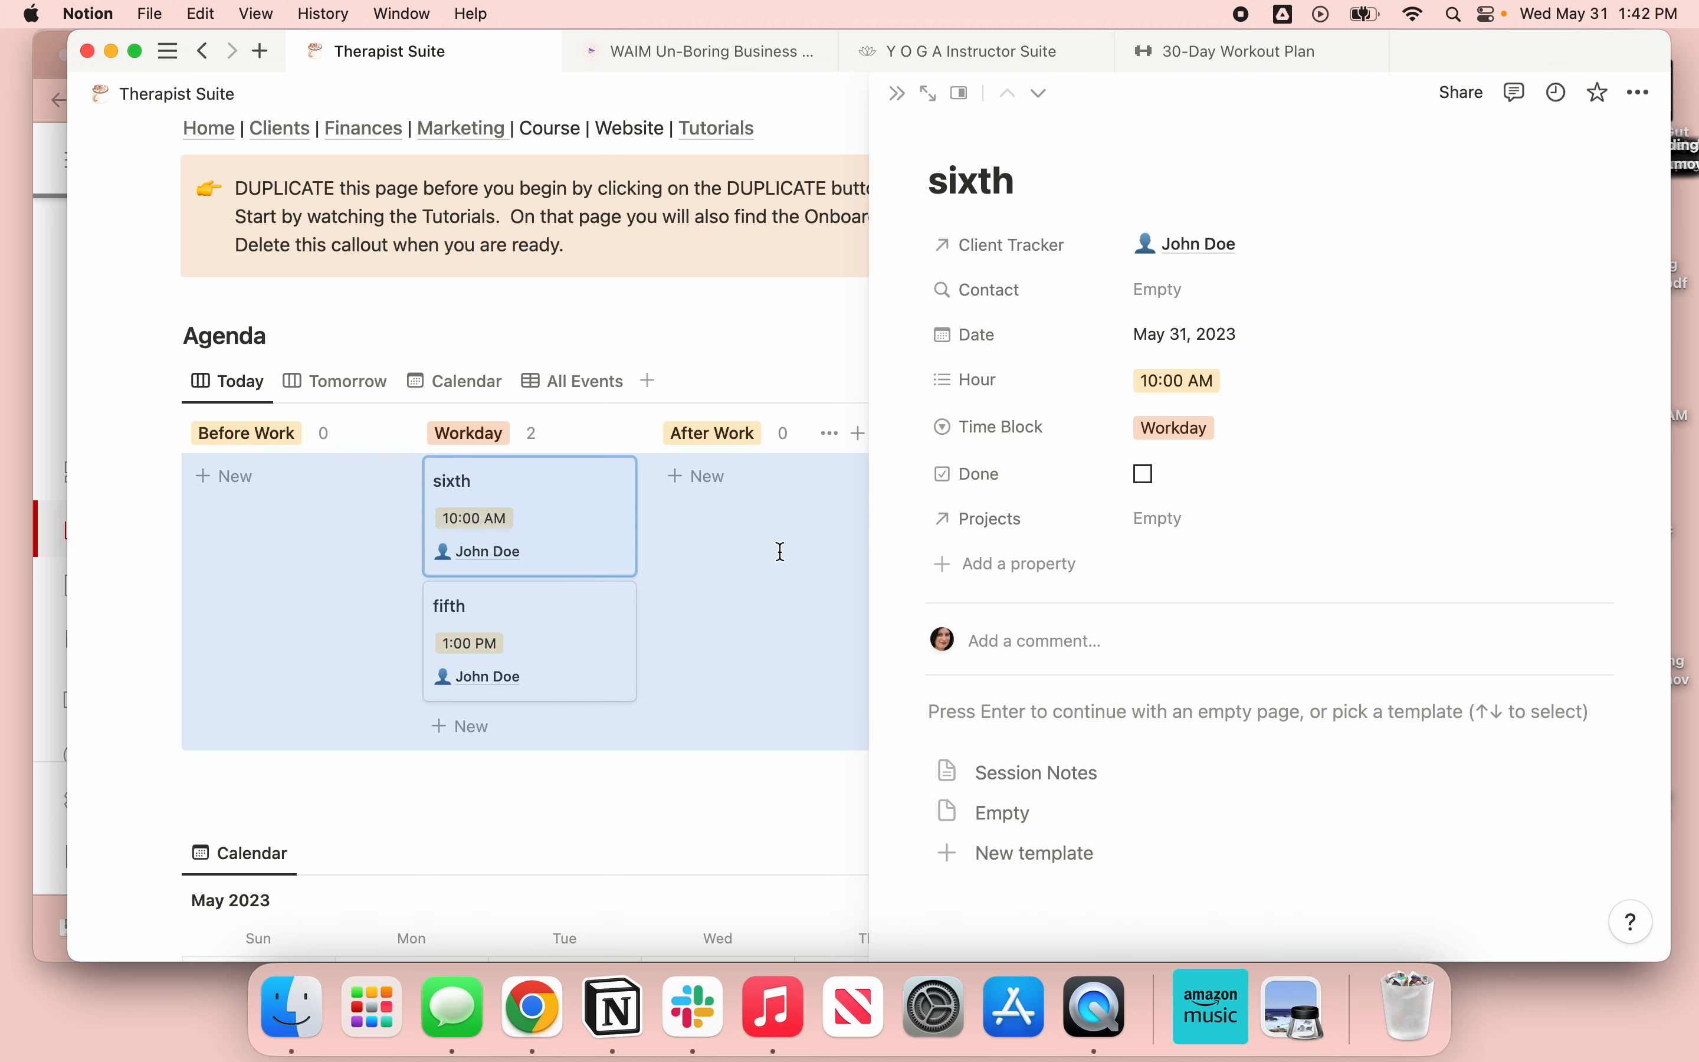
pyautogui.click(1173, 427)
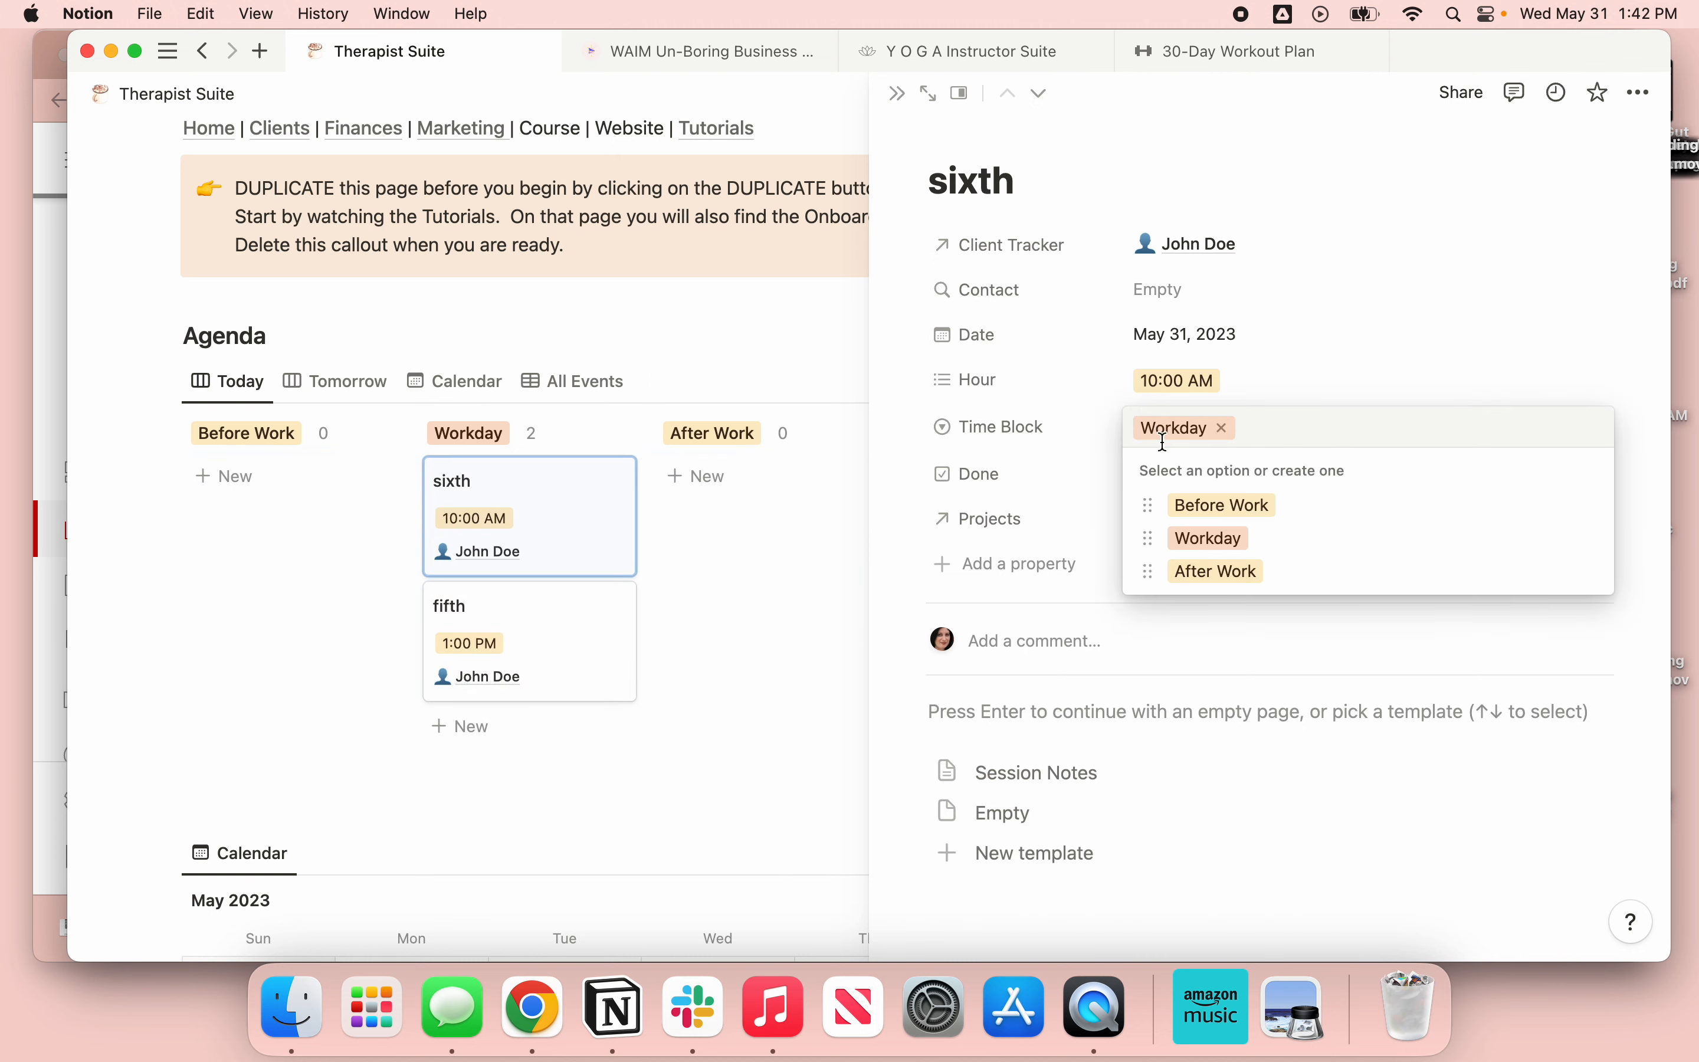
pyautogui.moveTo(1221, 504)
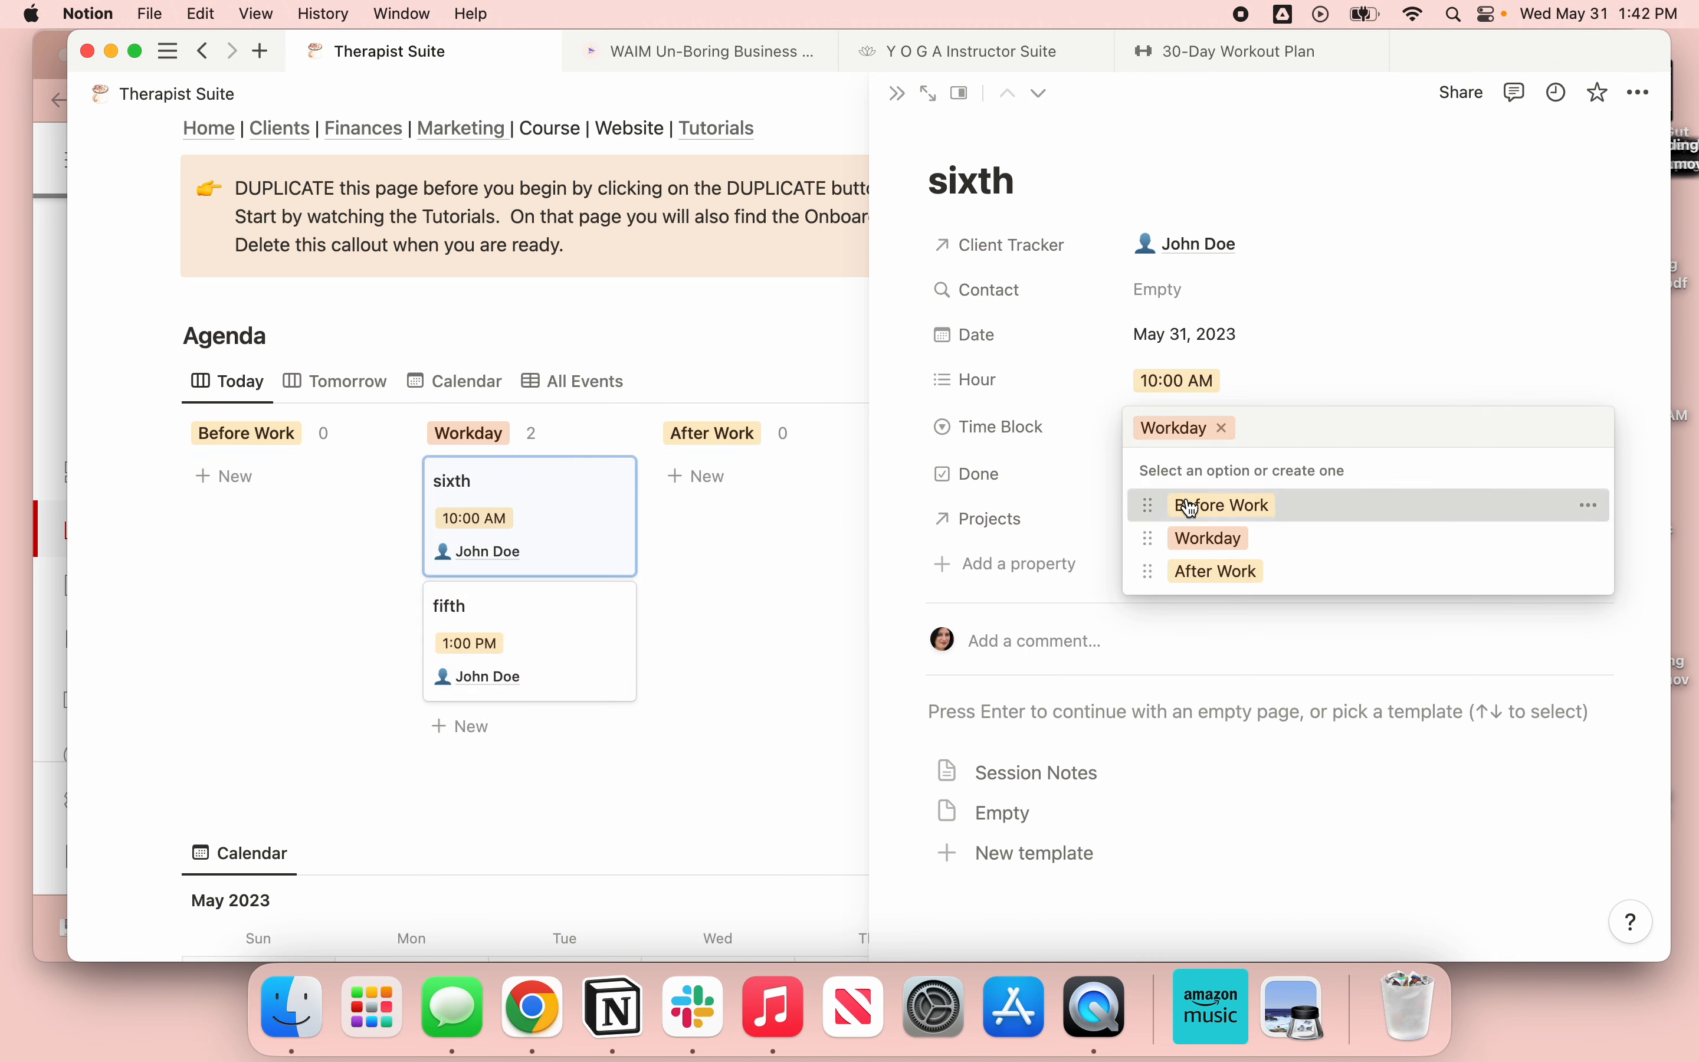
pyautogui.click(1221, 505)
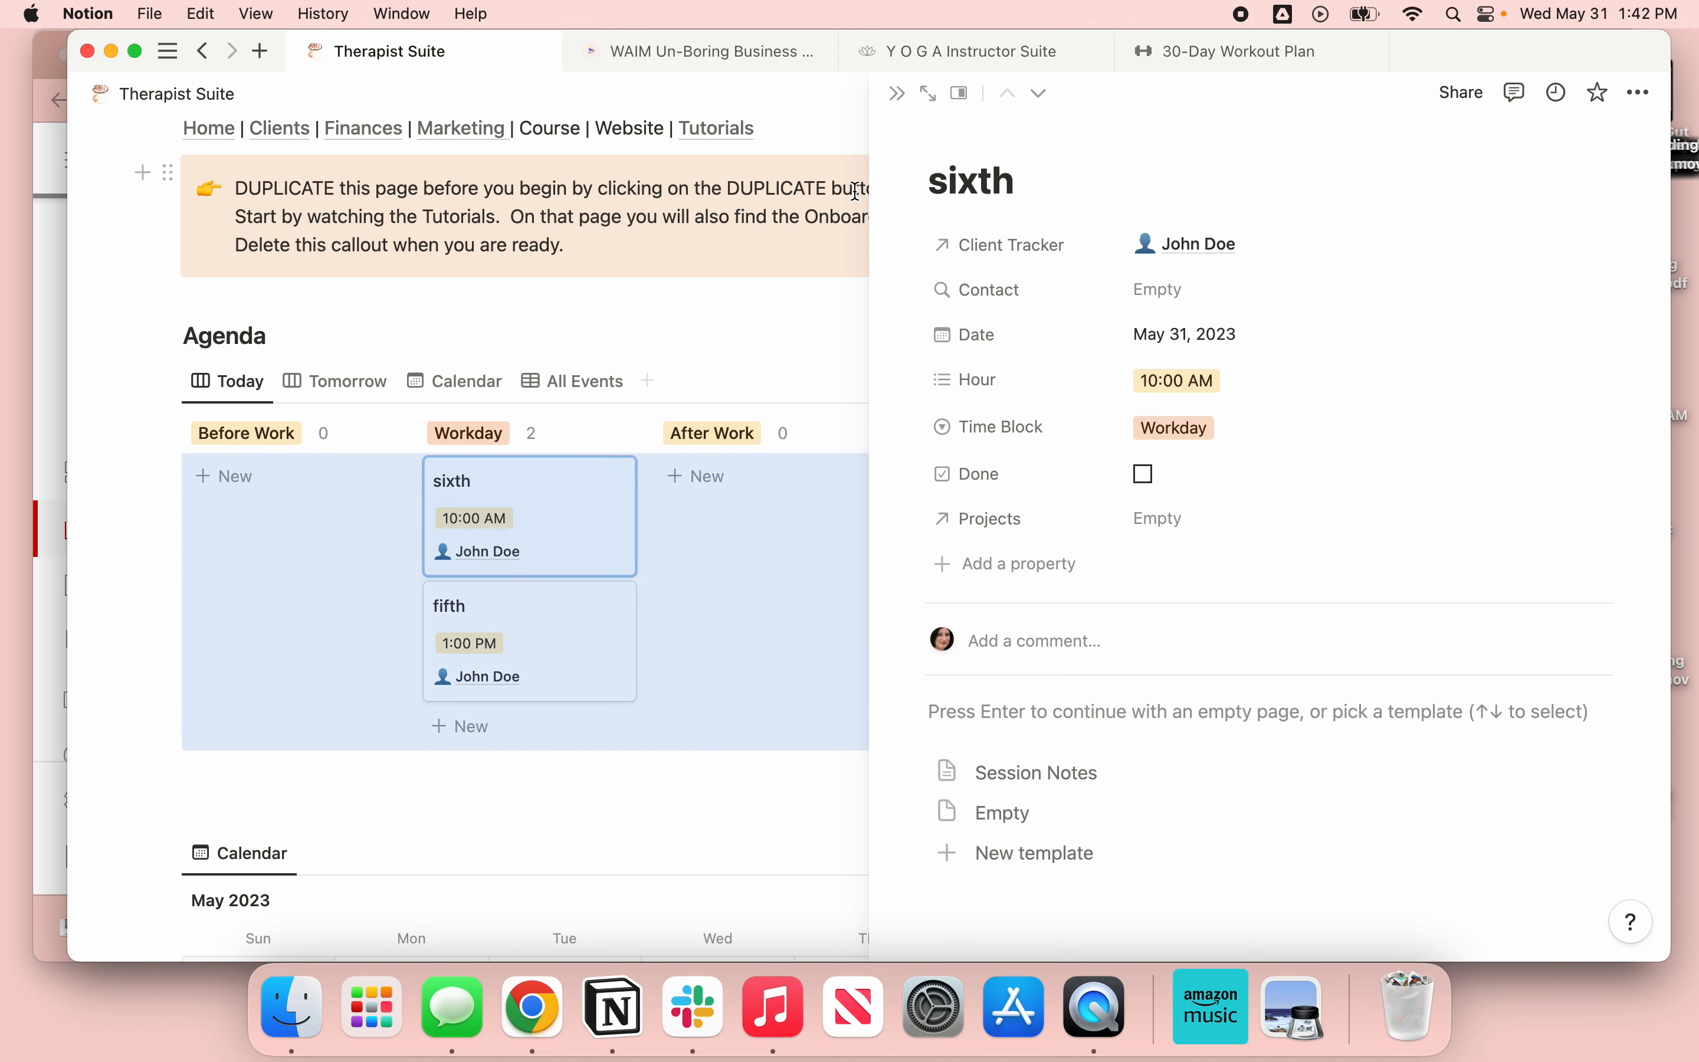
# - Close the sixth card and add a to-do named 'Random Task' under Sometime Soon
pyautogui.click(927, 92)
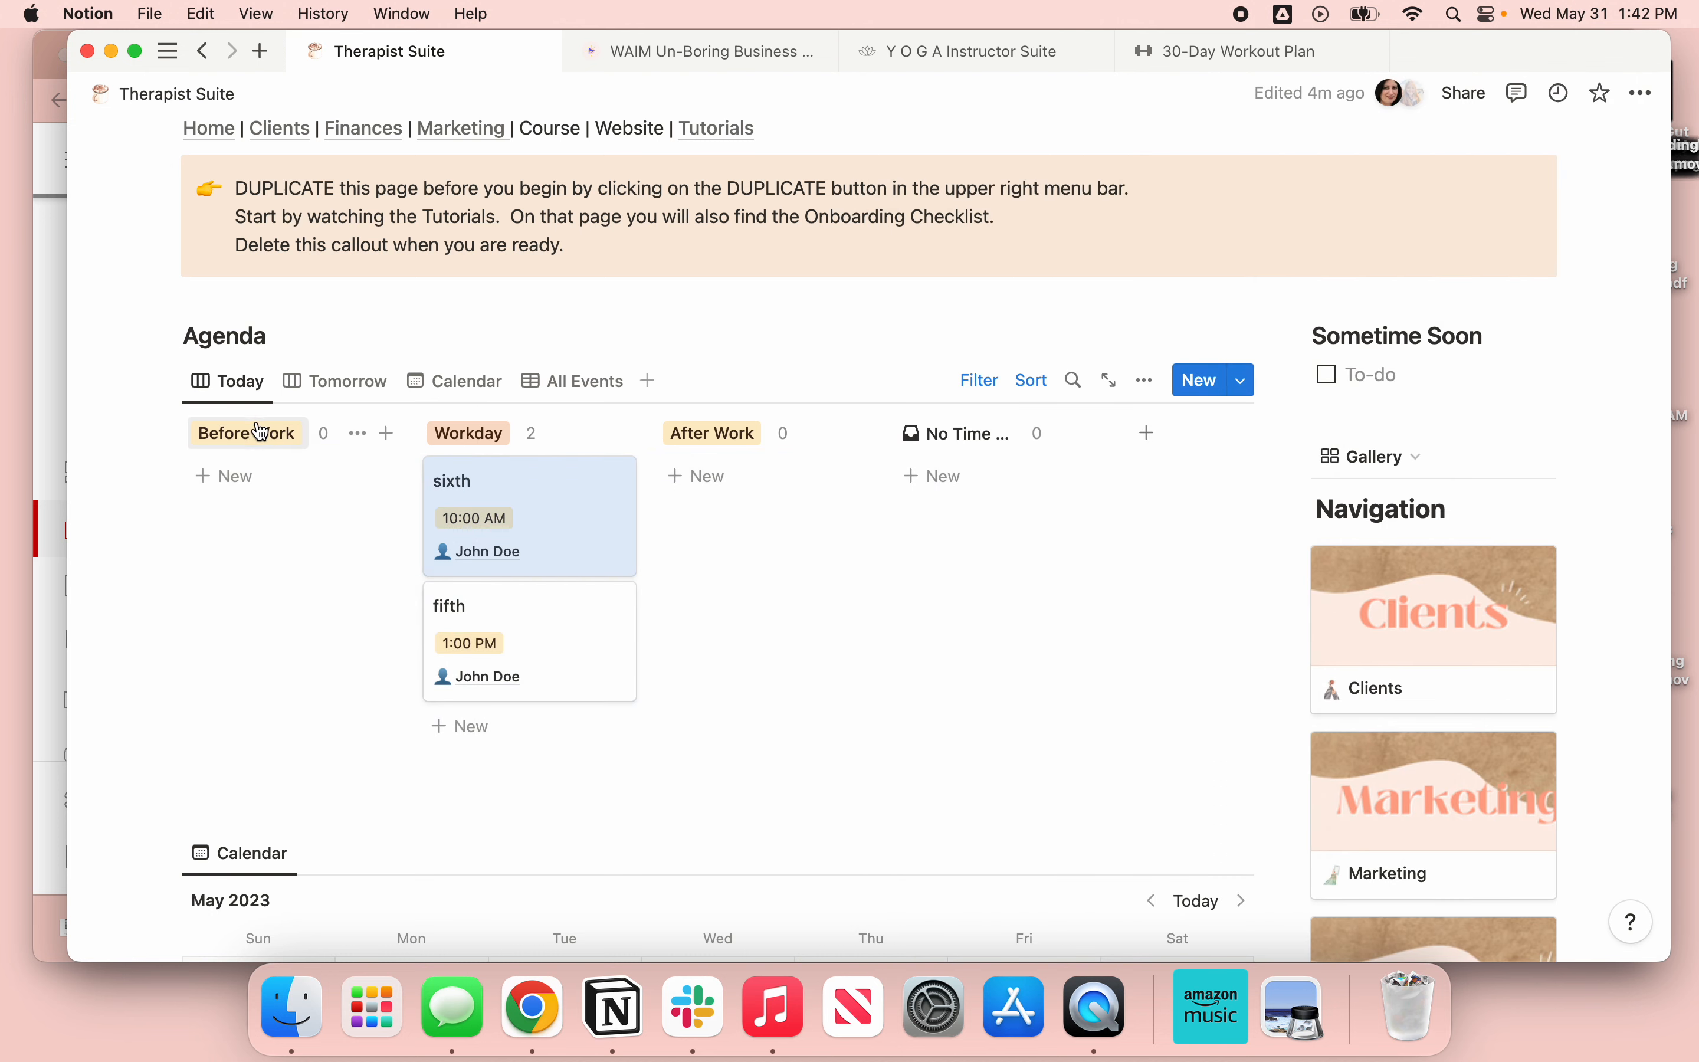
pyautogui.moveTo(745, 454)
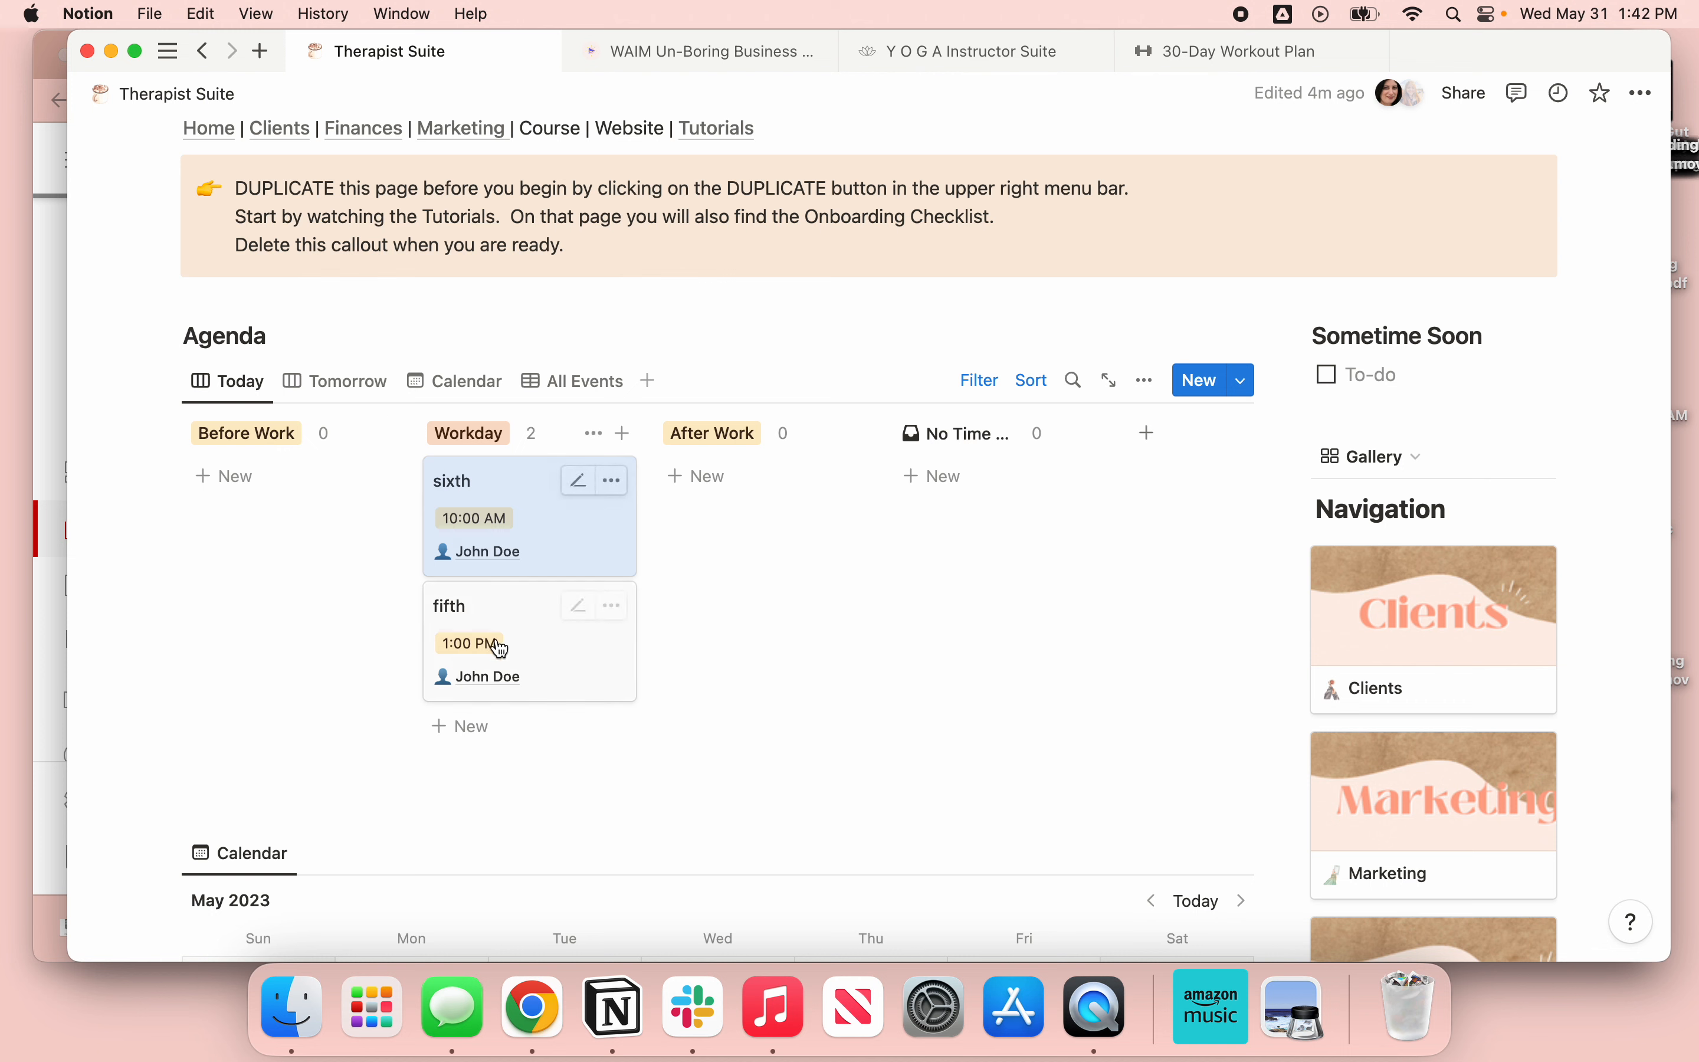
pyautogui.moveTo(764, 657)
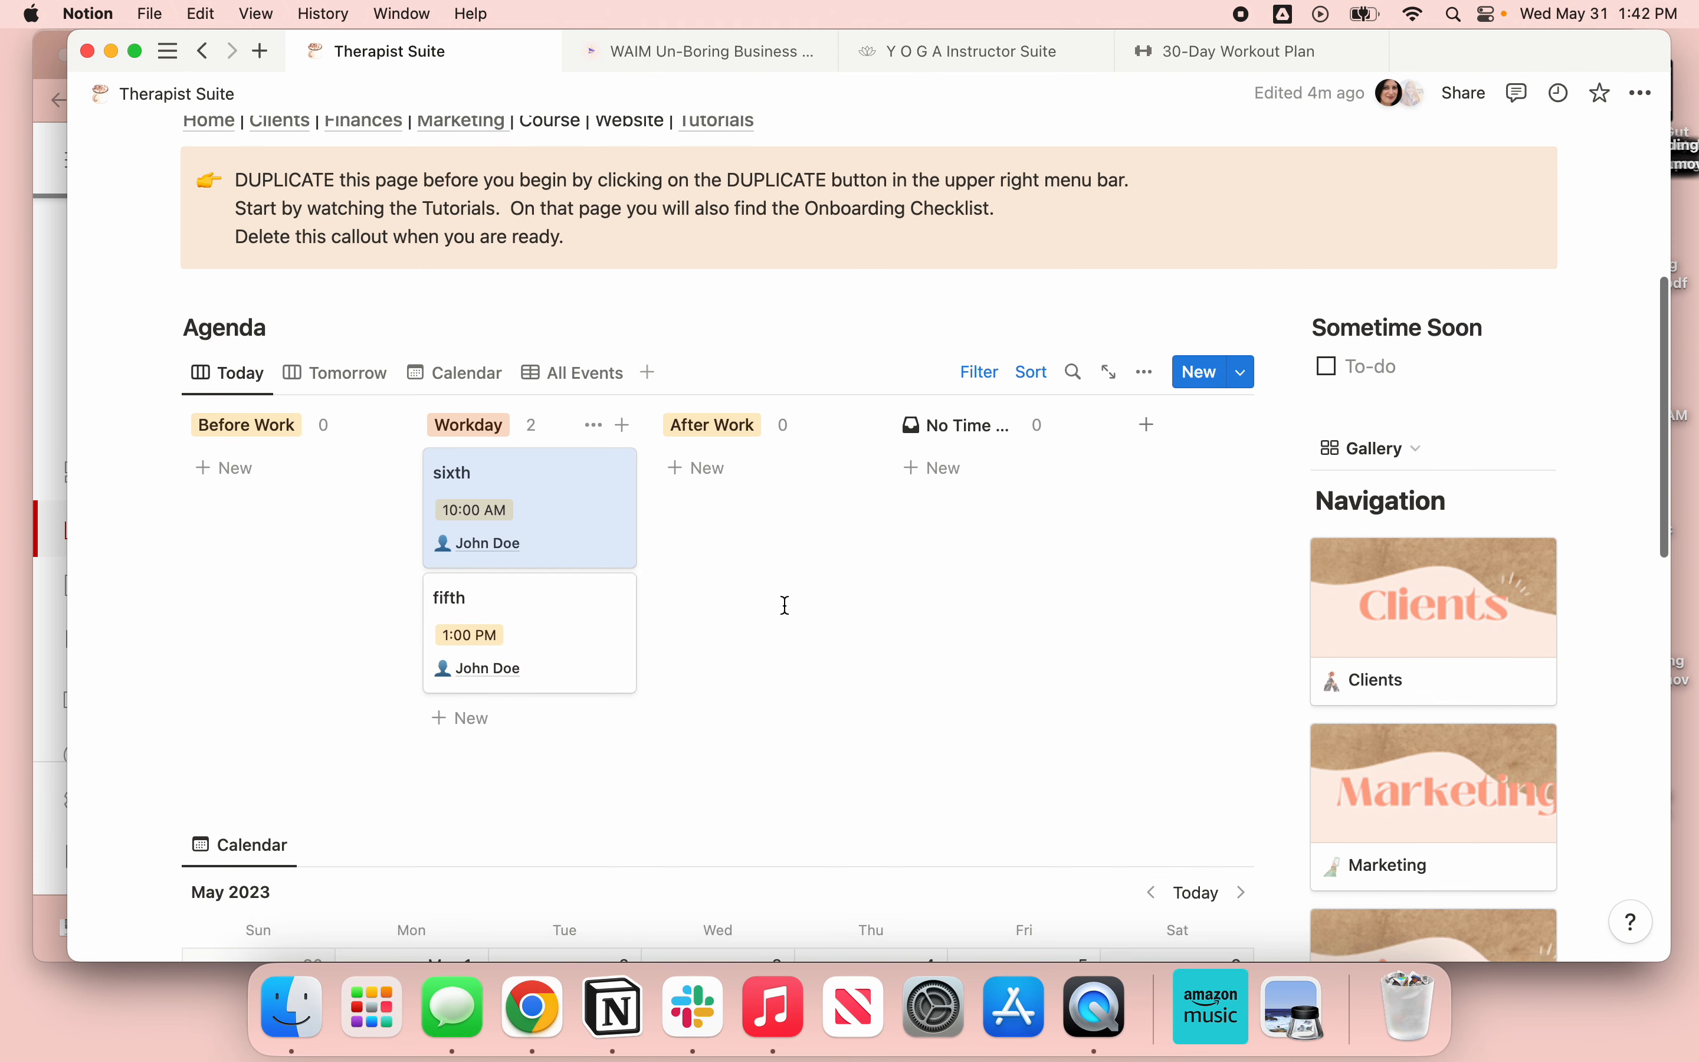
pyautogui.click(1370, 364)
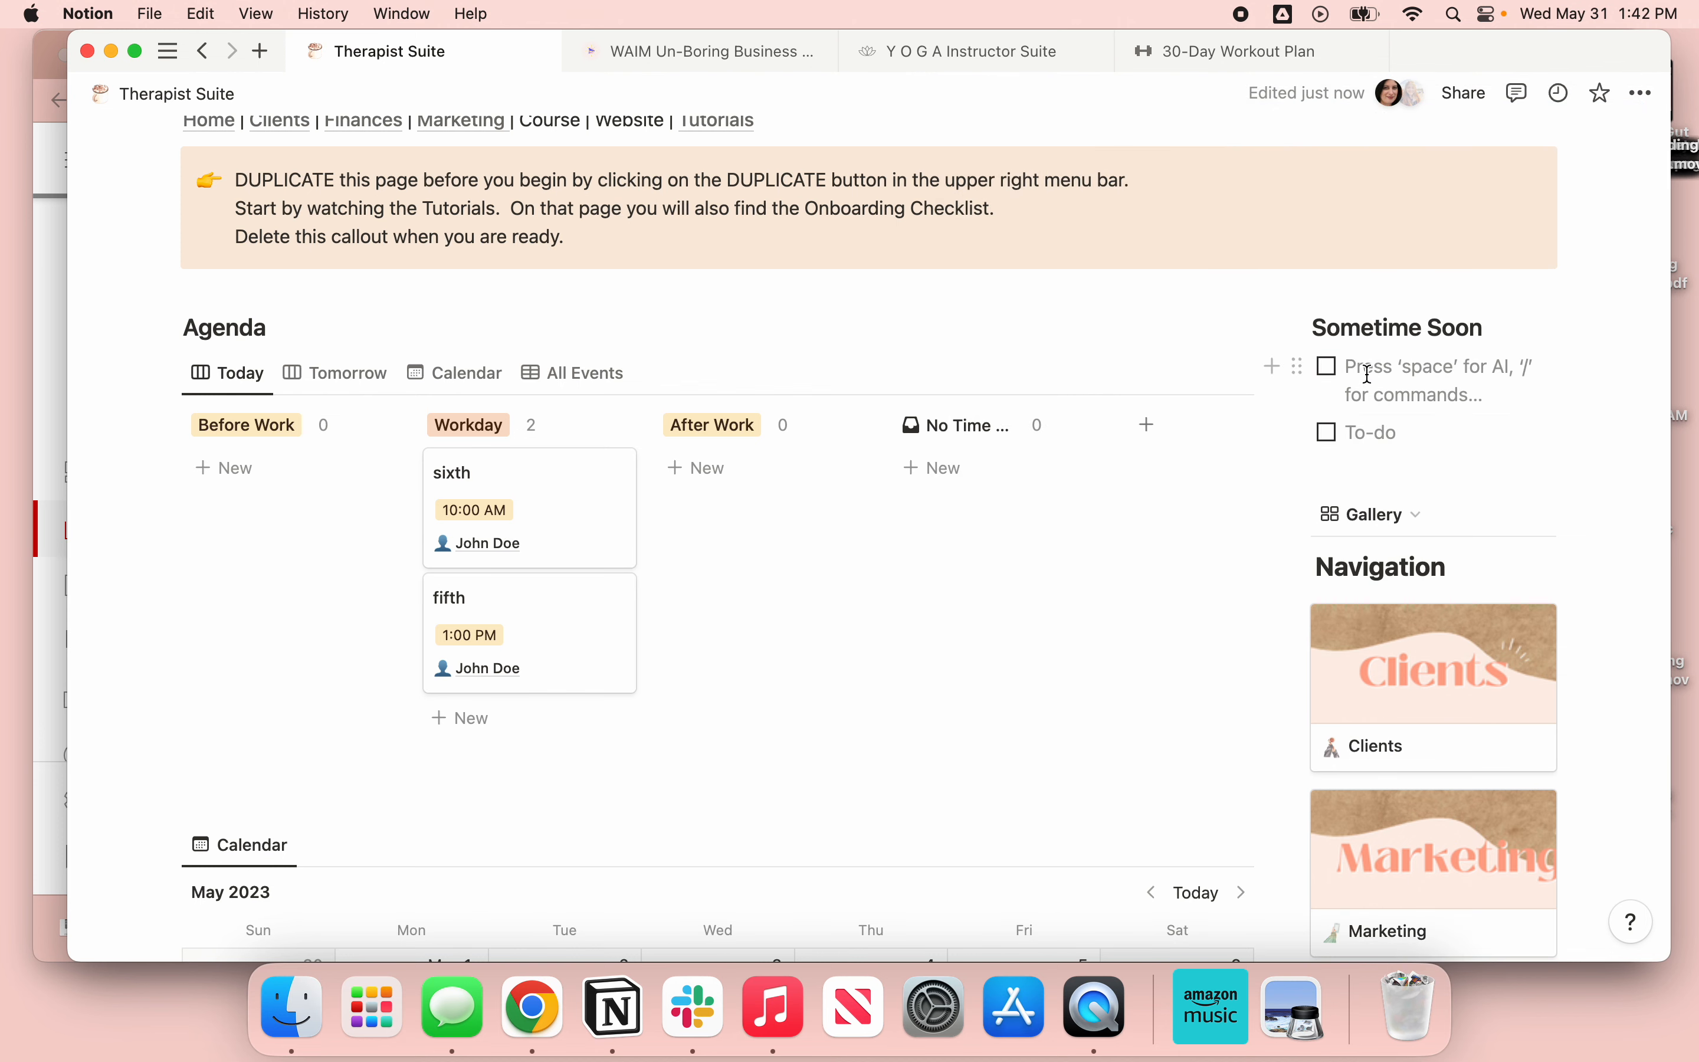
pyautogui.write('RA')
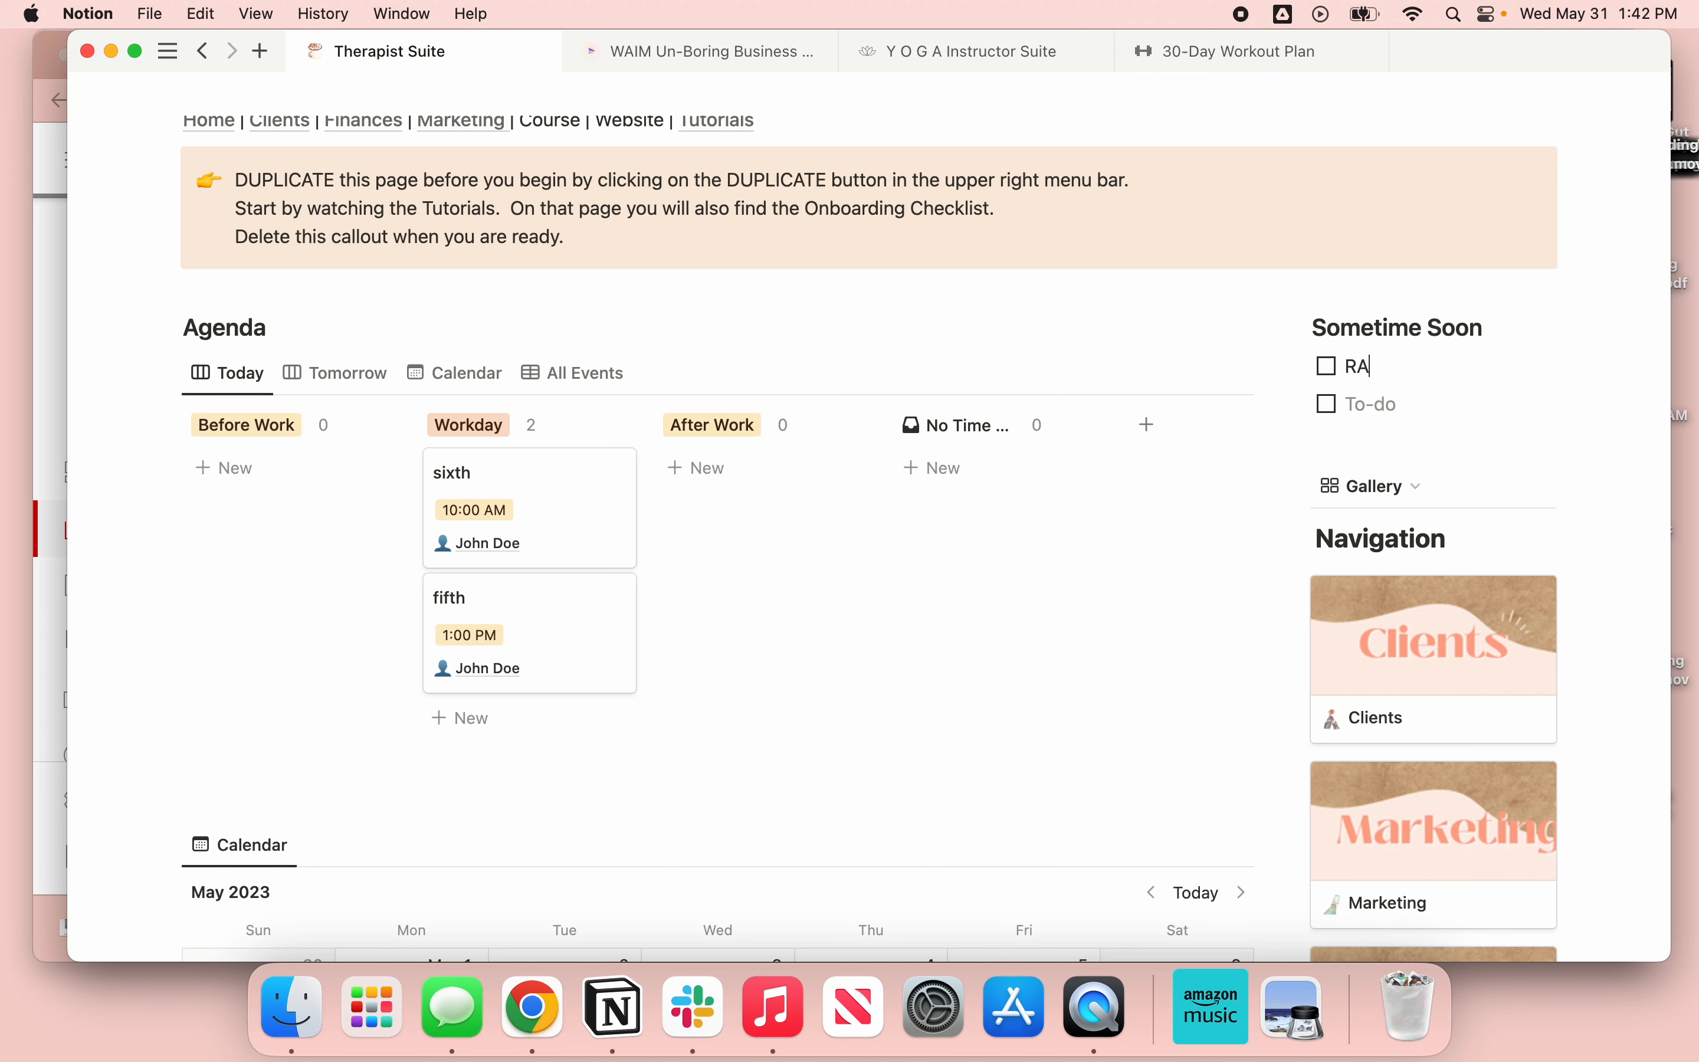
pyautogui.write('ndom')
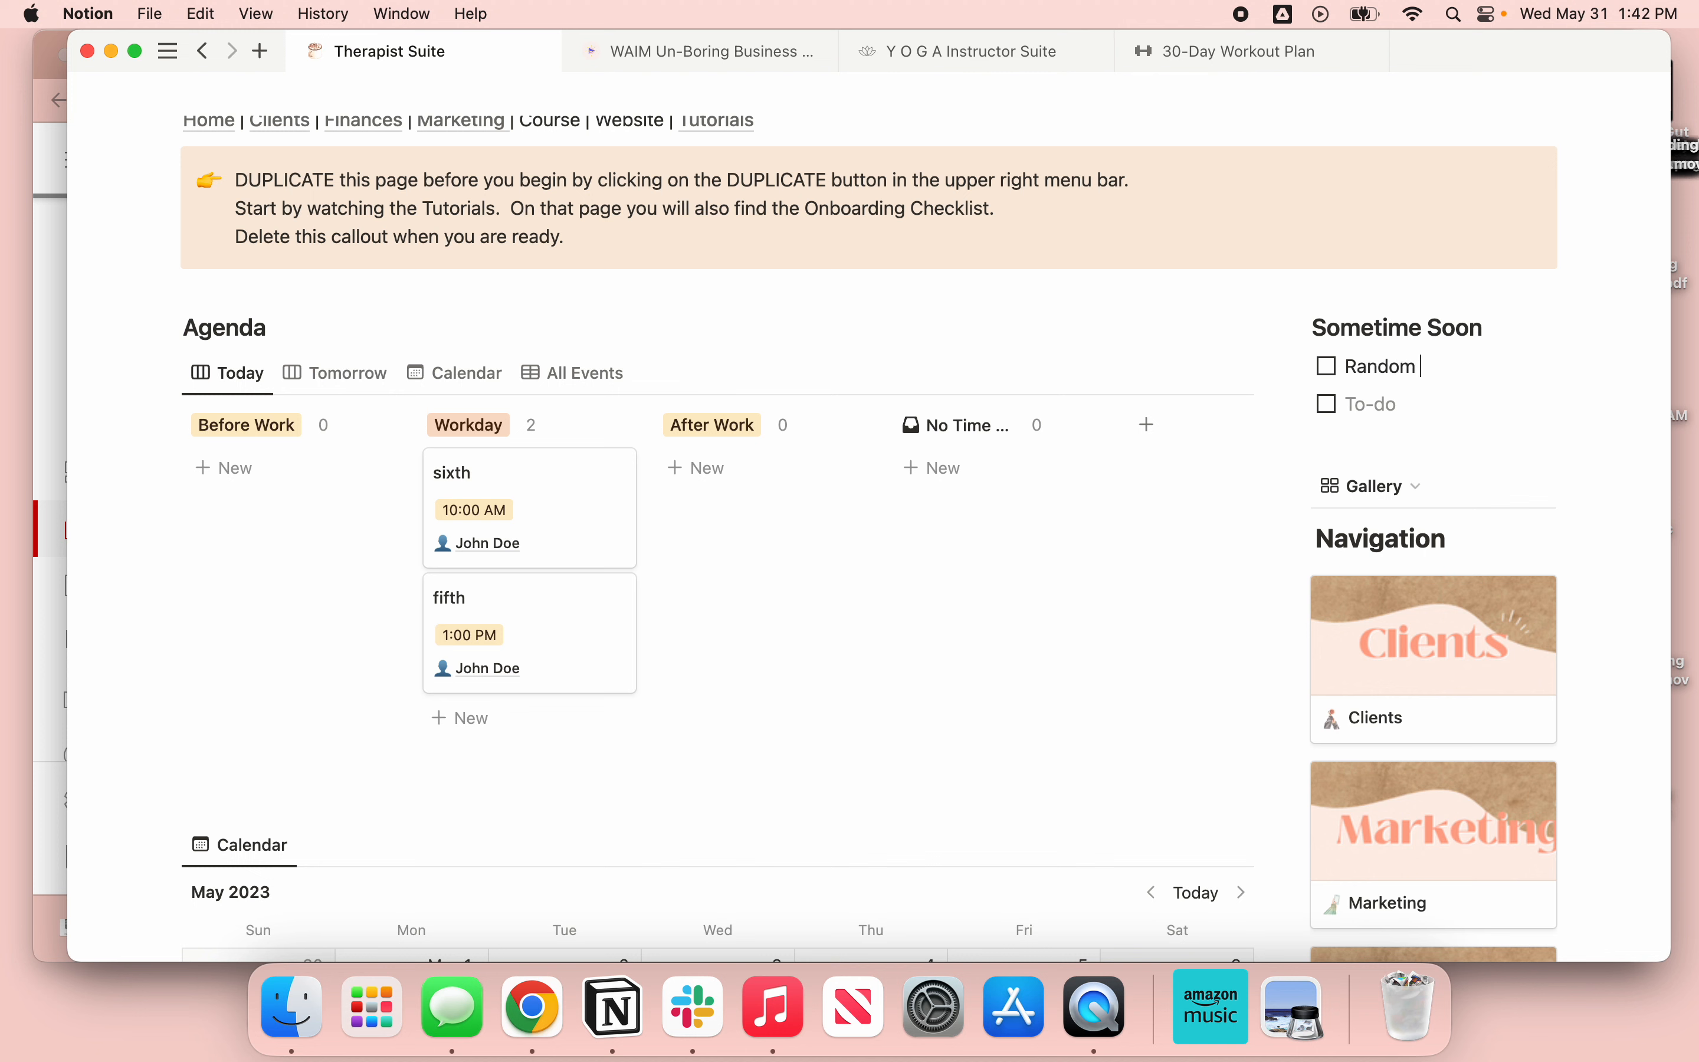
pyautogui.write('Task')
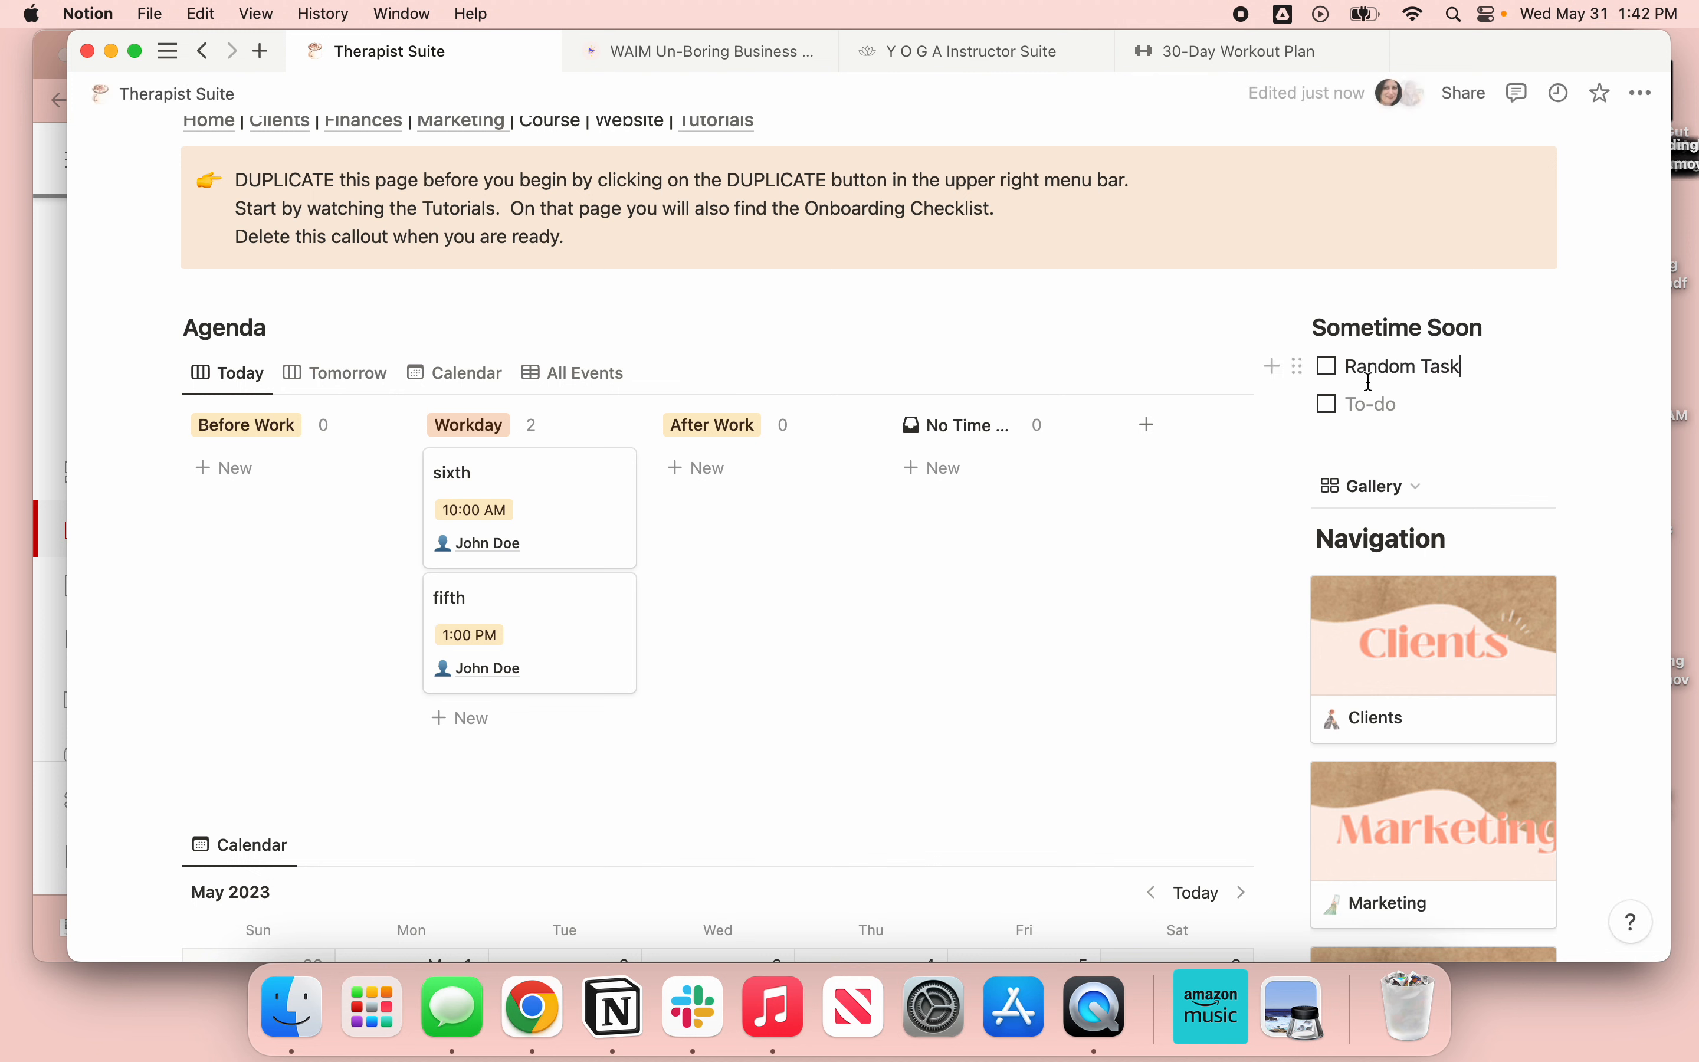
pyautogui.moveTo(1296, 365)
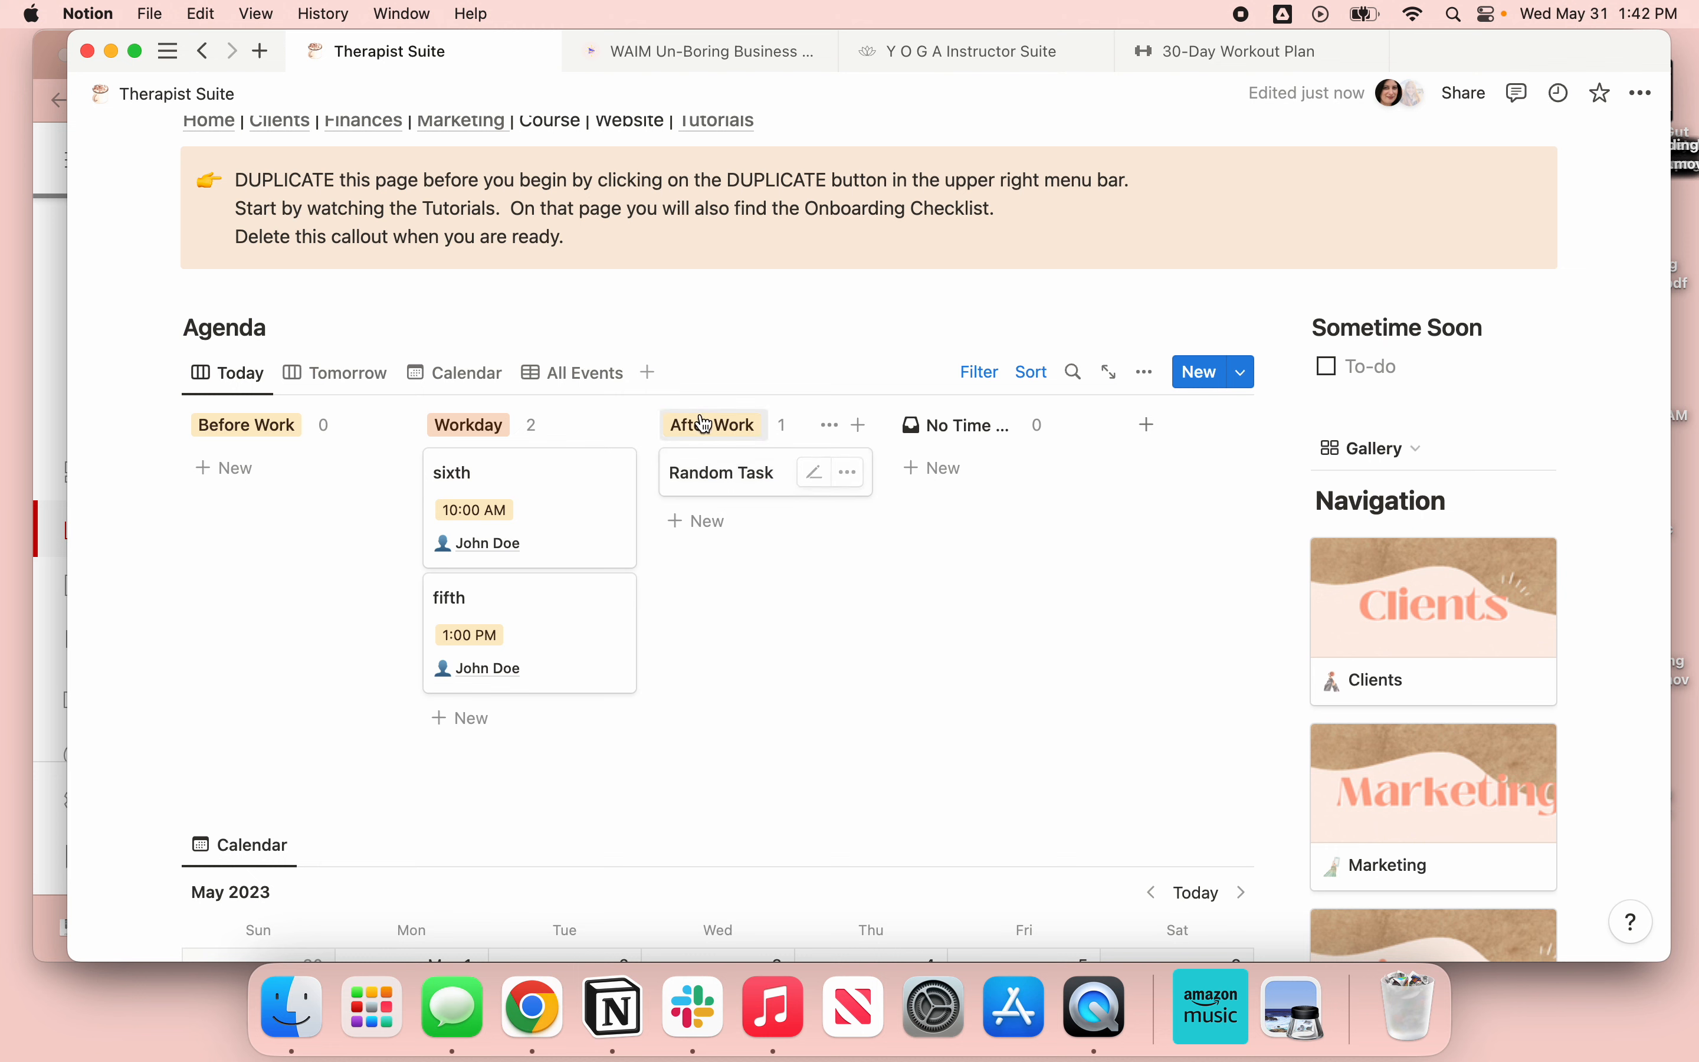
# - Set the Random Task card's Hour to 6:00 PM
pyautogui.click(720, 471)
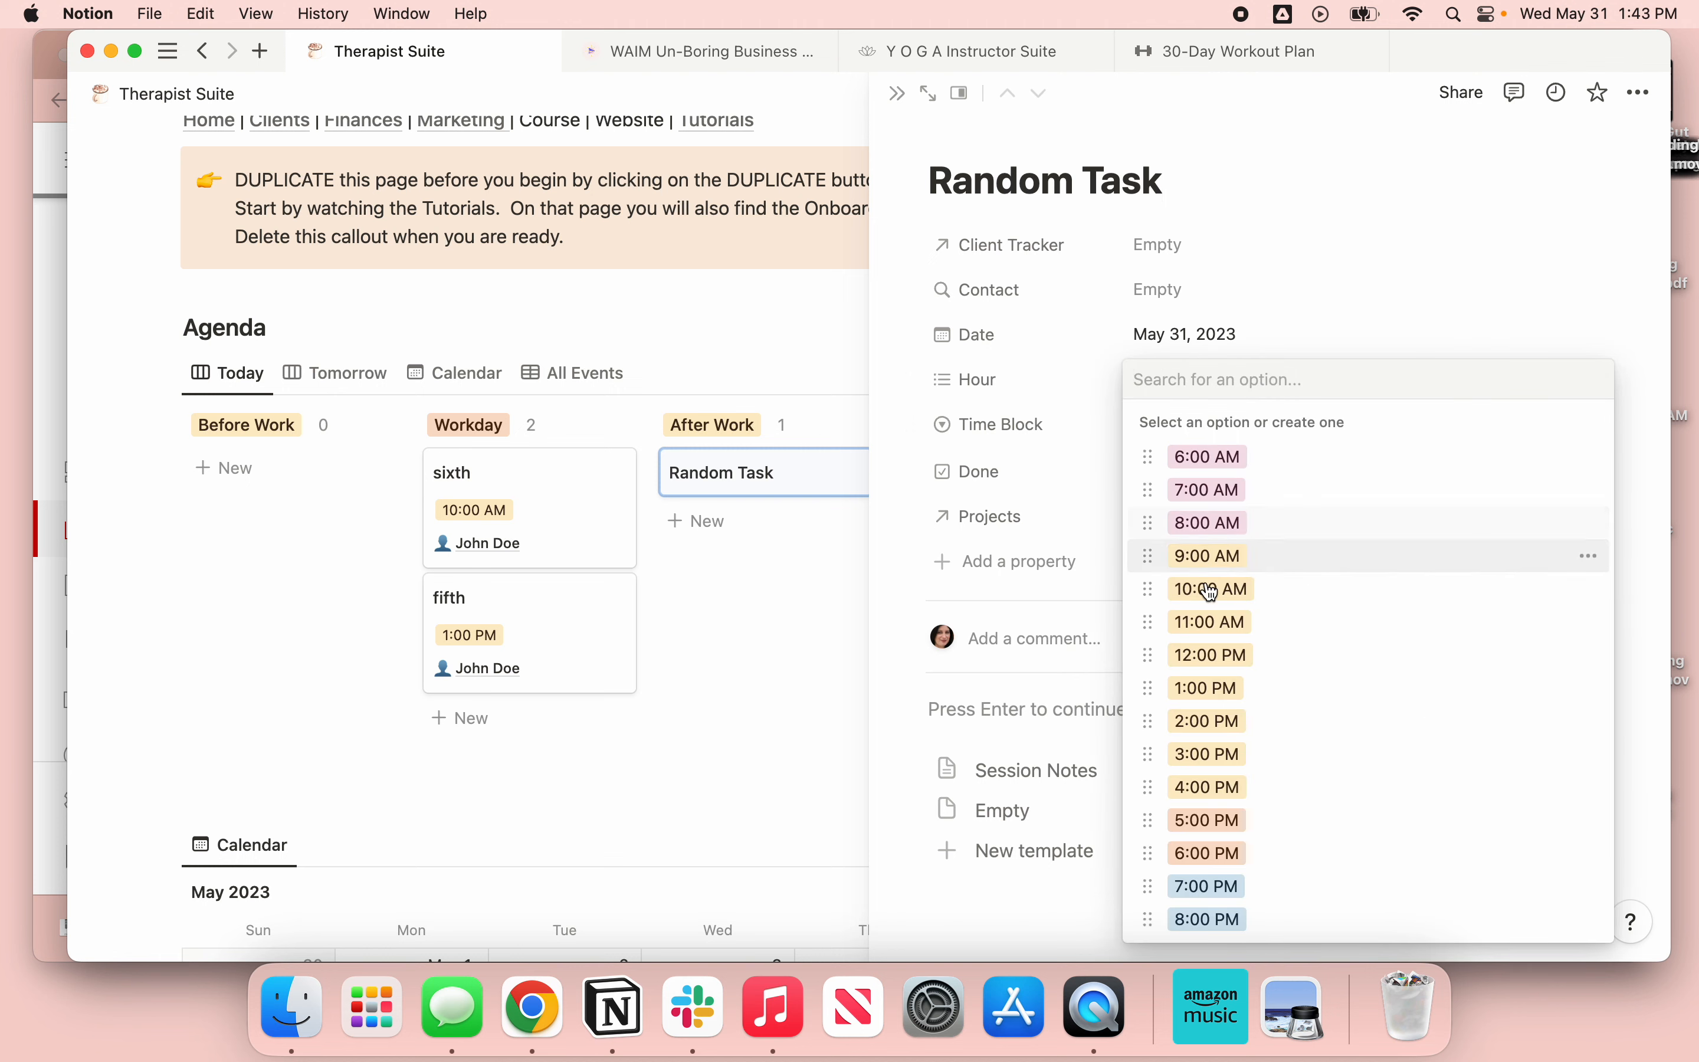
pyautogui.click(1206, 853)
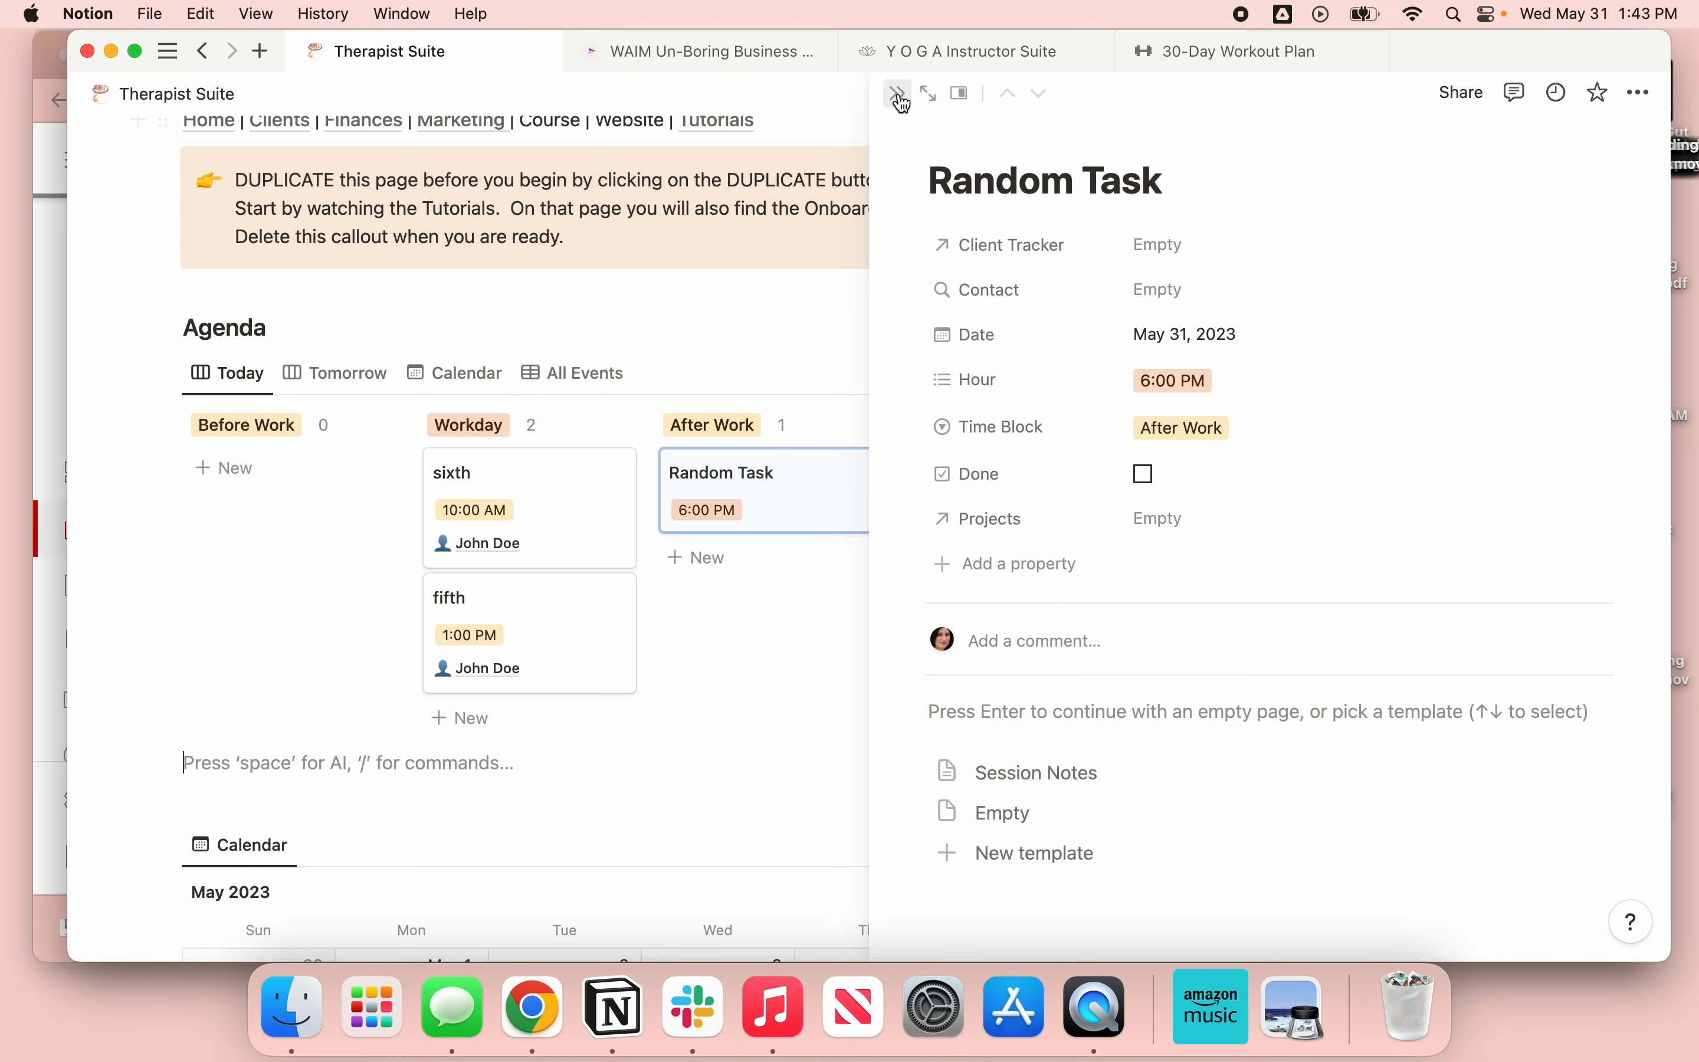
pyautogui.click(897, 92)
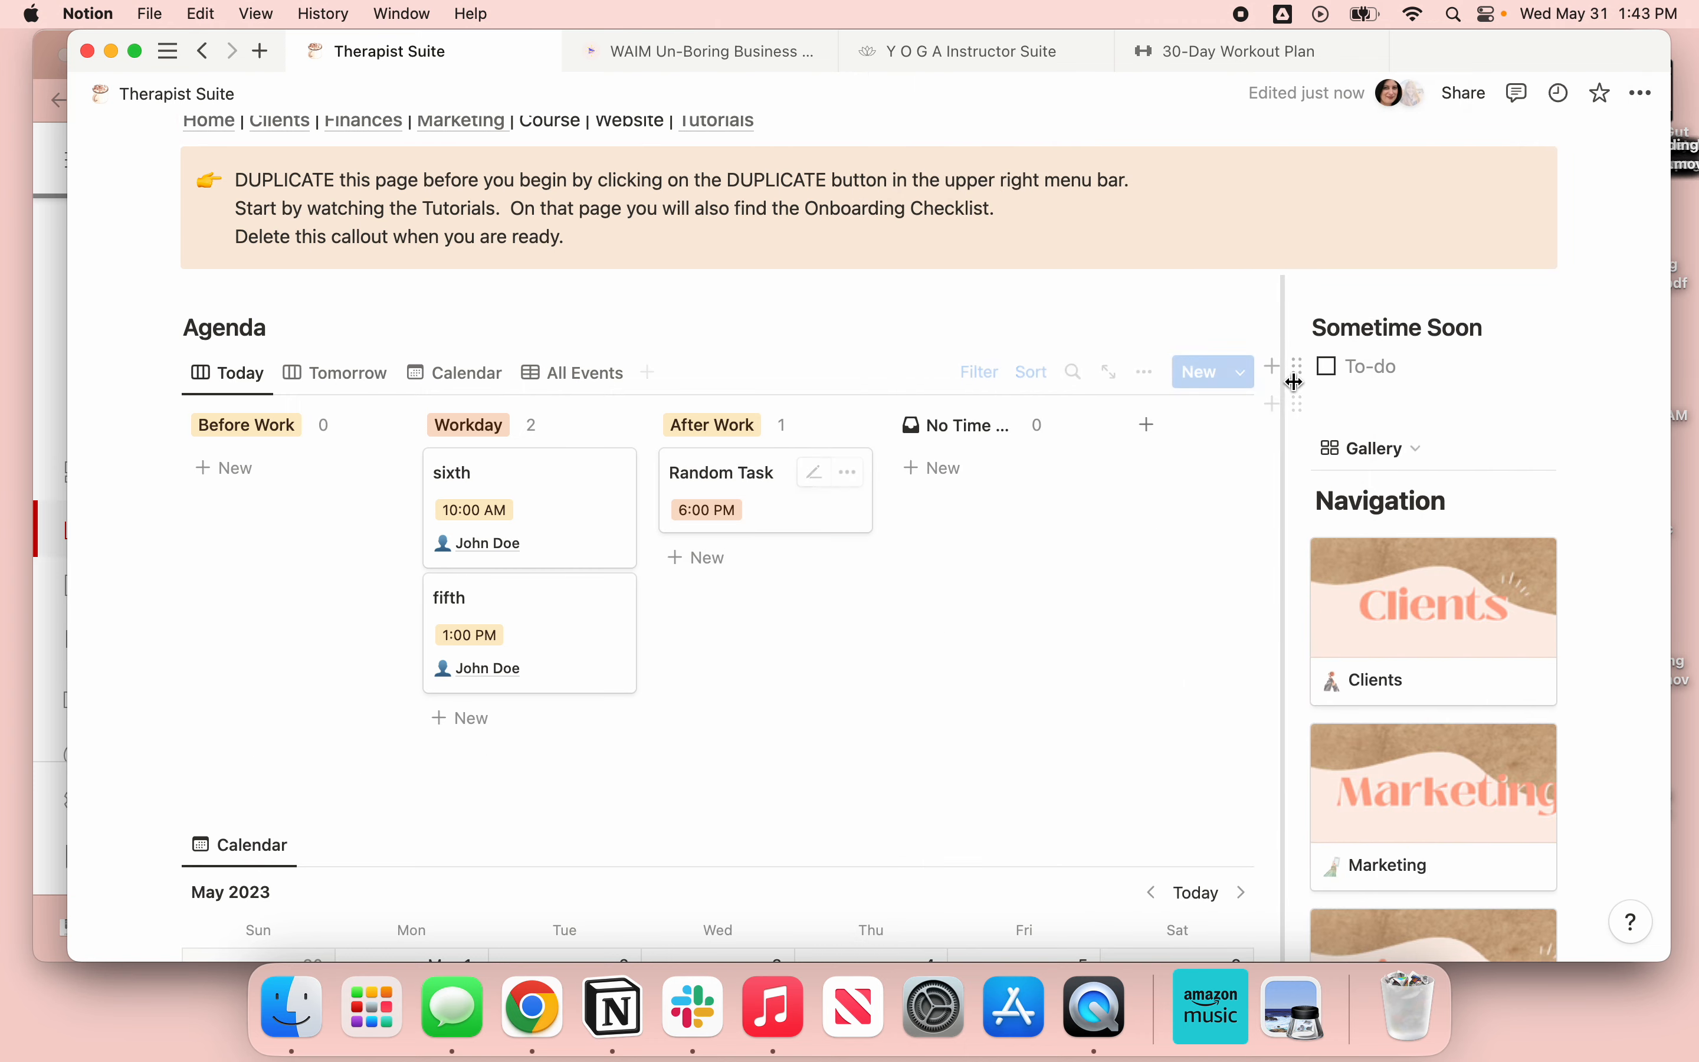
pyautogui.moveTo(1280, 400)
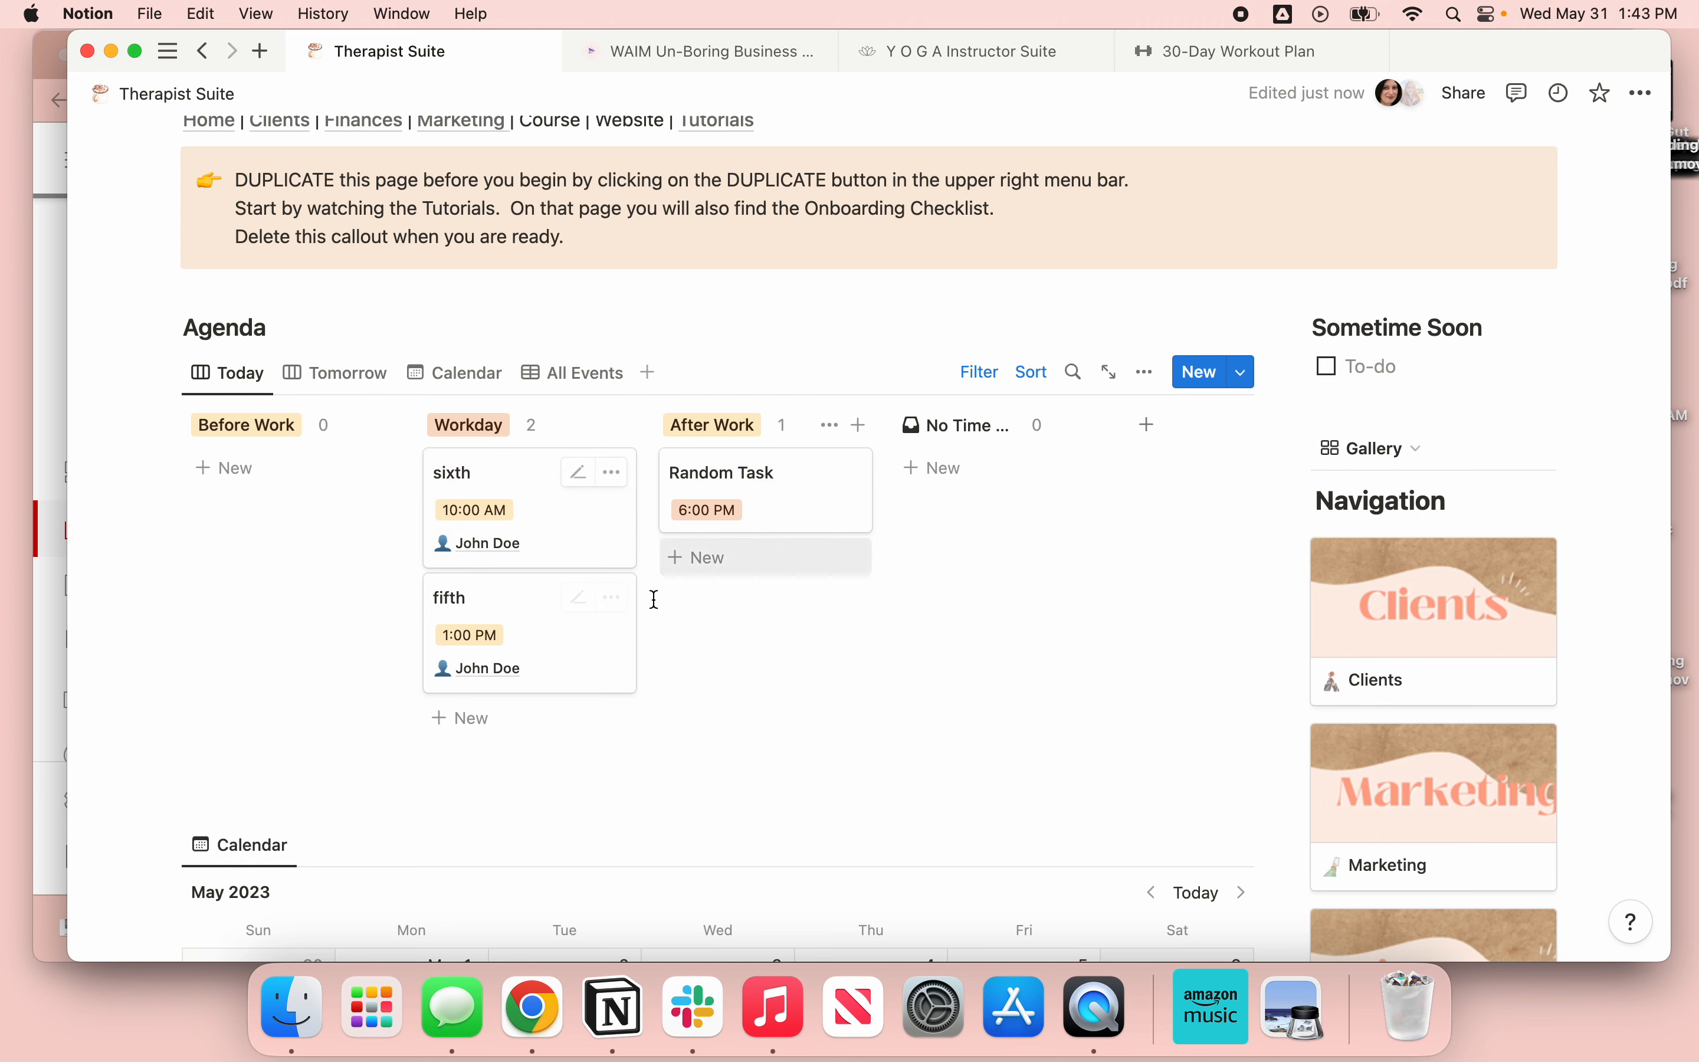
# - Sort the agenda calendar by Hour ascending and save the sort for everyone
pyautogui.scroll(-3)
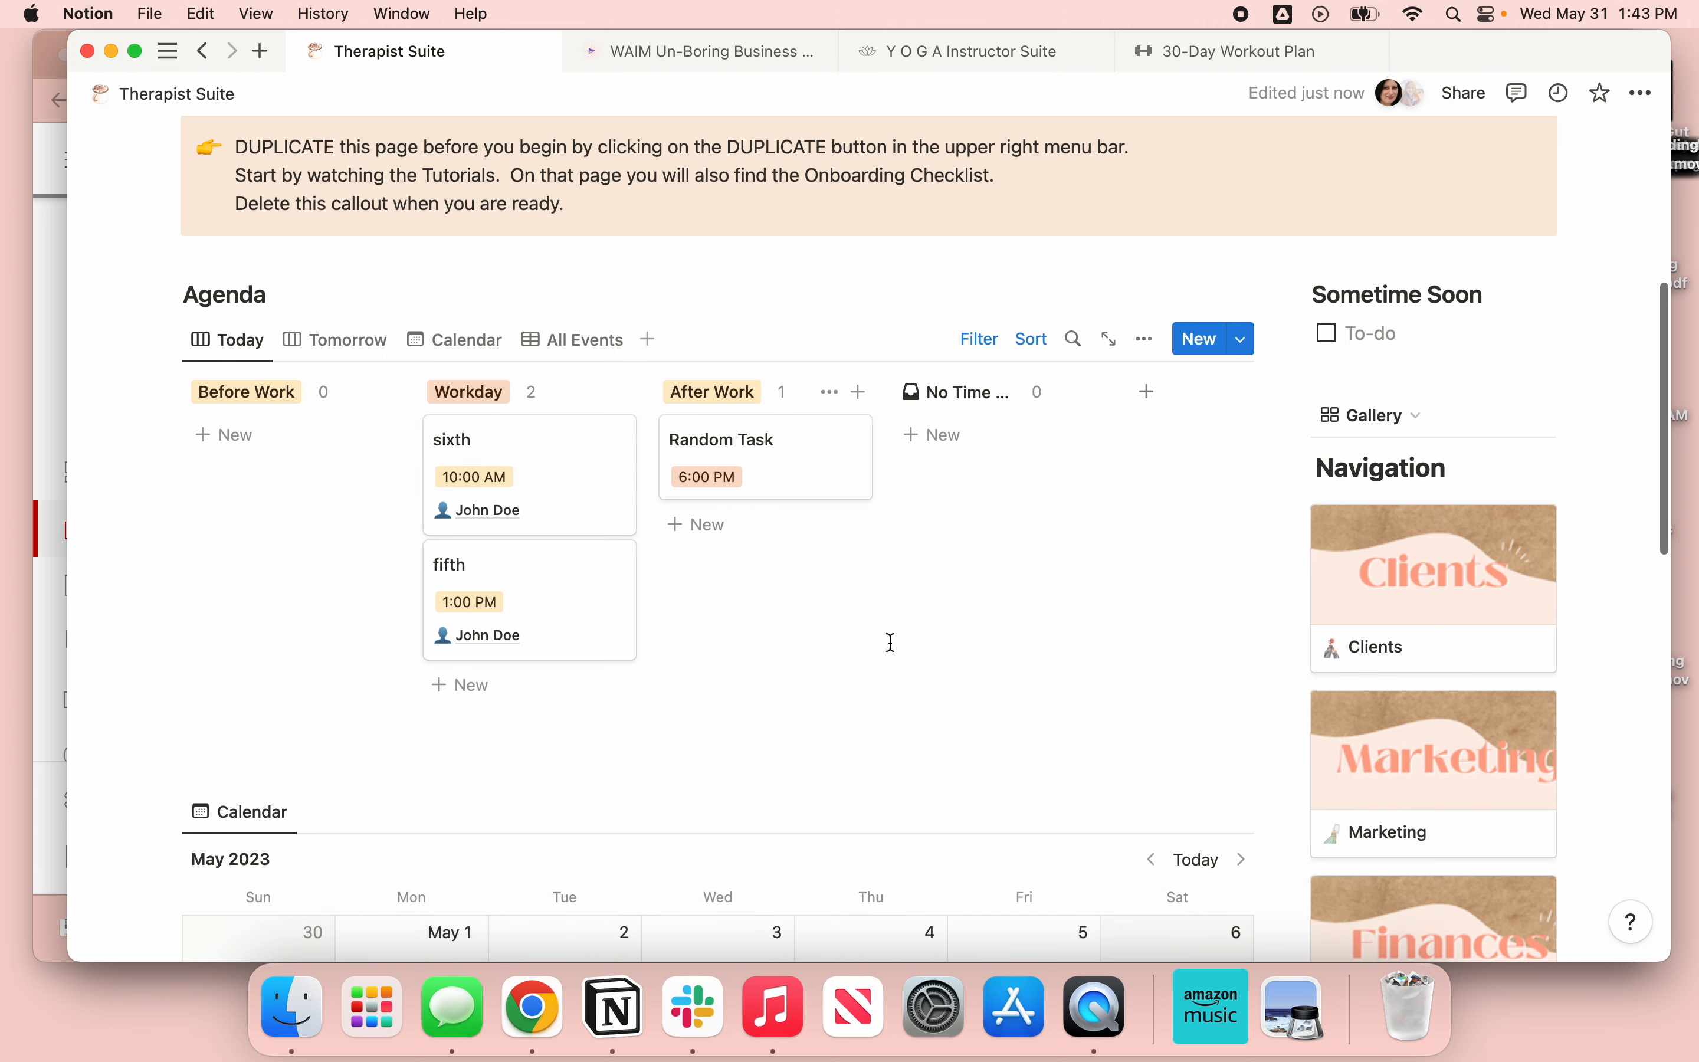
pyautogui.scroll(-3)
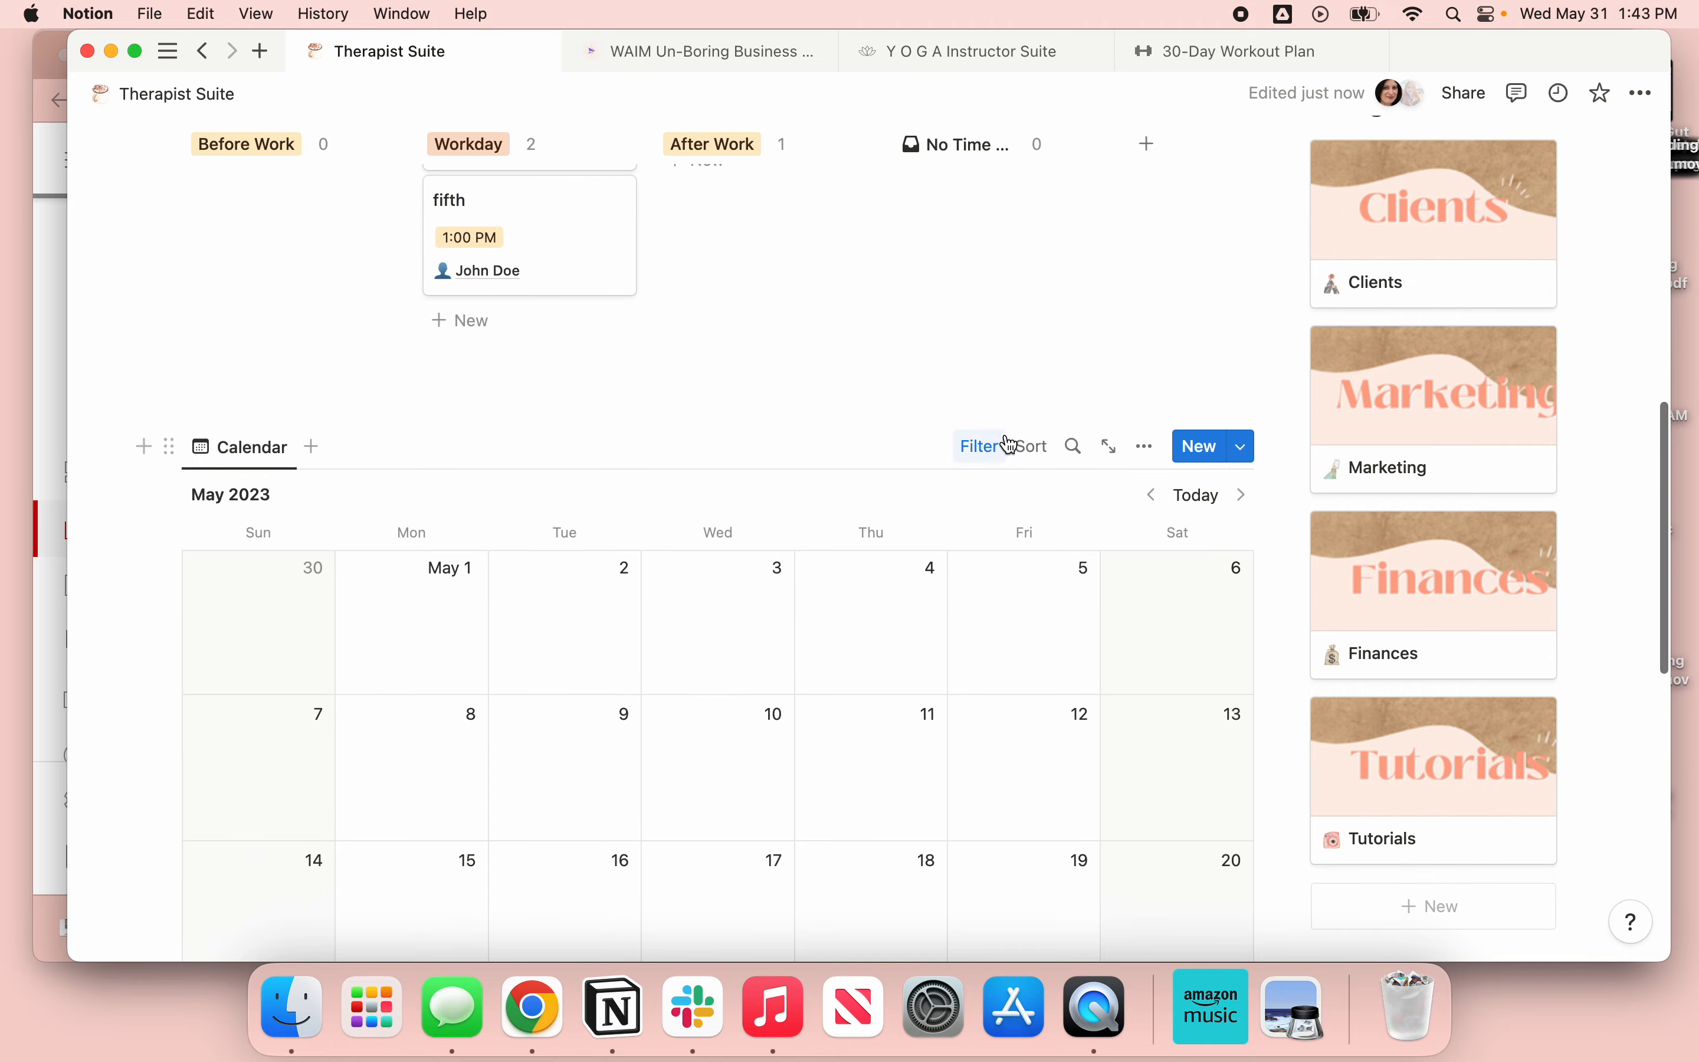
pyautogui.click(1029, 444)
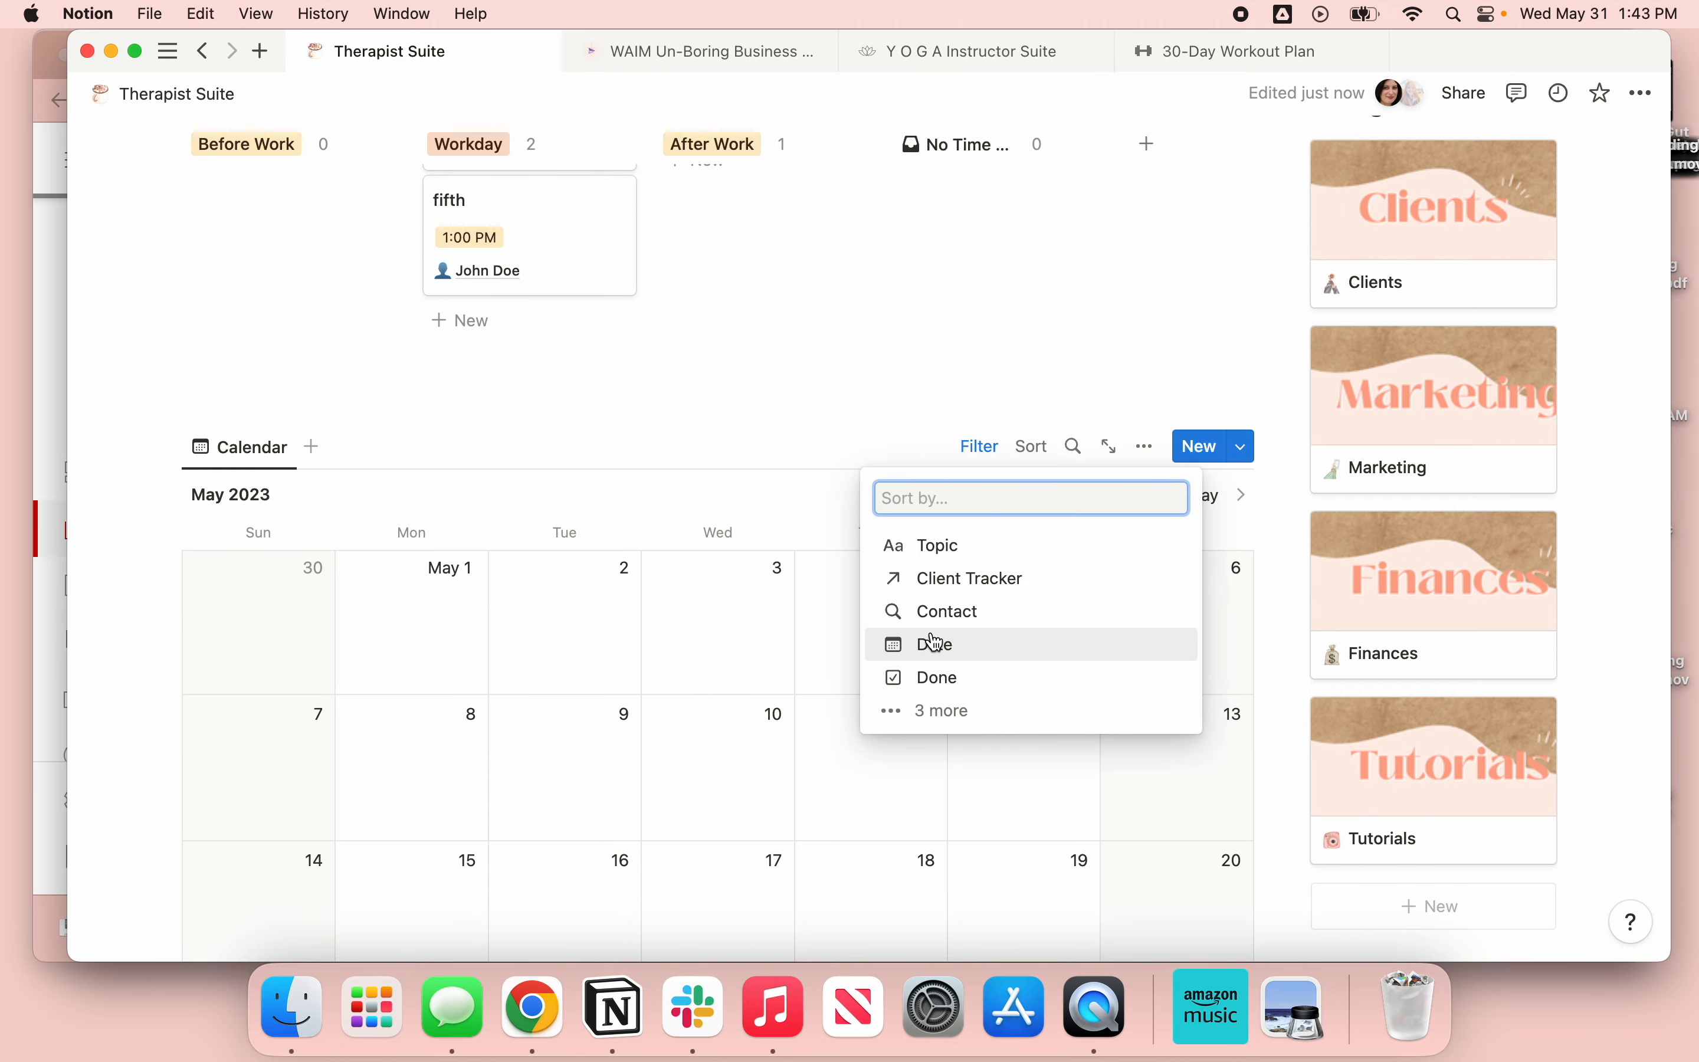
pyautogui.click(934, 644)
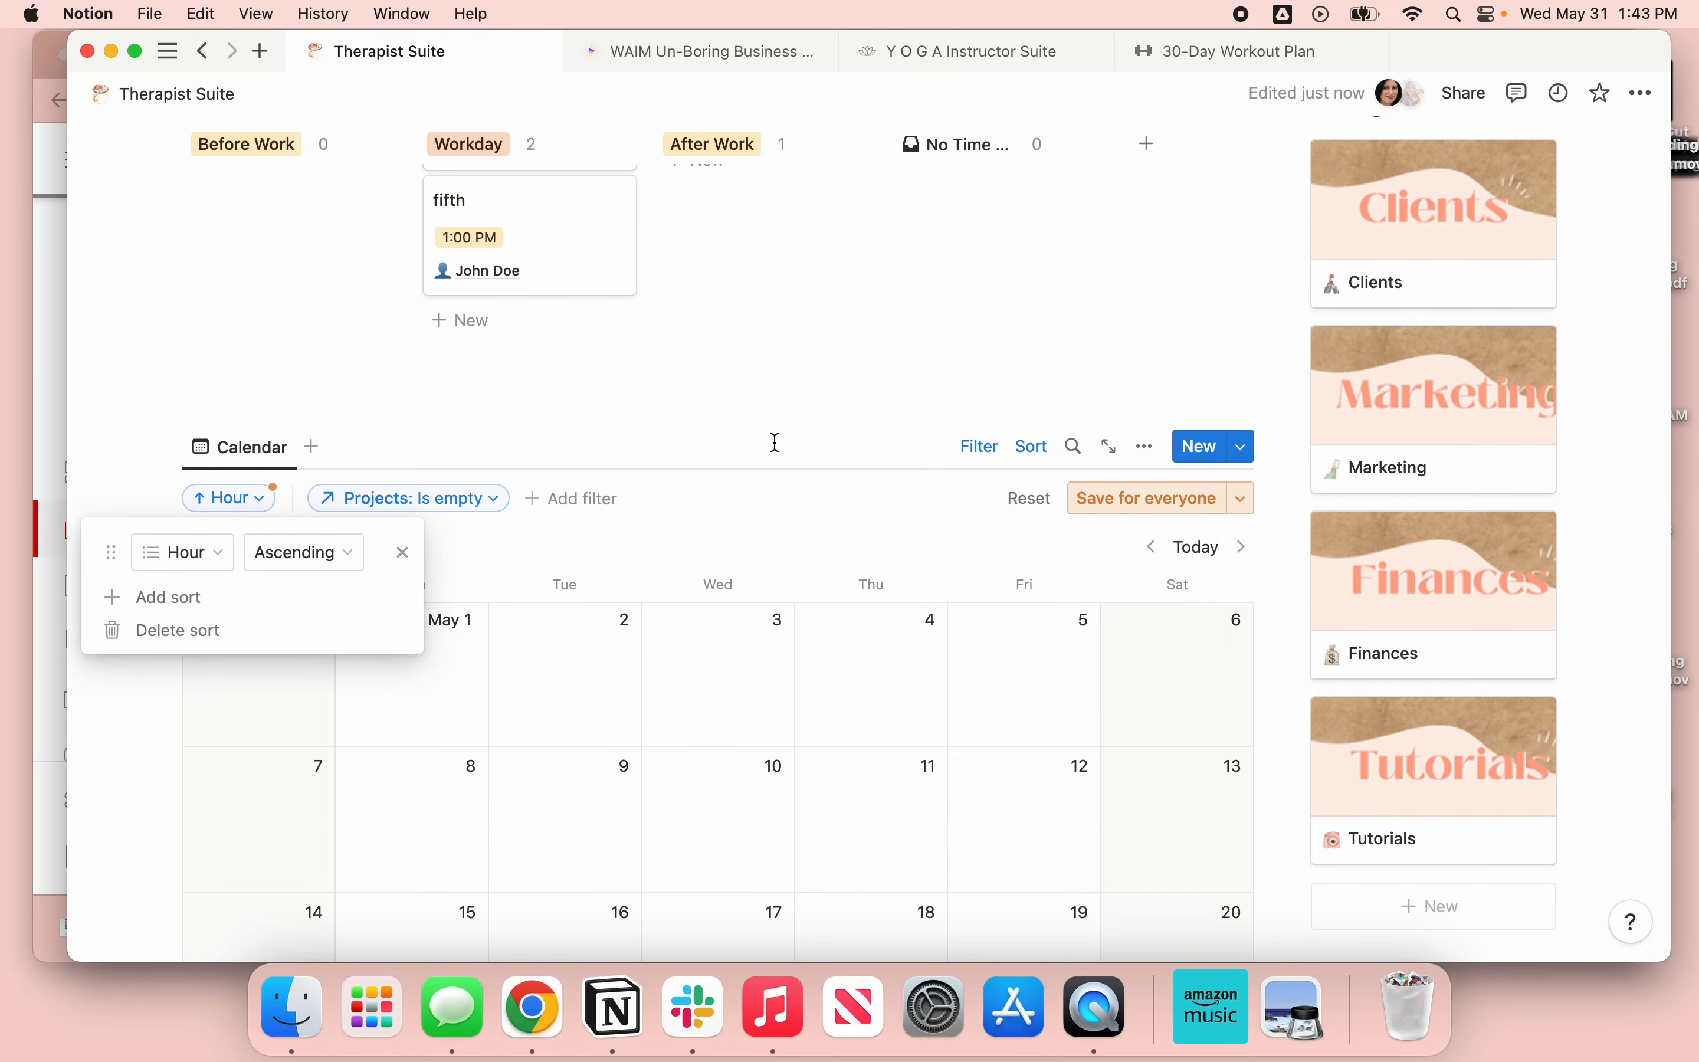
pyautogui.click(1145, 497)
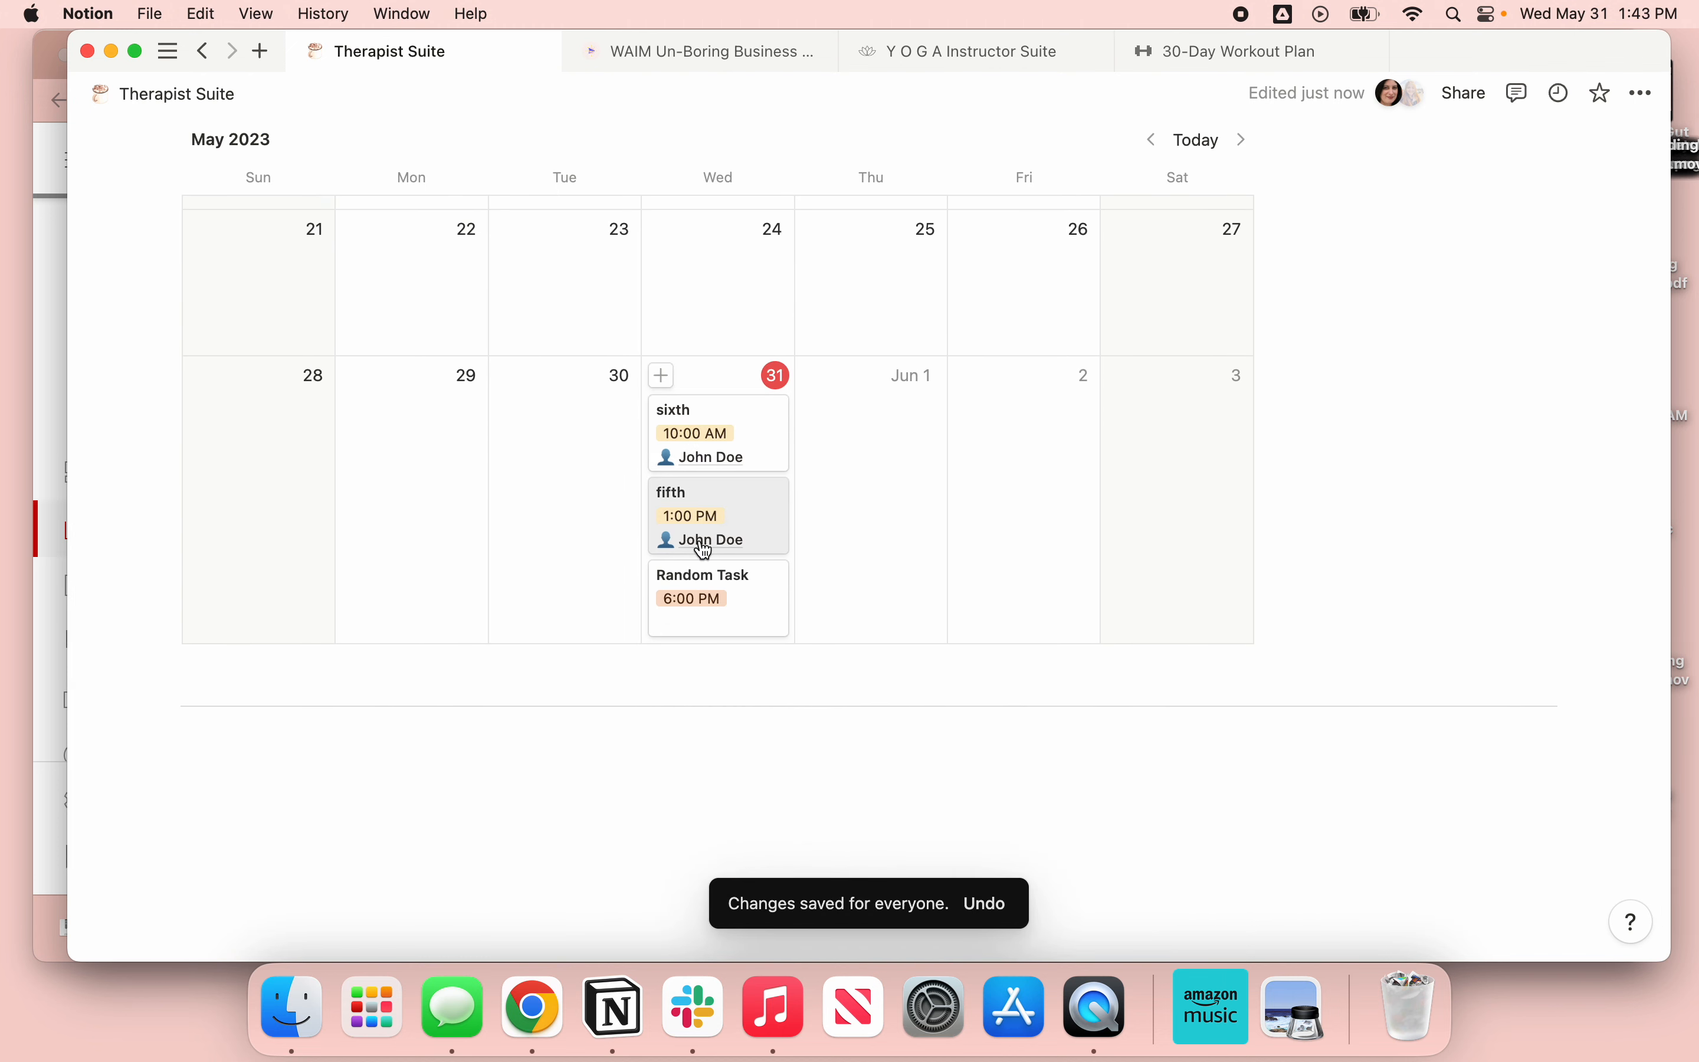
pyautogui.moveTo(710, 560)
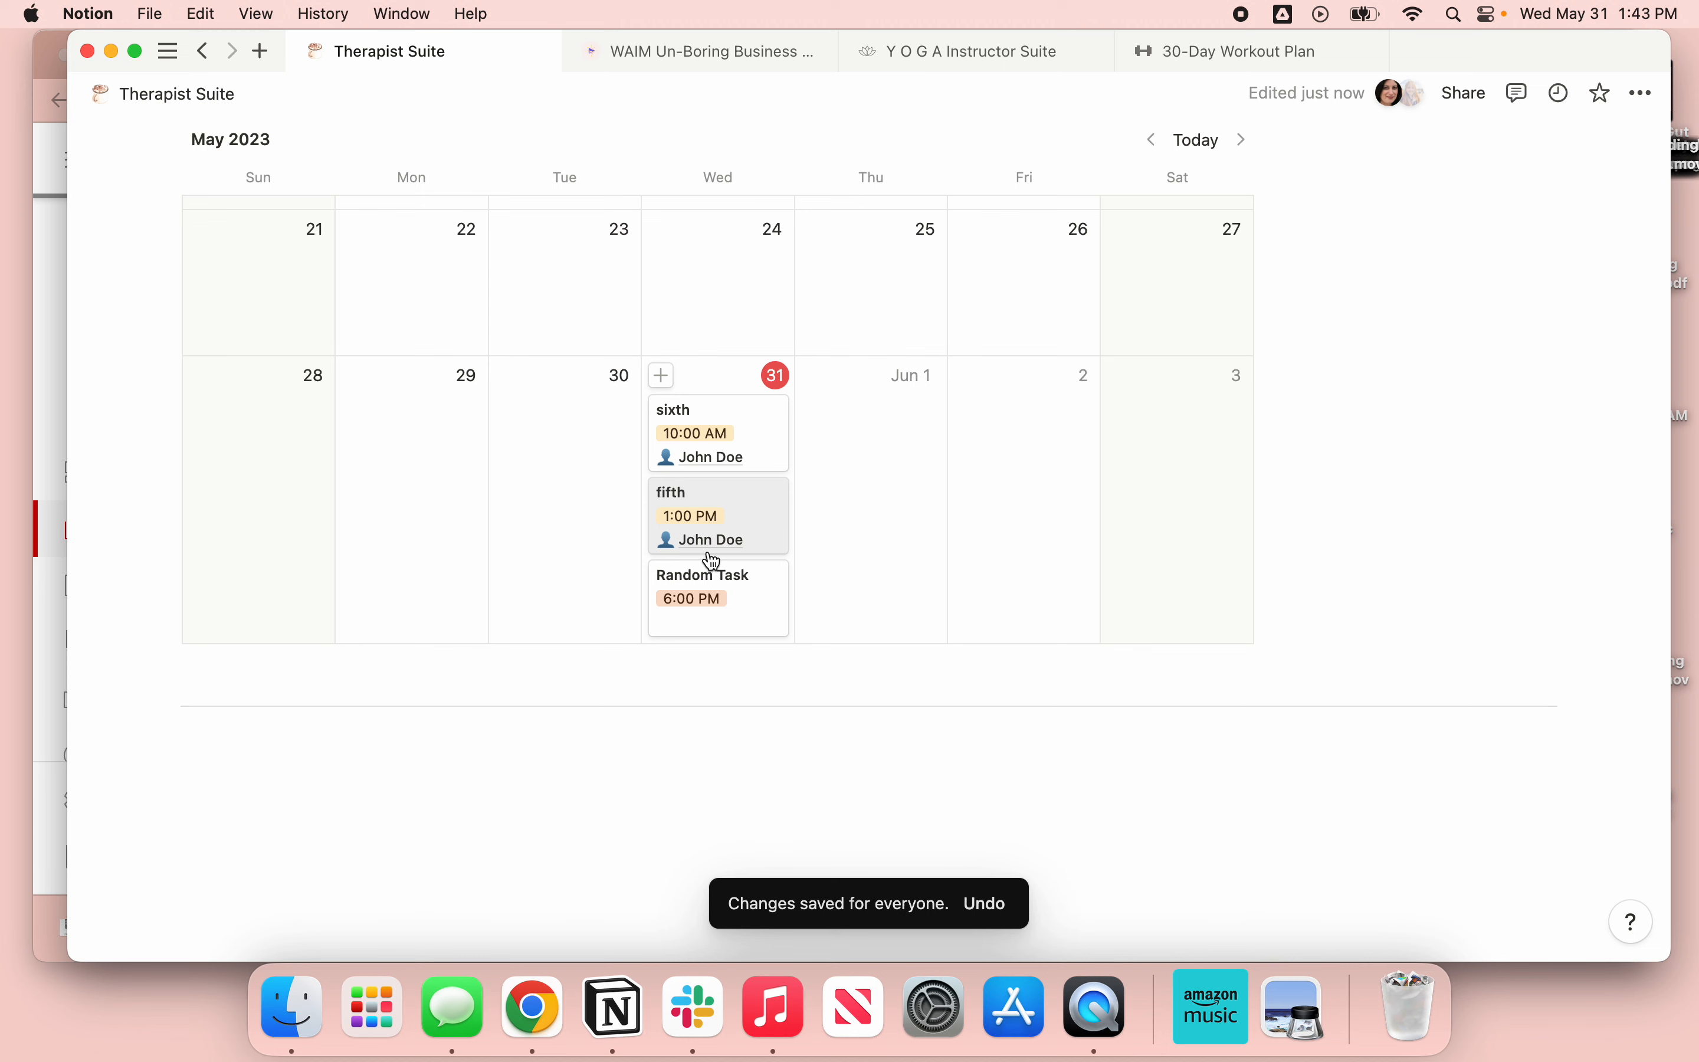
pyautogui.moveTo(697, 510)
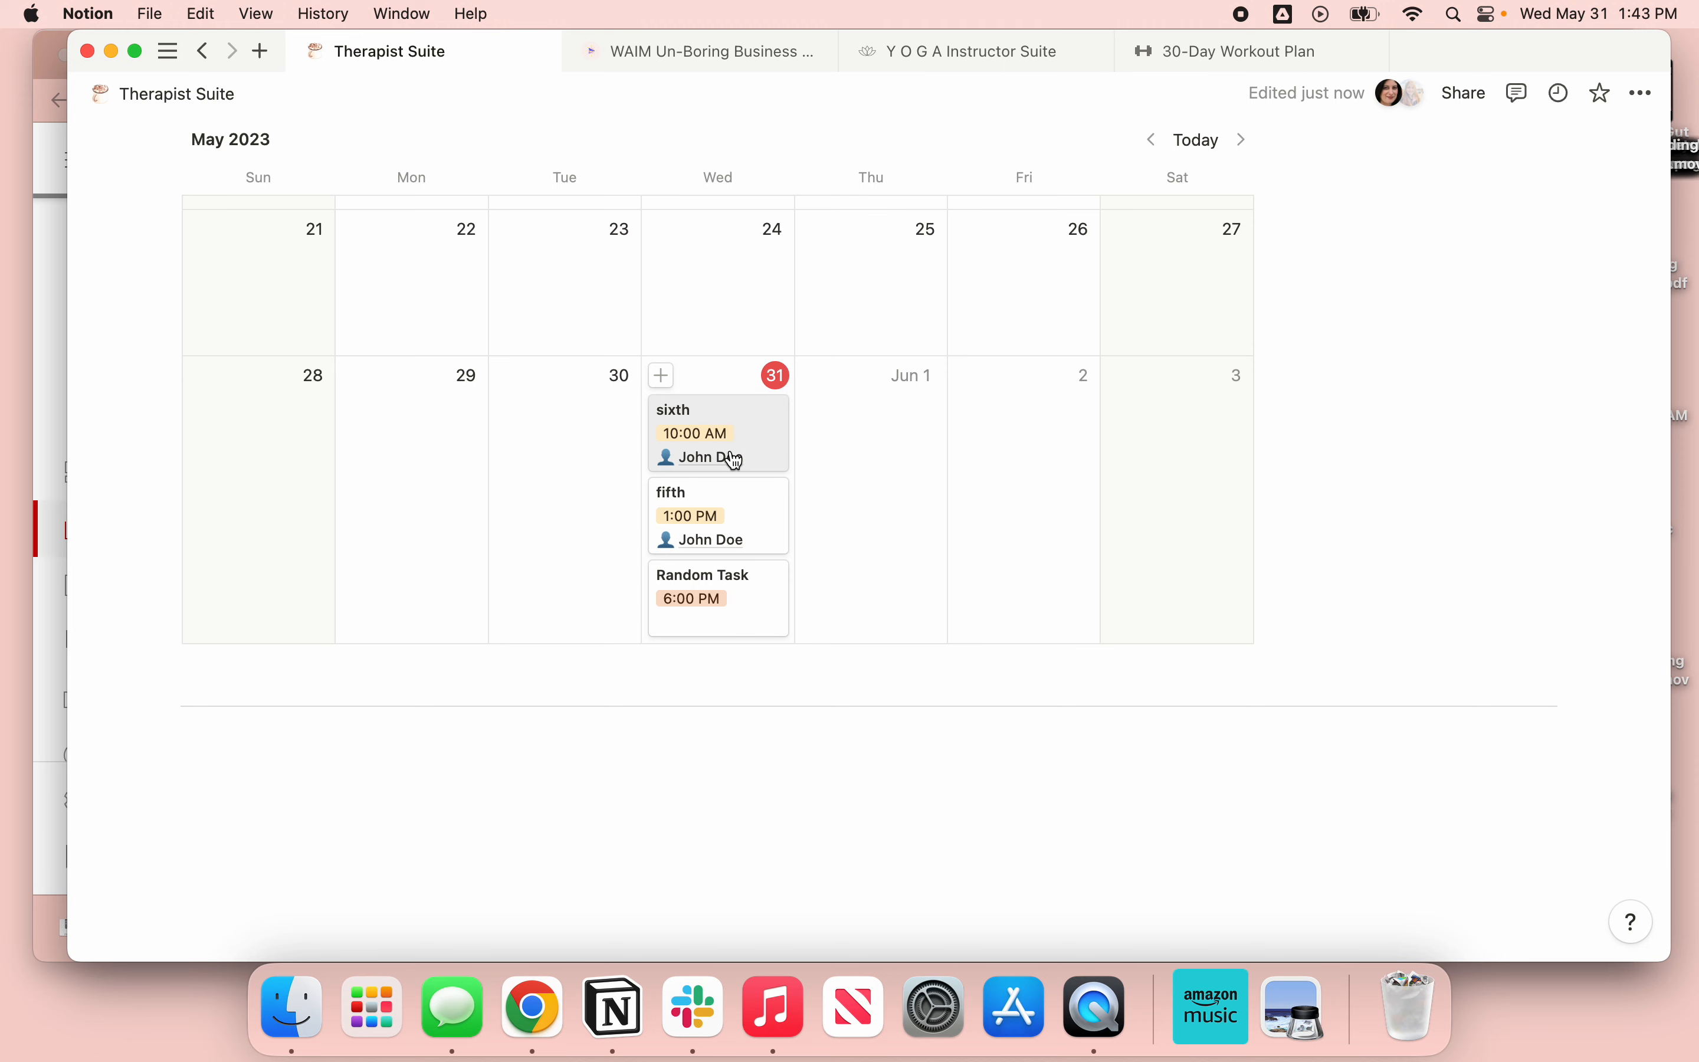
pyautogui.moveTo(696, 441)
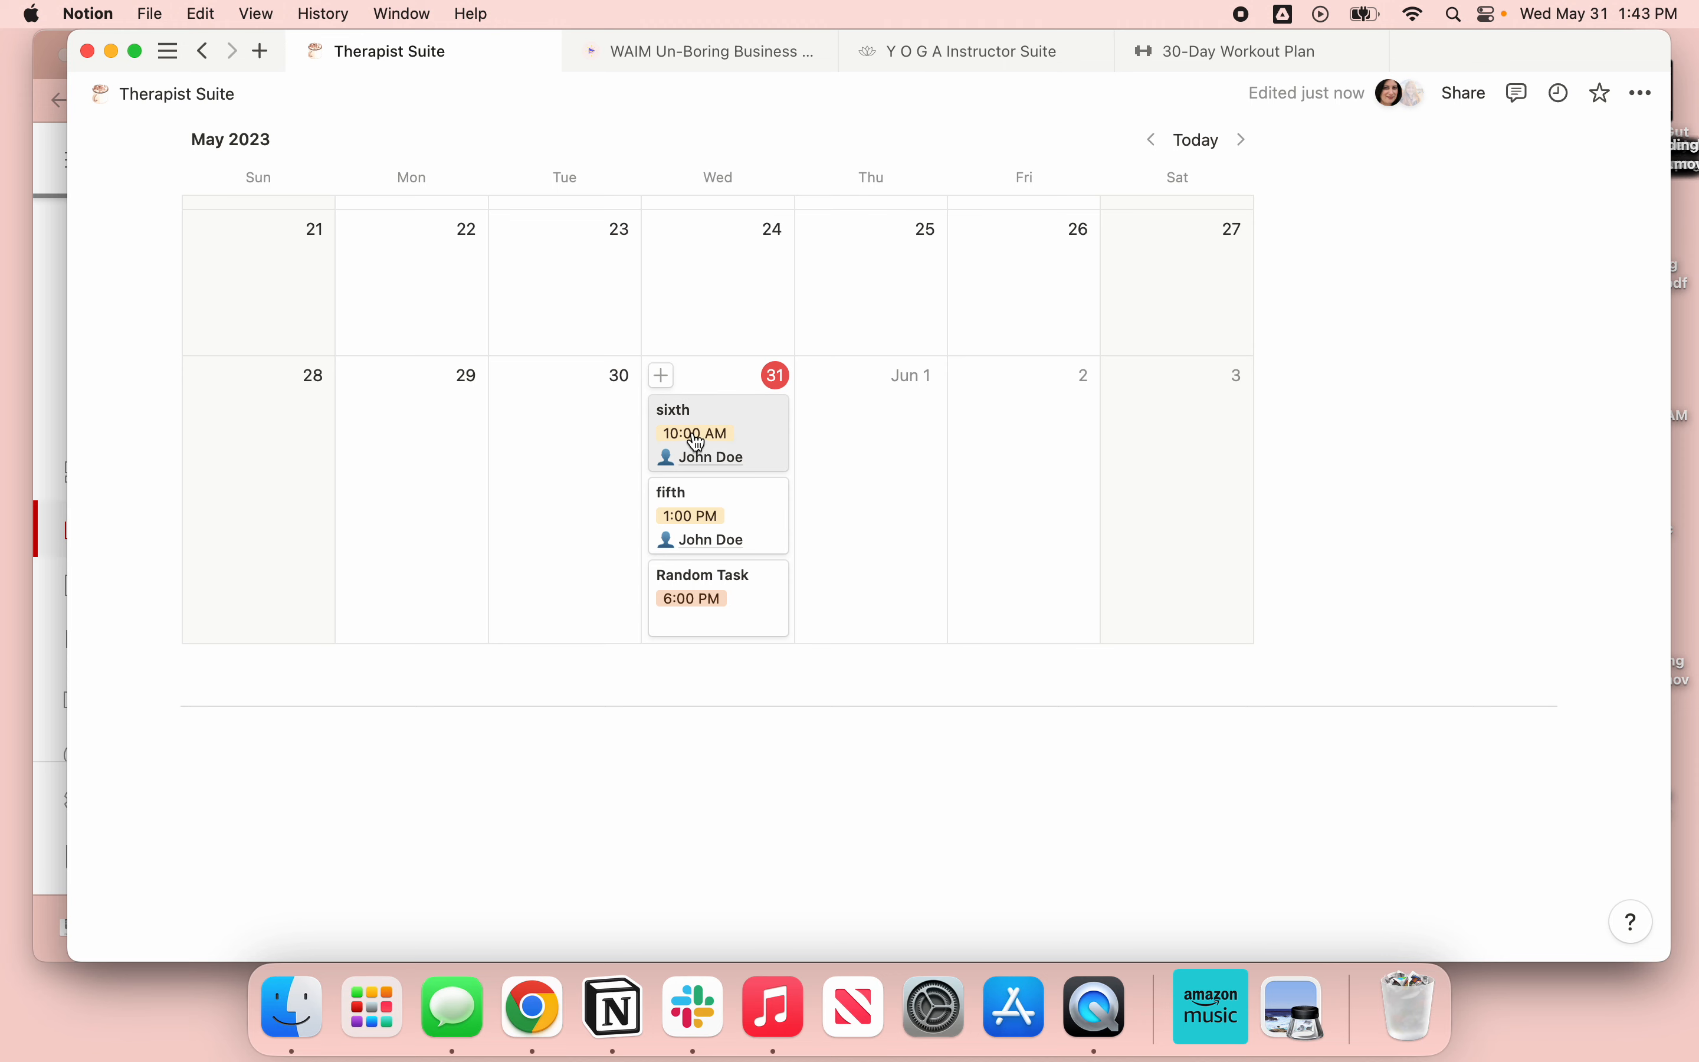
pyautogui.moveTo(717, 463)
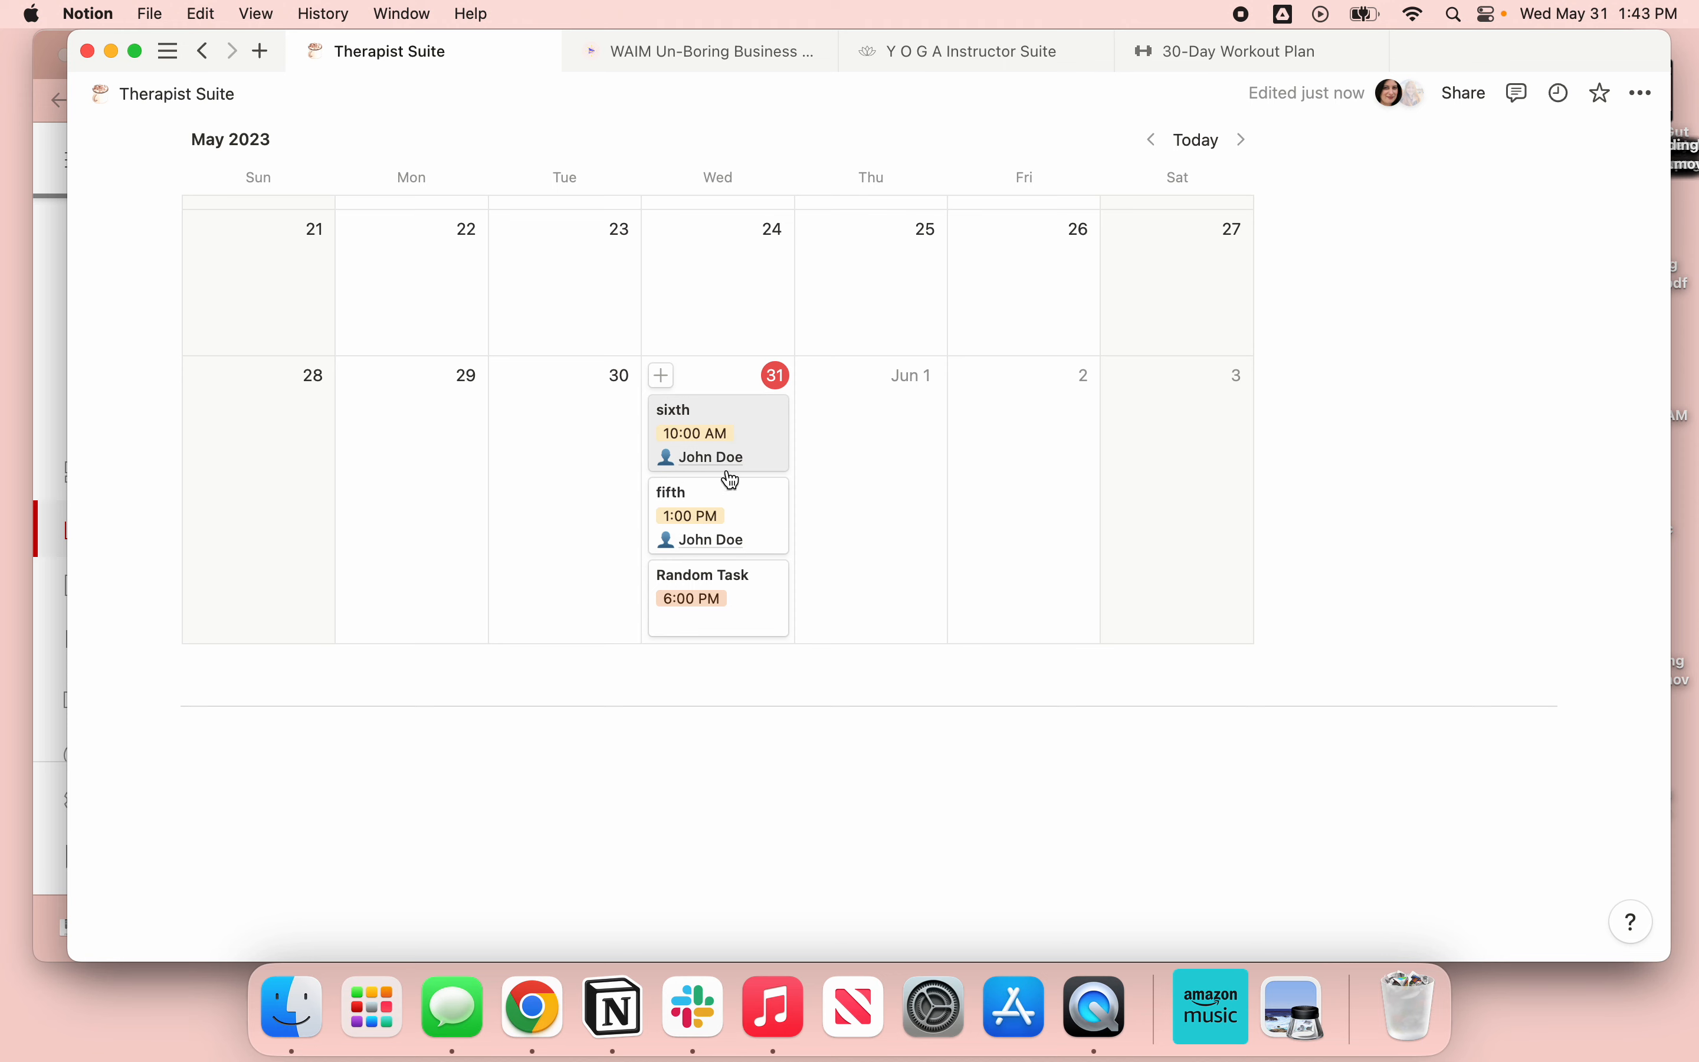
pyautogui.moveTo(633, 391)
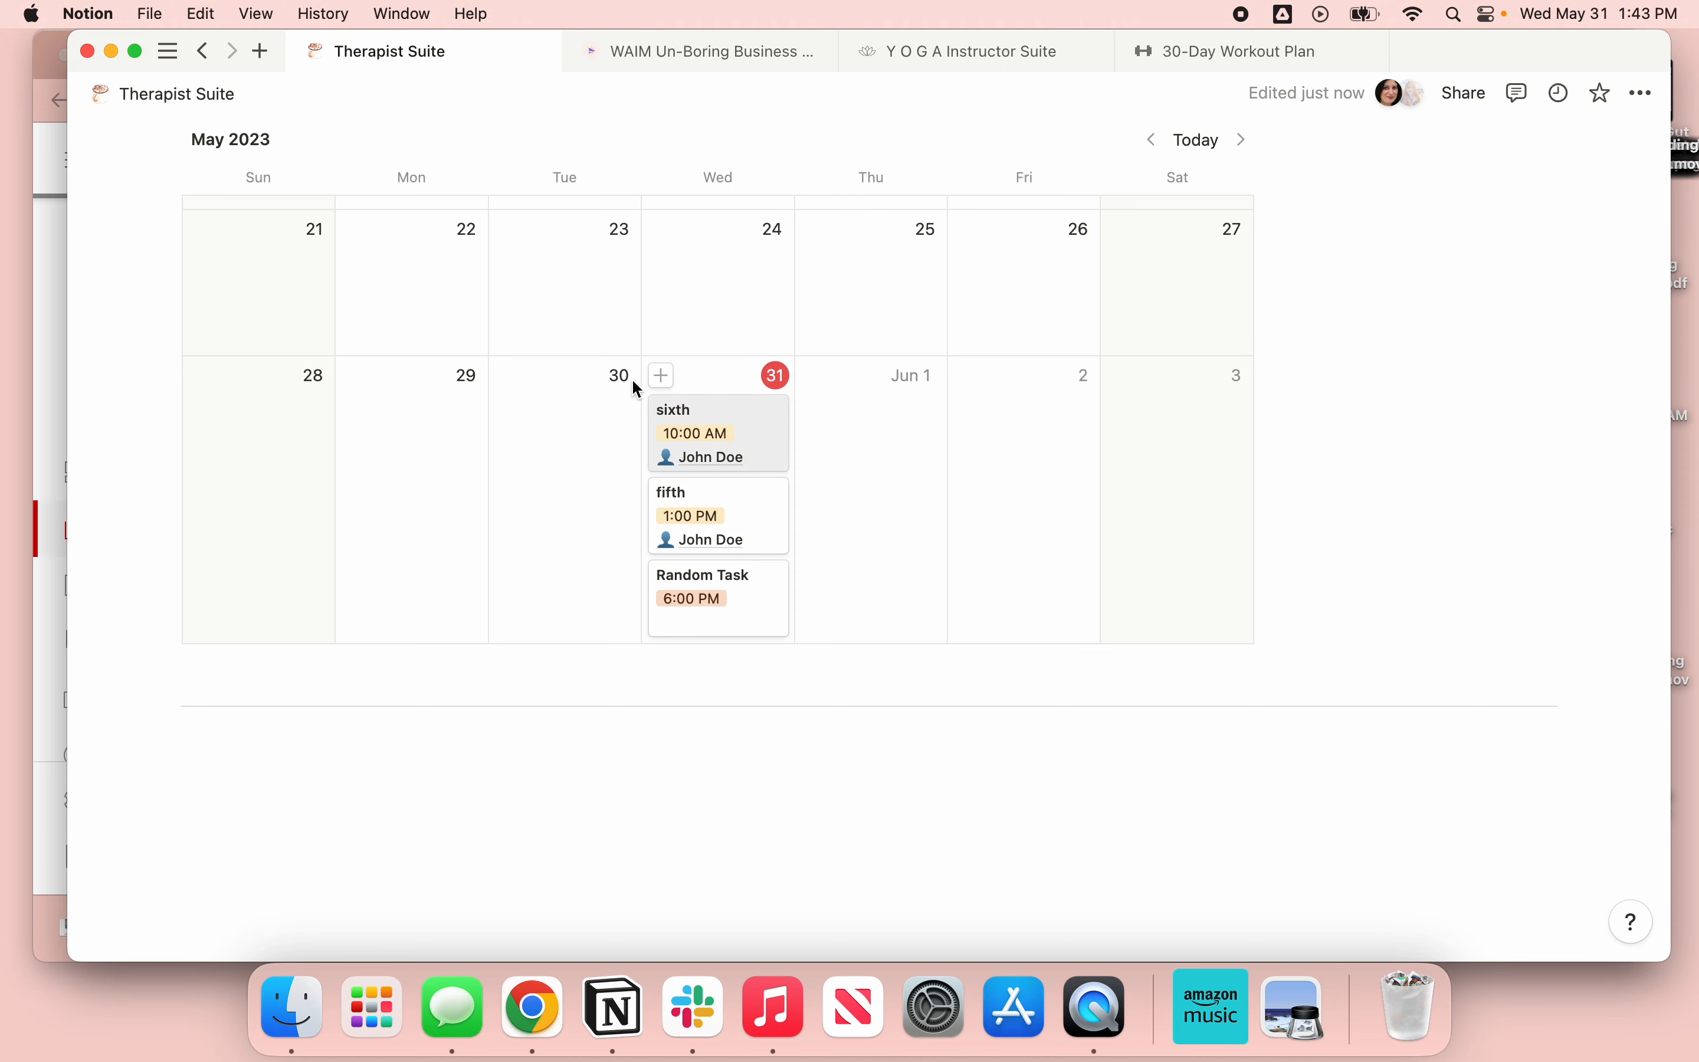